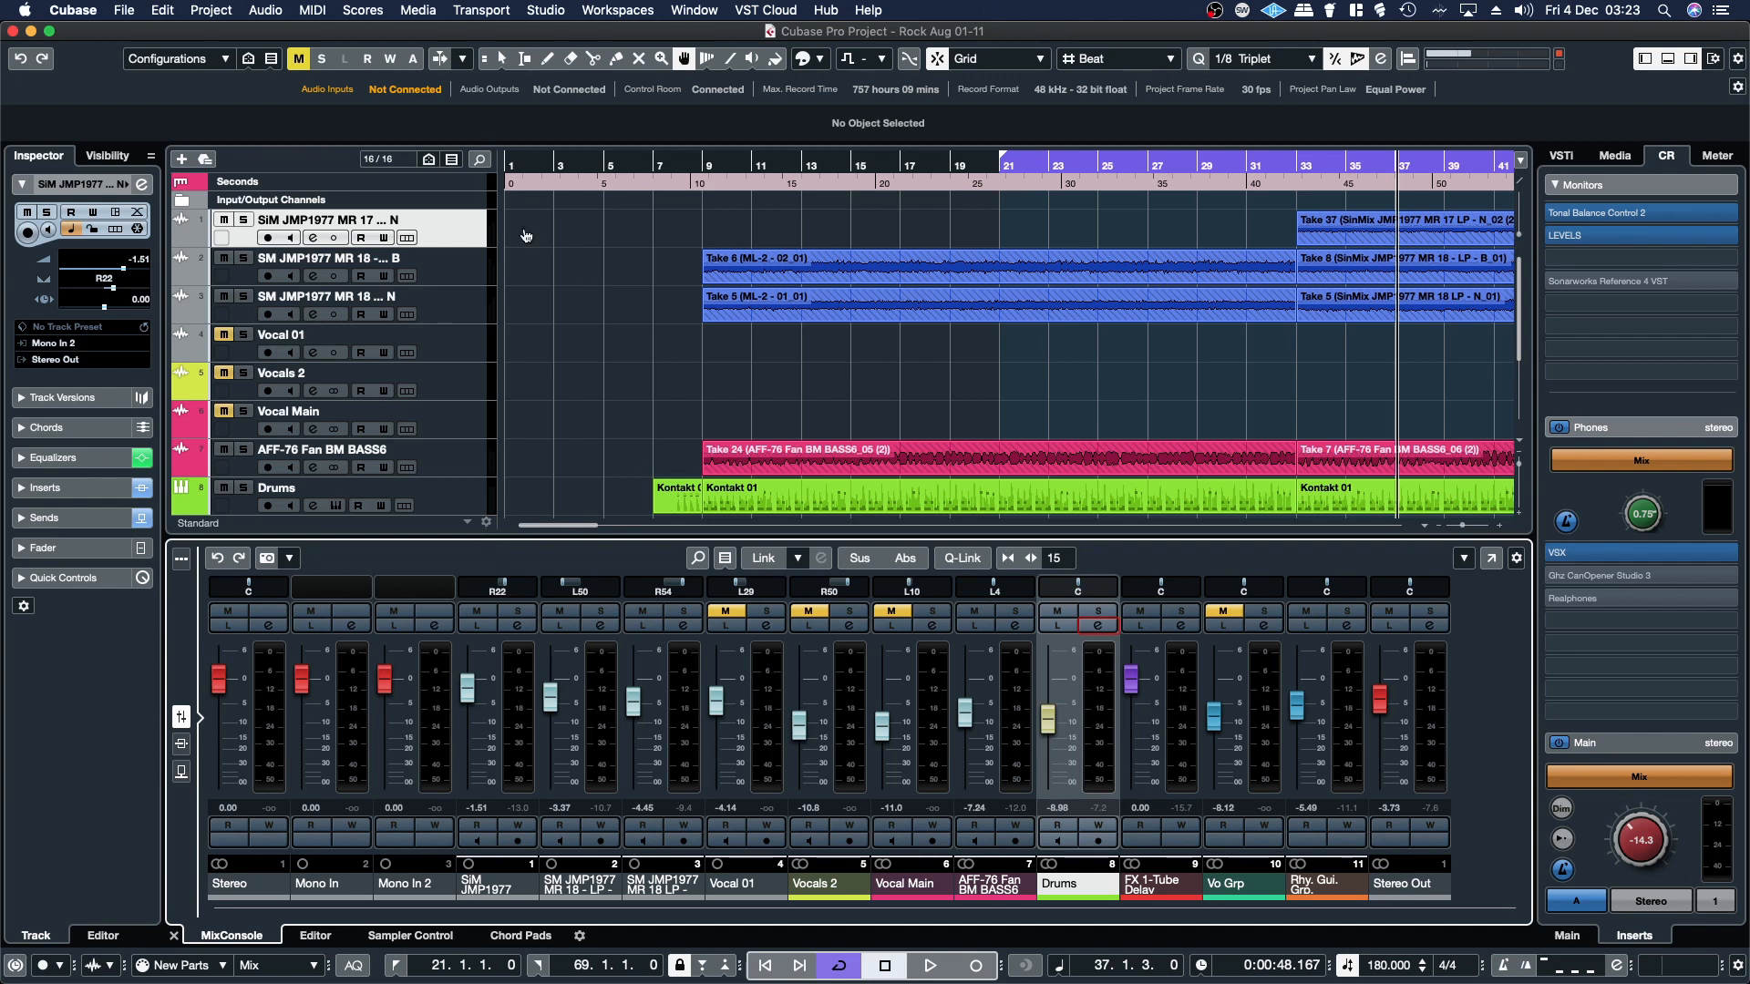
pyautogui.moveTo(1115, 169)
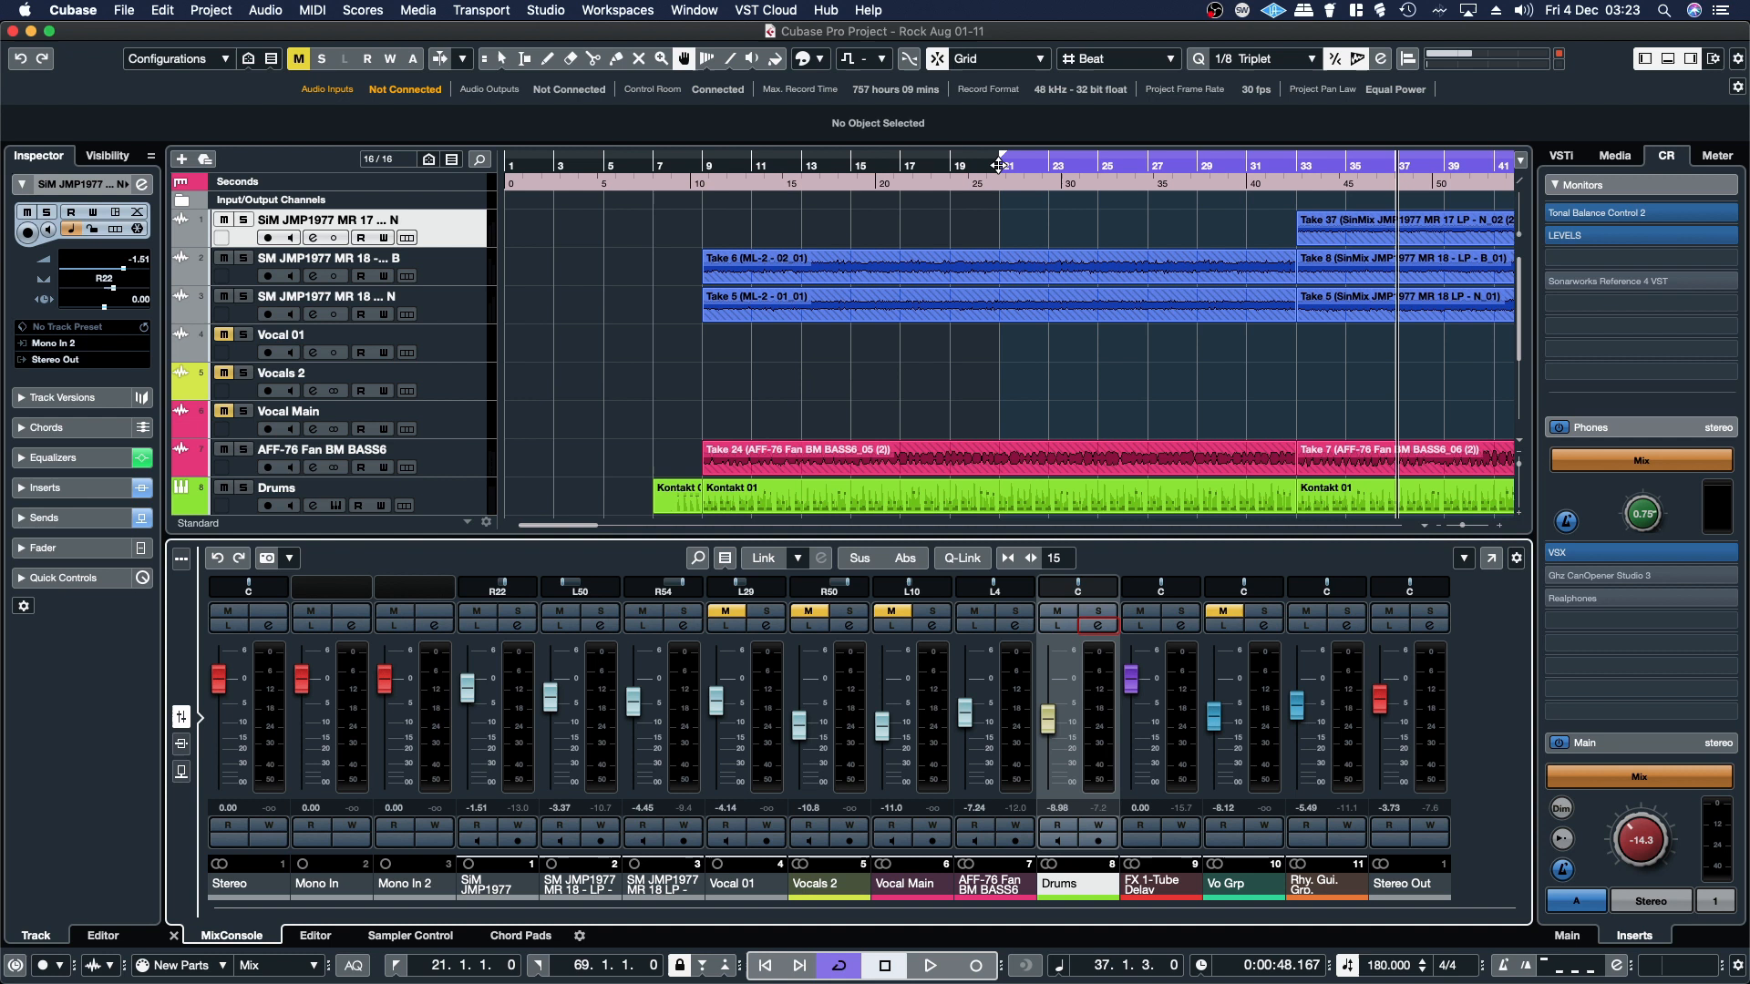
pyautogui.moveTo(918, 153)
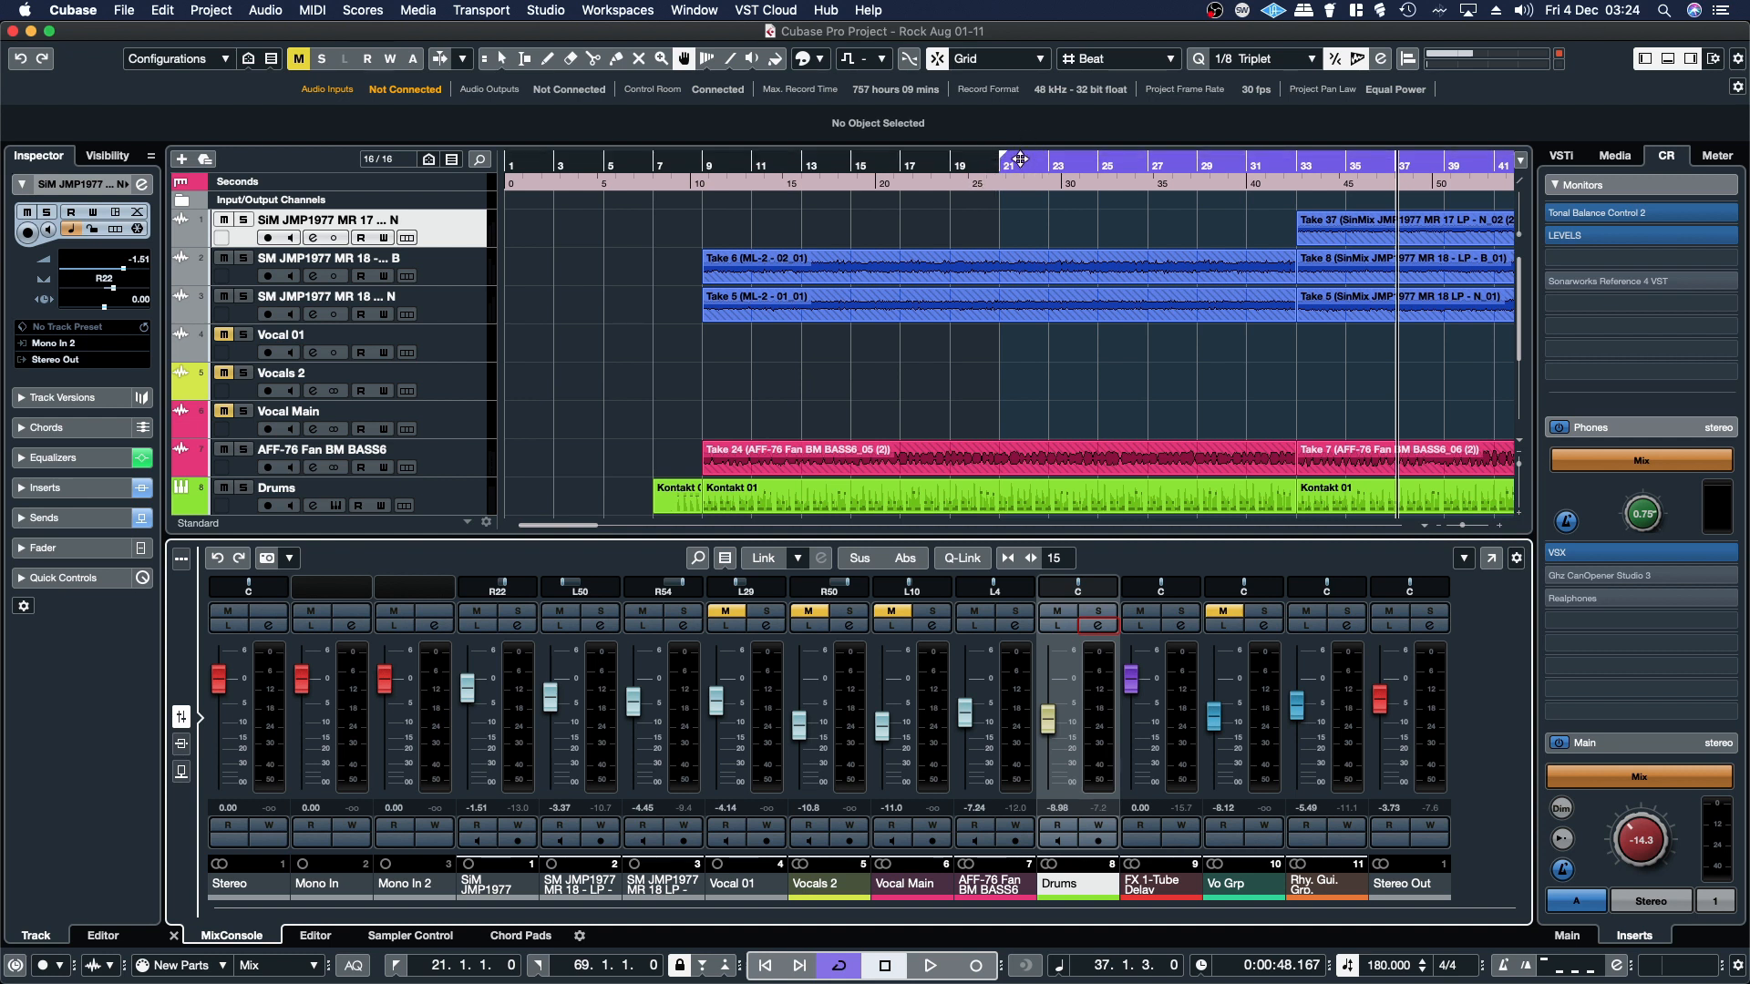
# - Set the project cursor at bar 21 on the ruler and start playback of the Rock project
pyautogui.click(928, 965)
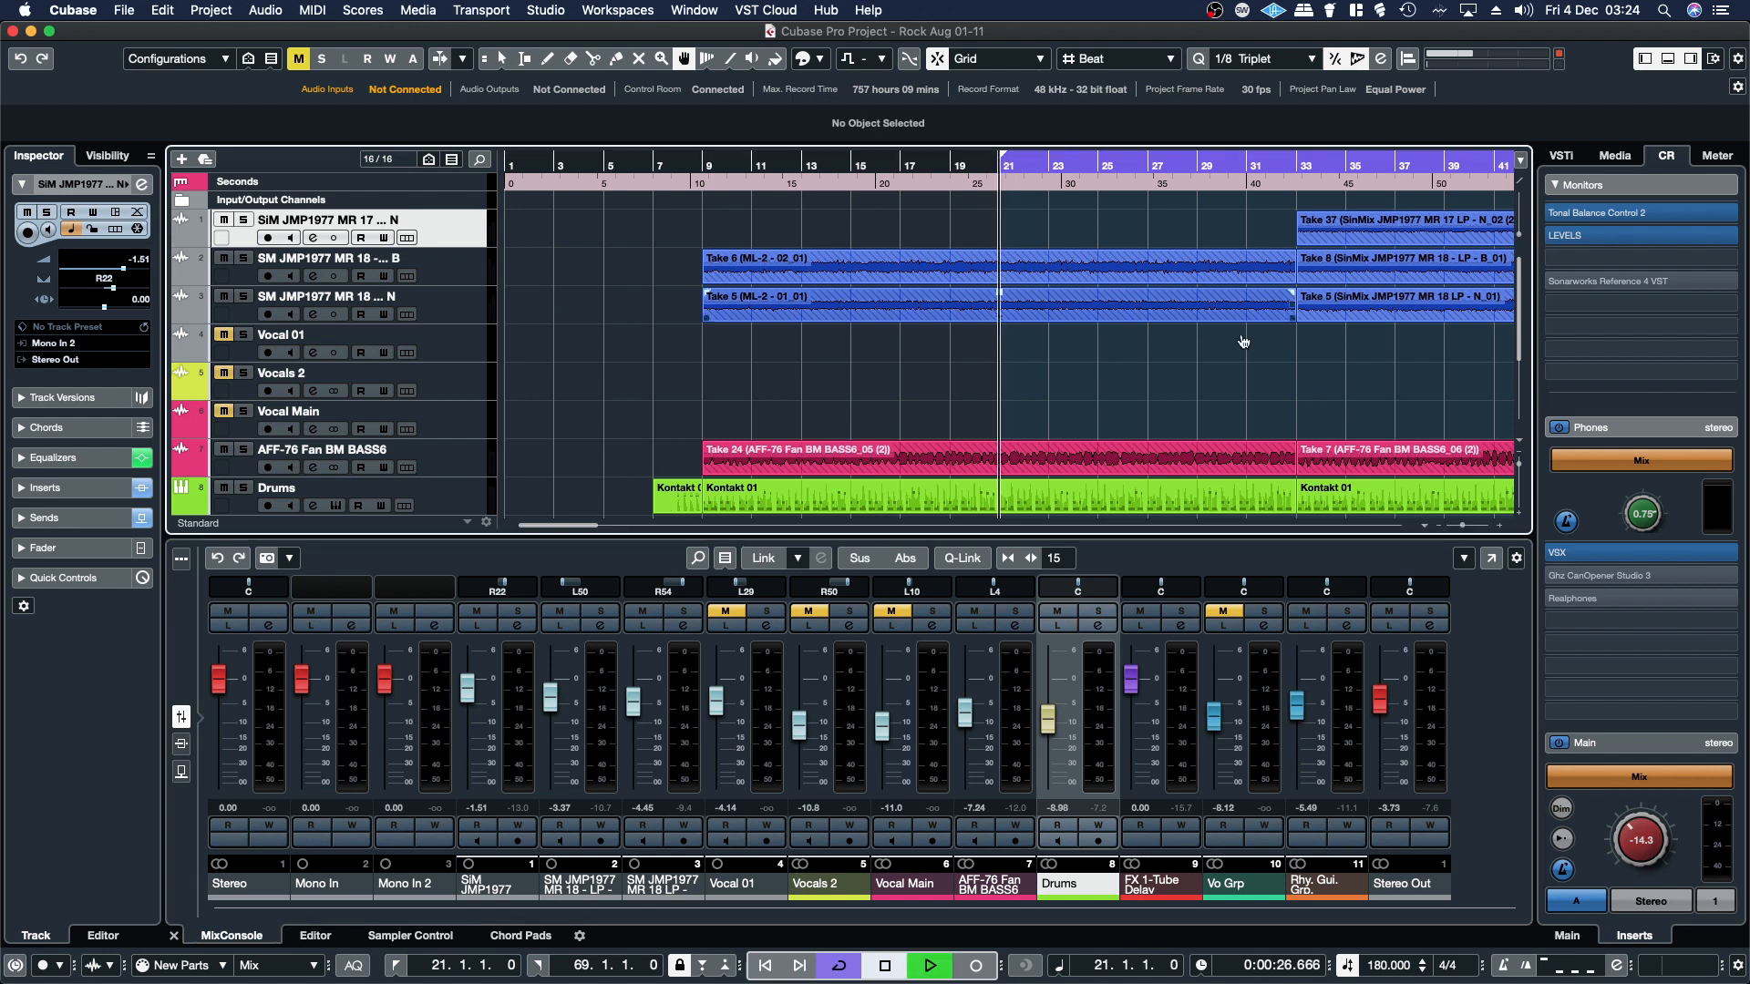
pyautogui.click(929, 965)
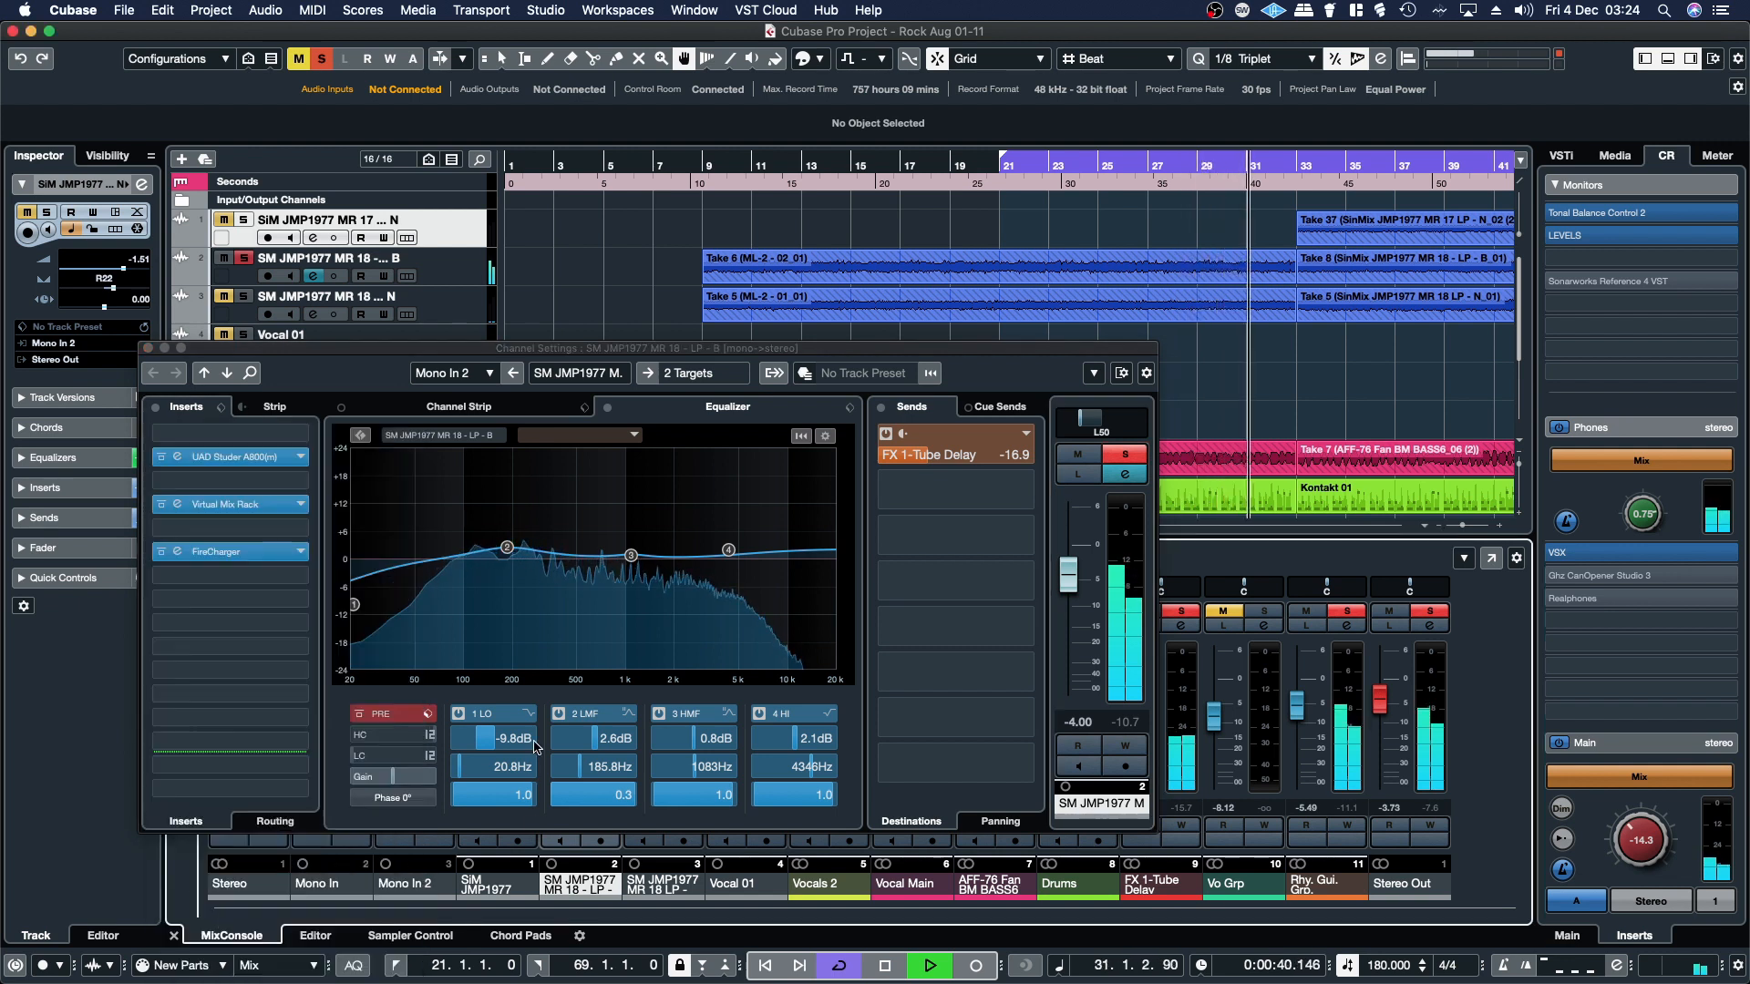
# - Insert GainMatch in the guitar channel's first insert slot, ahead of the existing chain
pyautogui.click(229, 433)
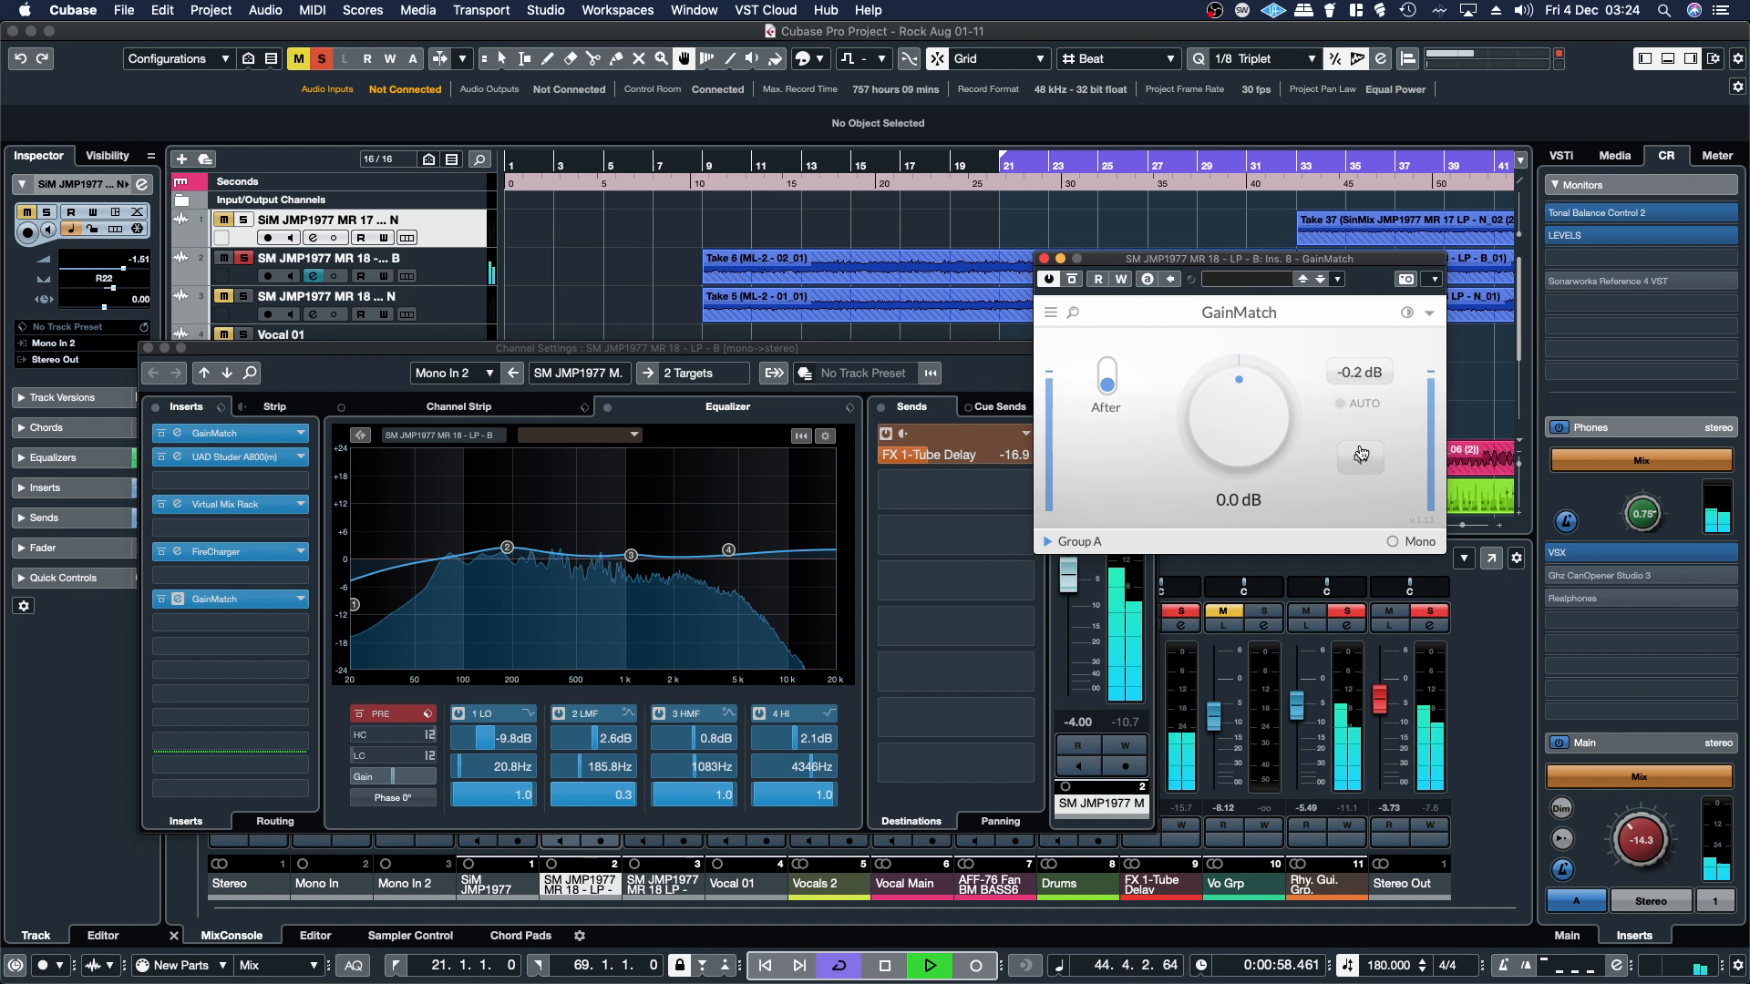
# - Listen to the level-matched before signal, enable AUTO matching and detect the insert chain's delay
pyautogui.click(1359, 456)
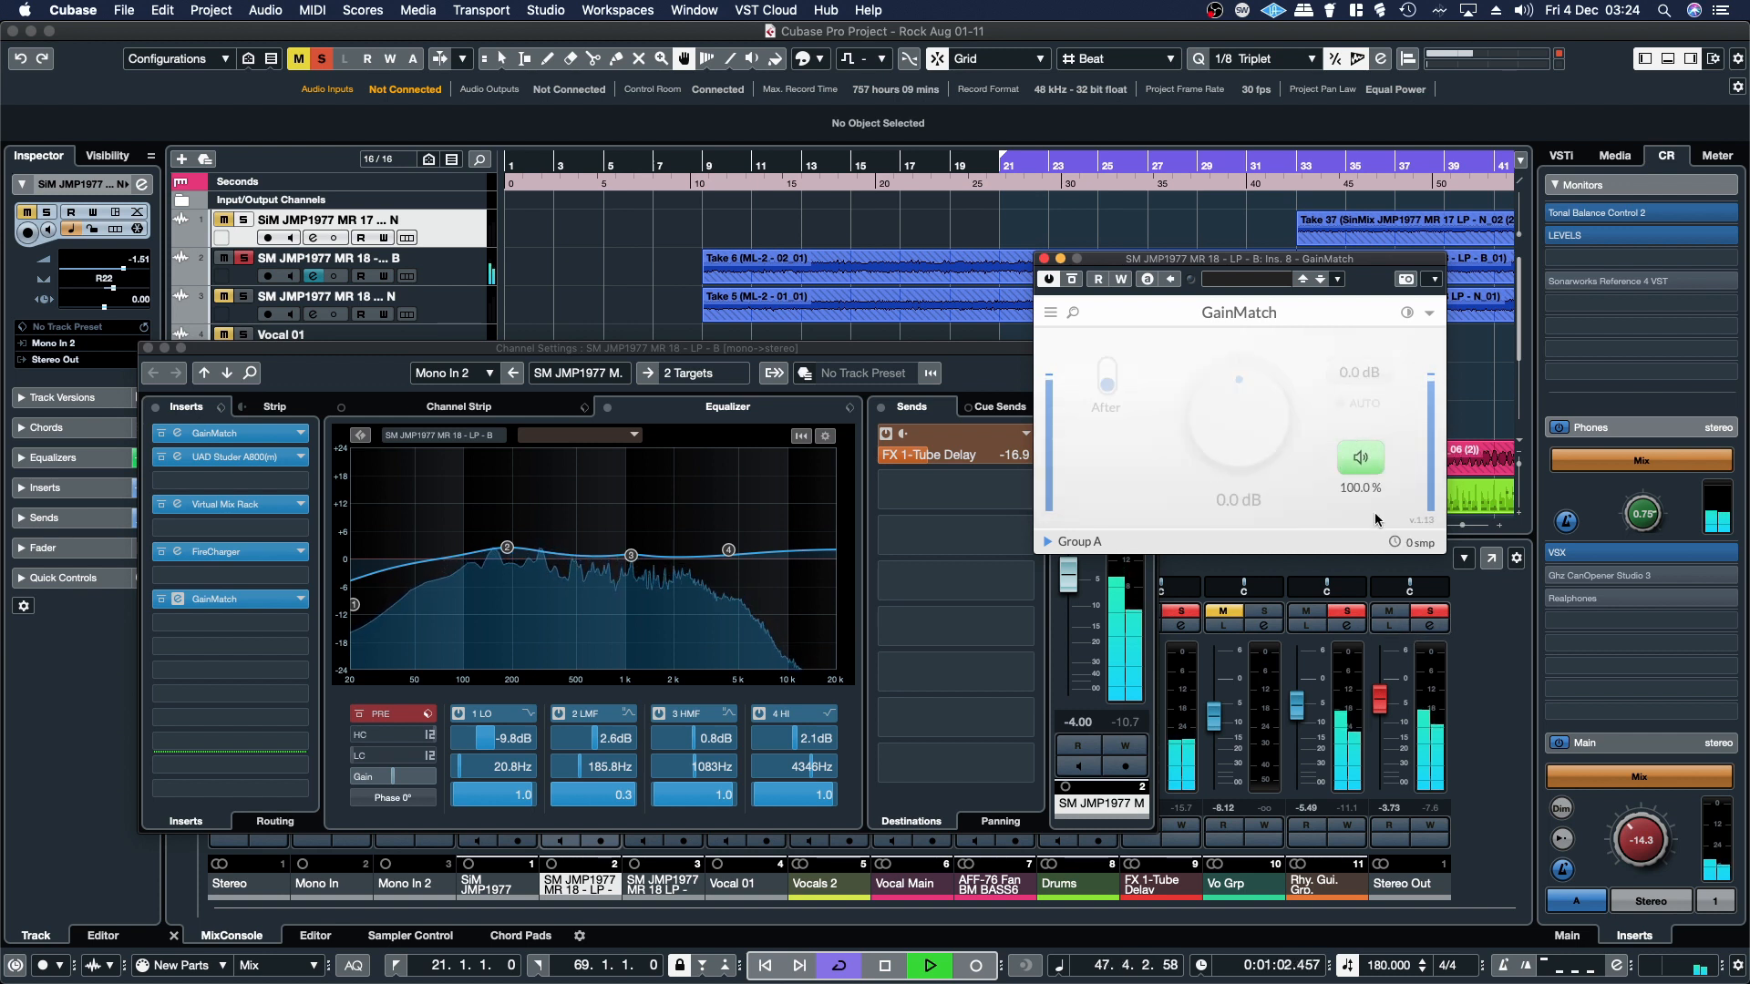
pyautogui.rightClick(1359, 457)
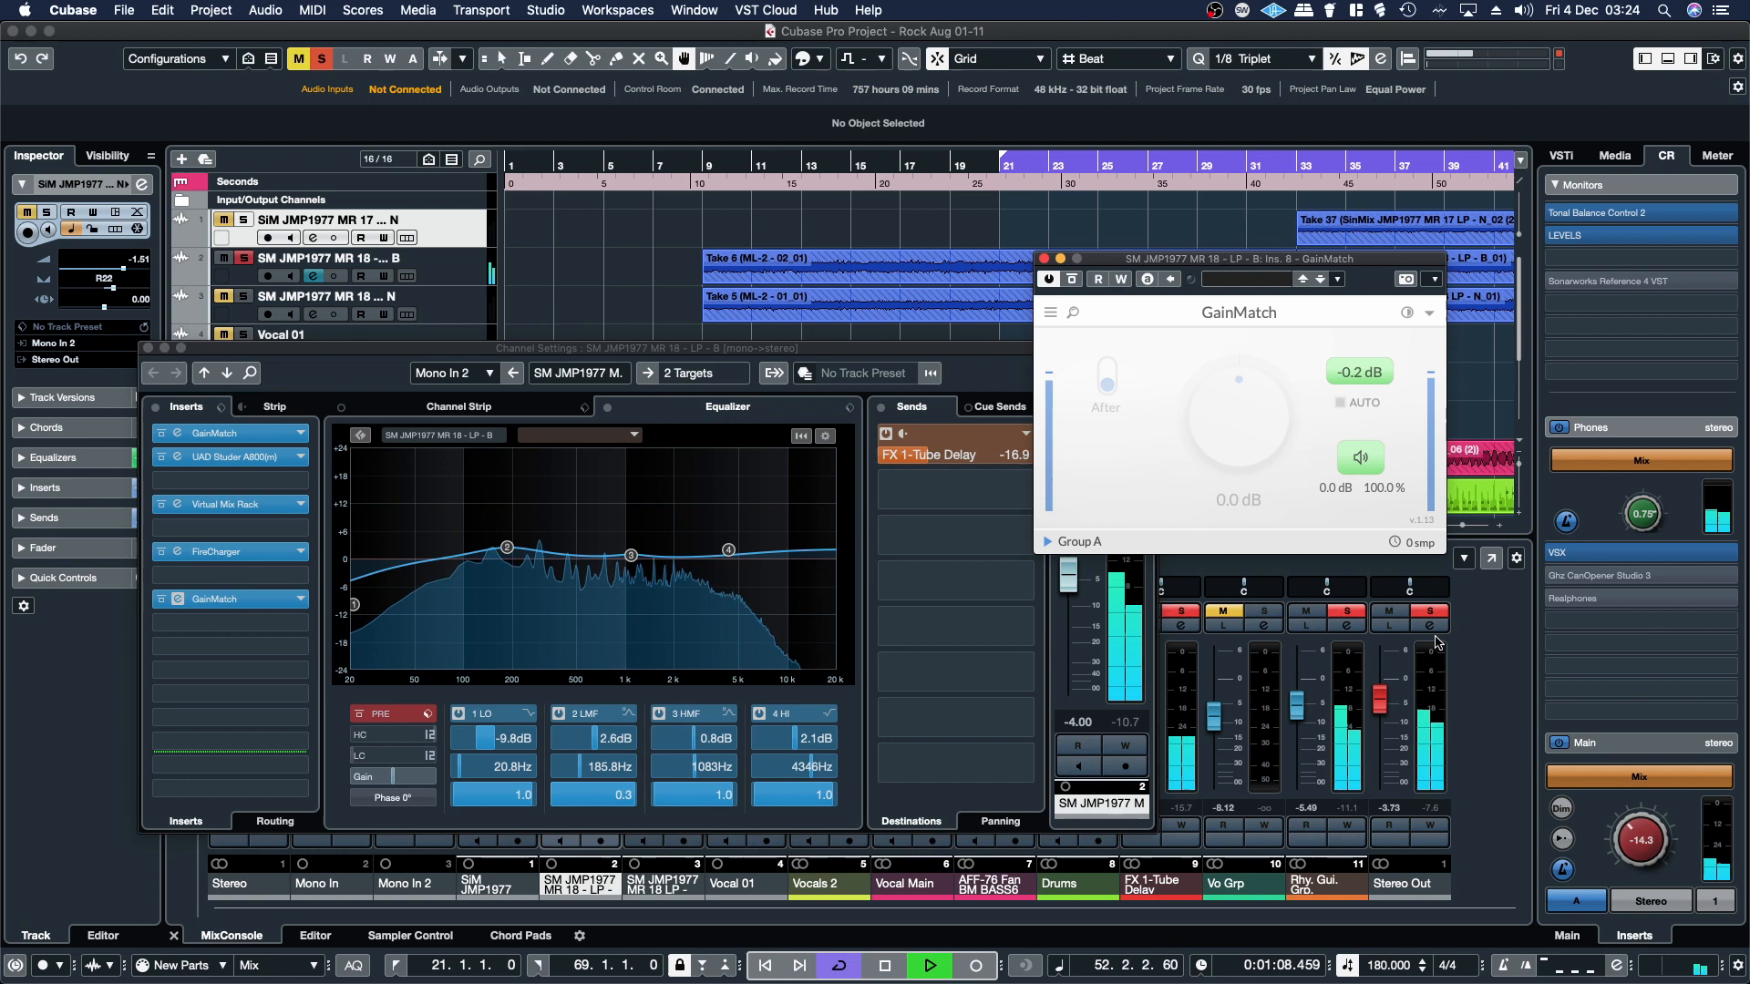
pyautogui.click(1341, 402)
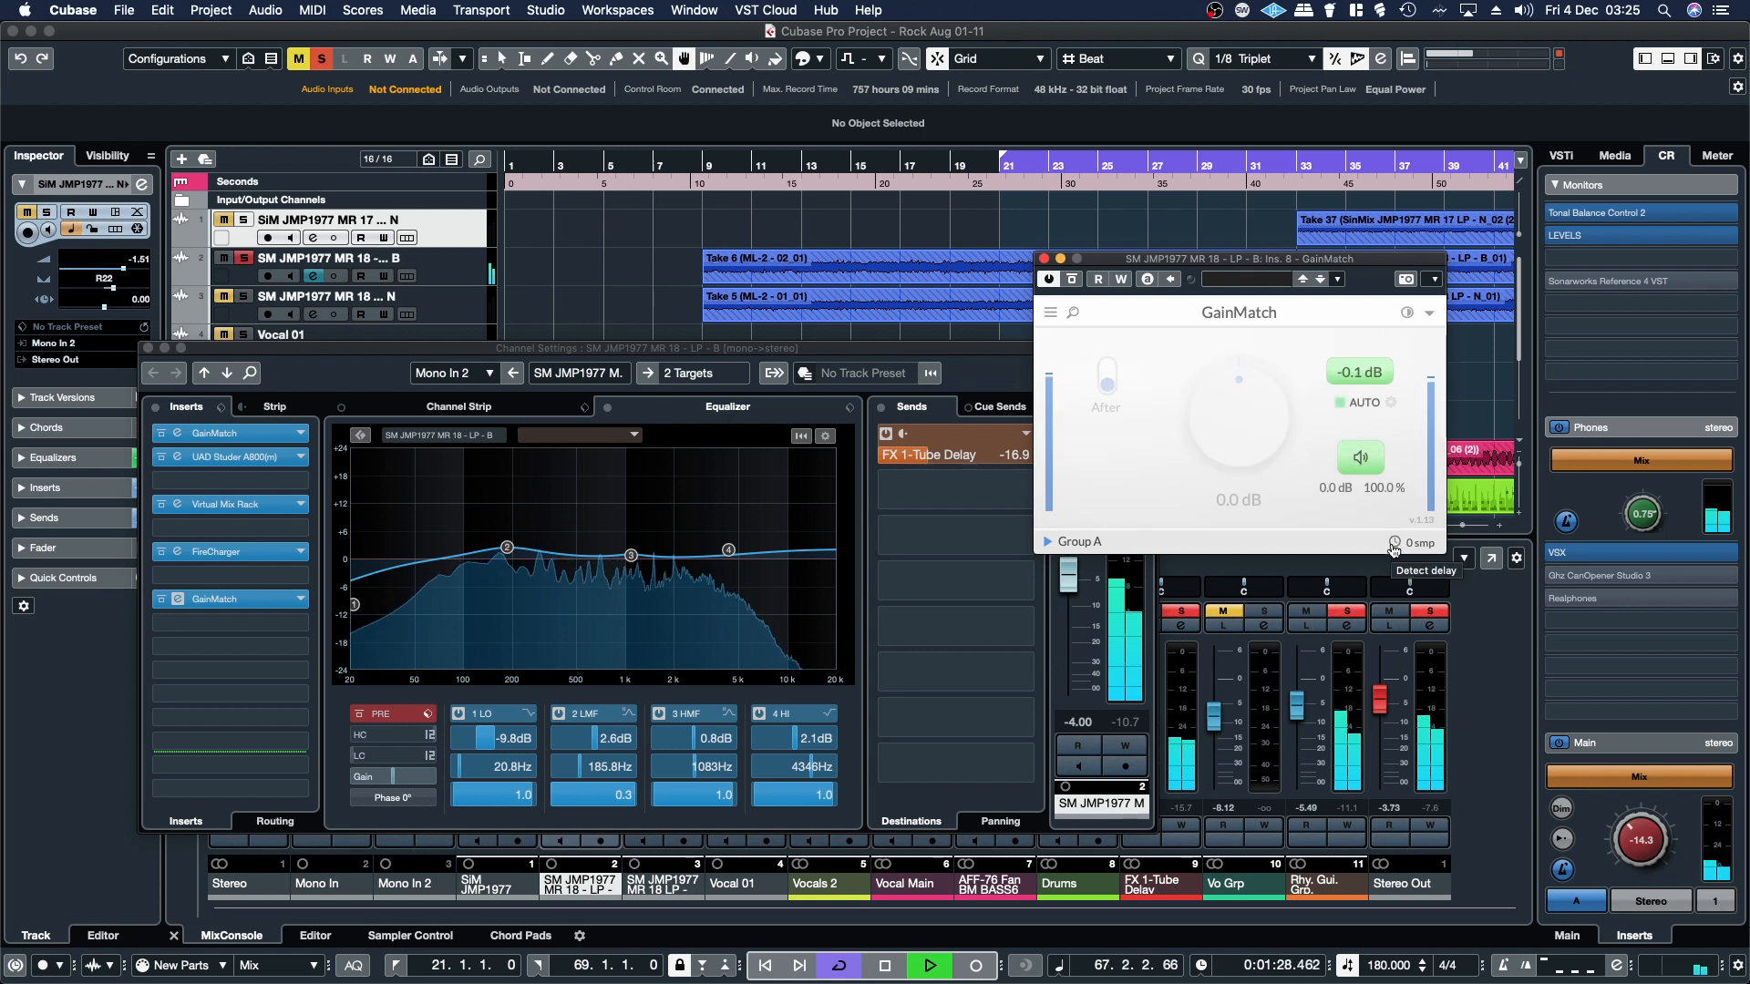
pyautogui.click(1395, 543)
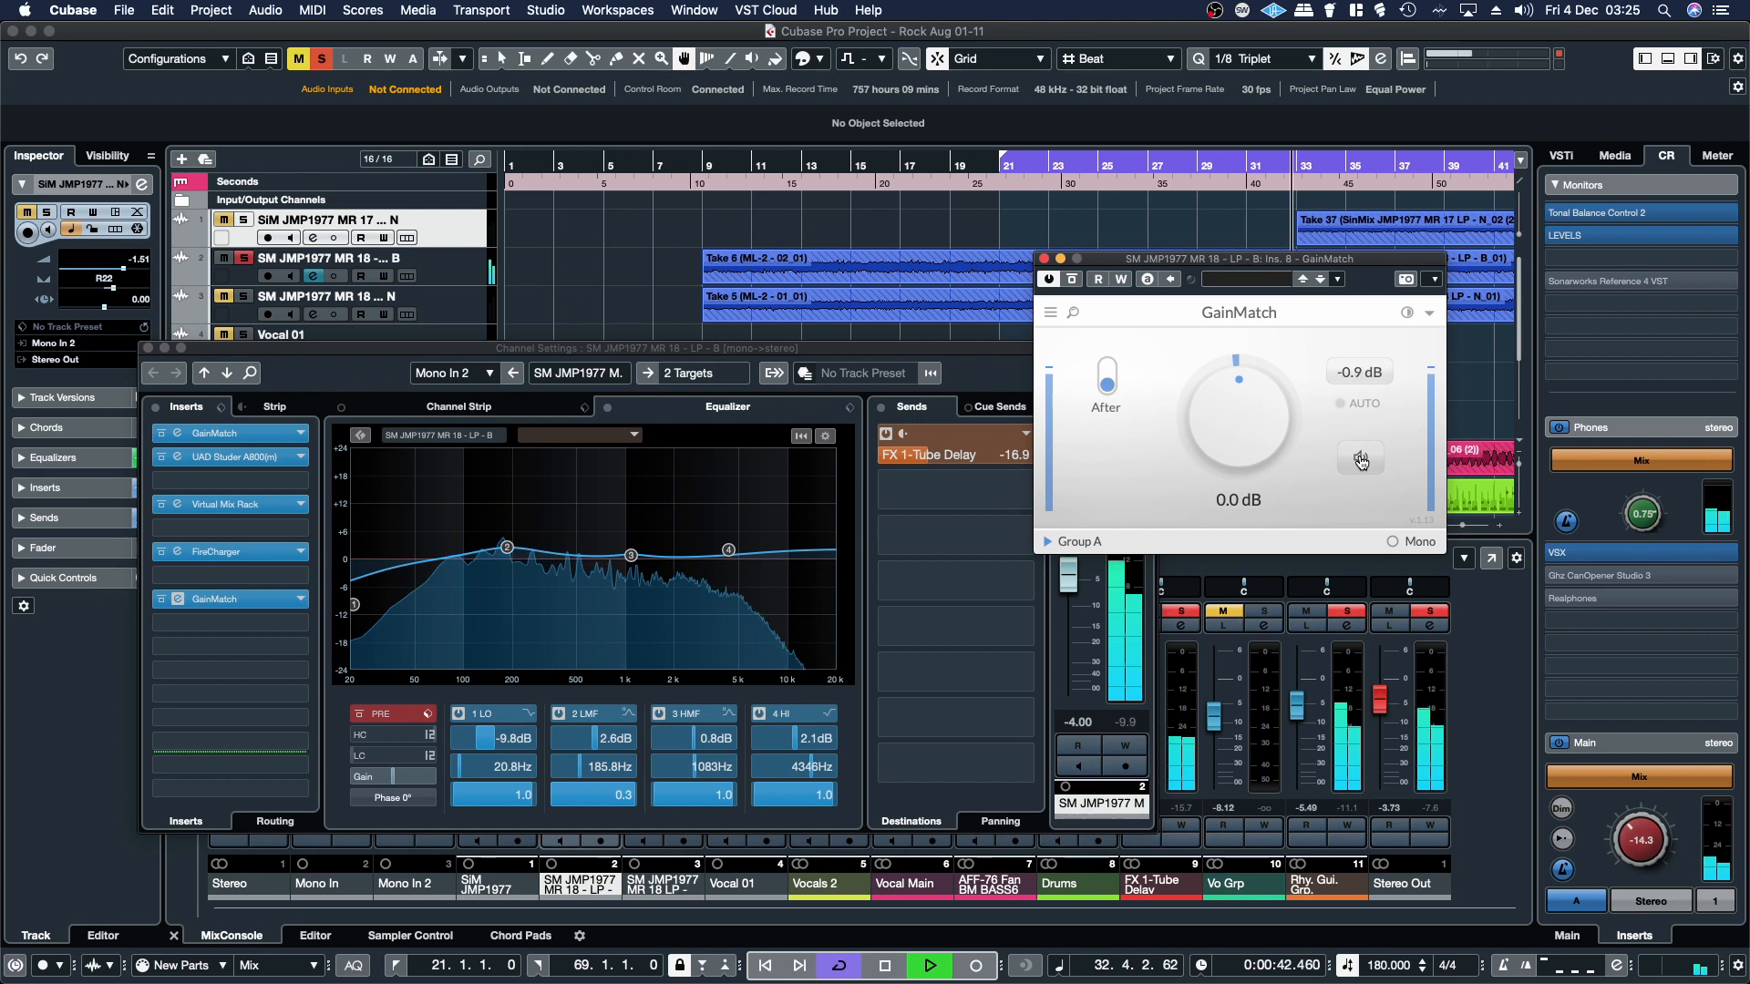
# - Compare the before and after signals once more, then close the GainMatch window
pyautogui.click(1361, 458)
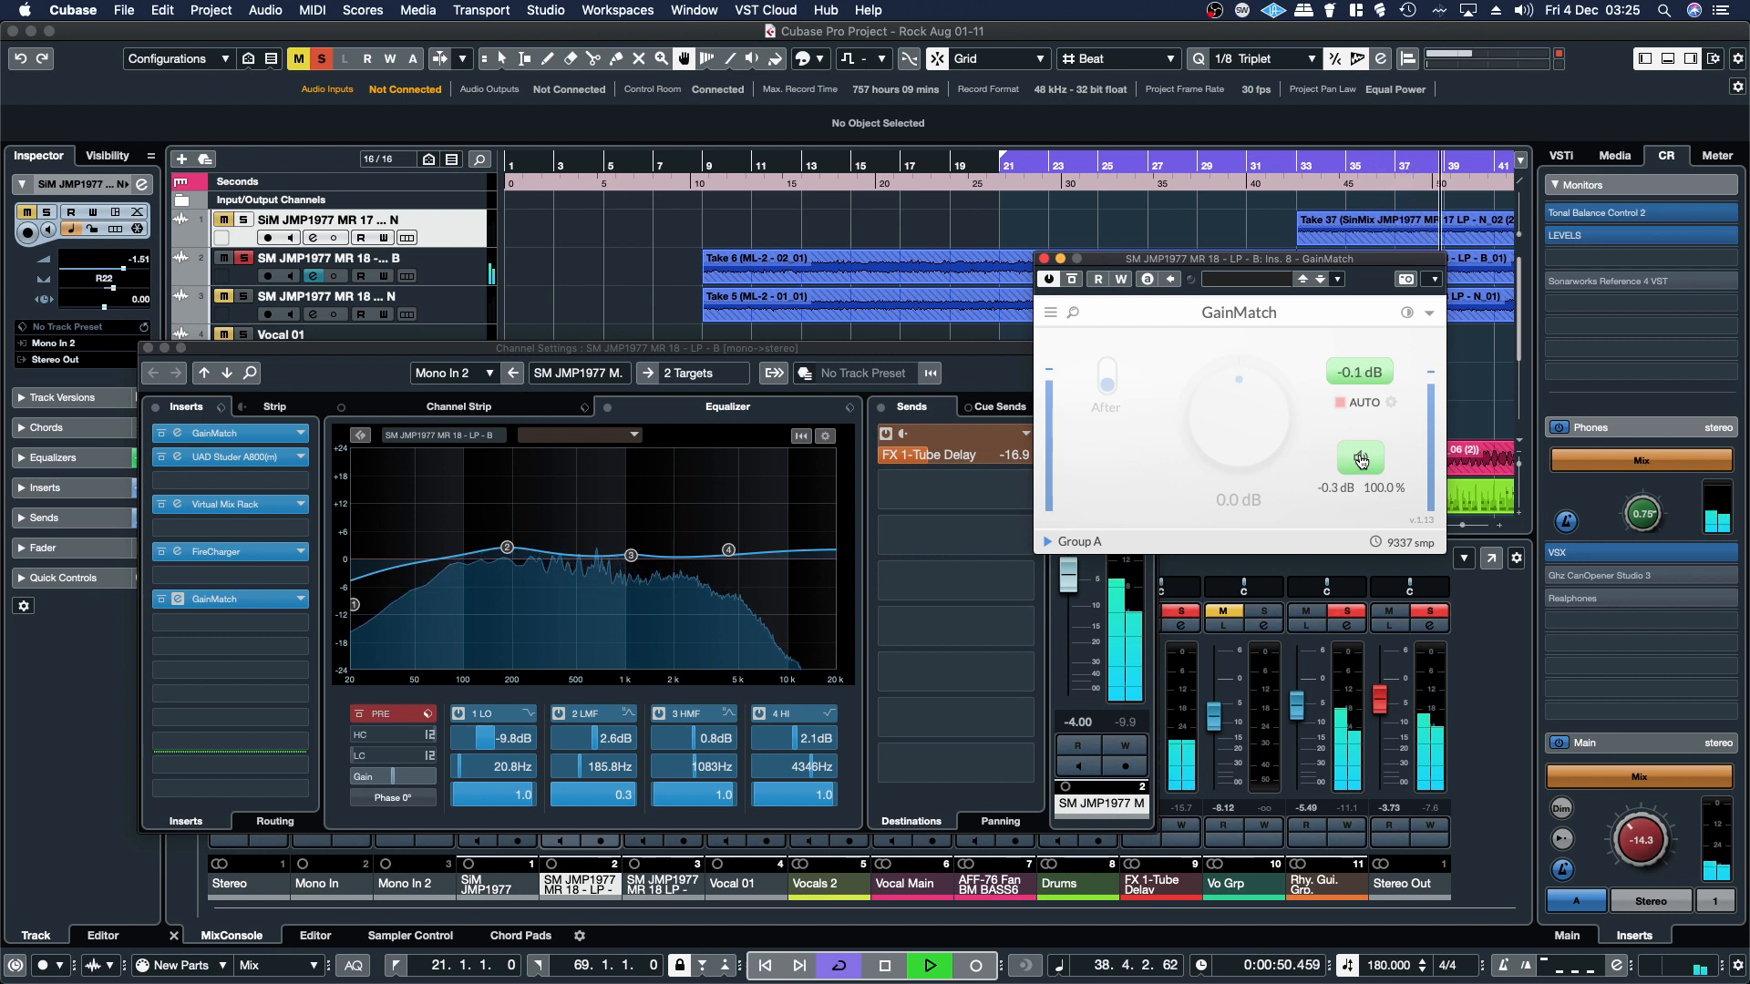
pyautogui.click(1359, 458)
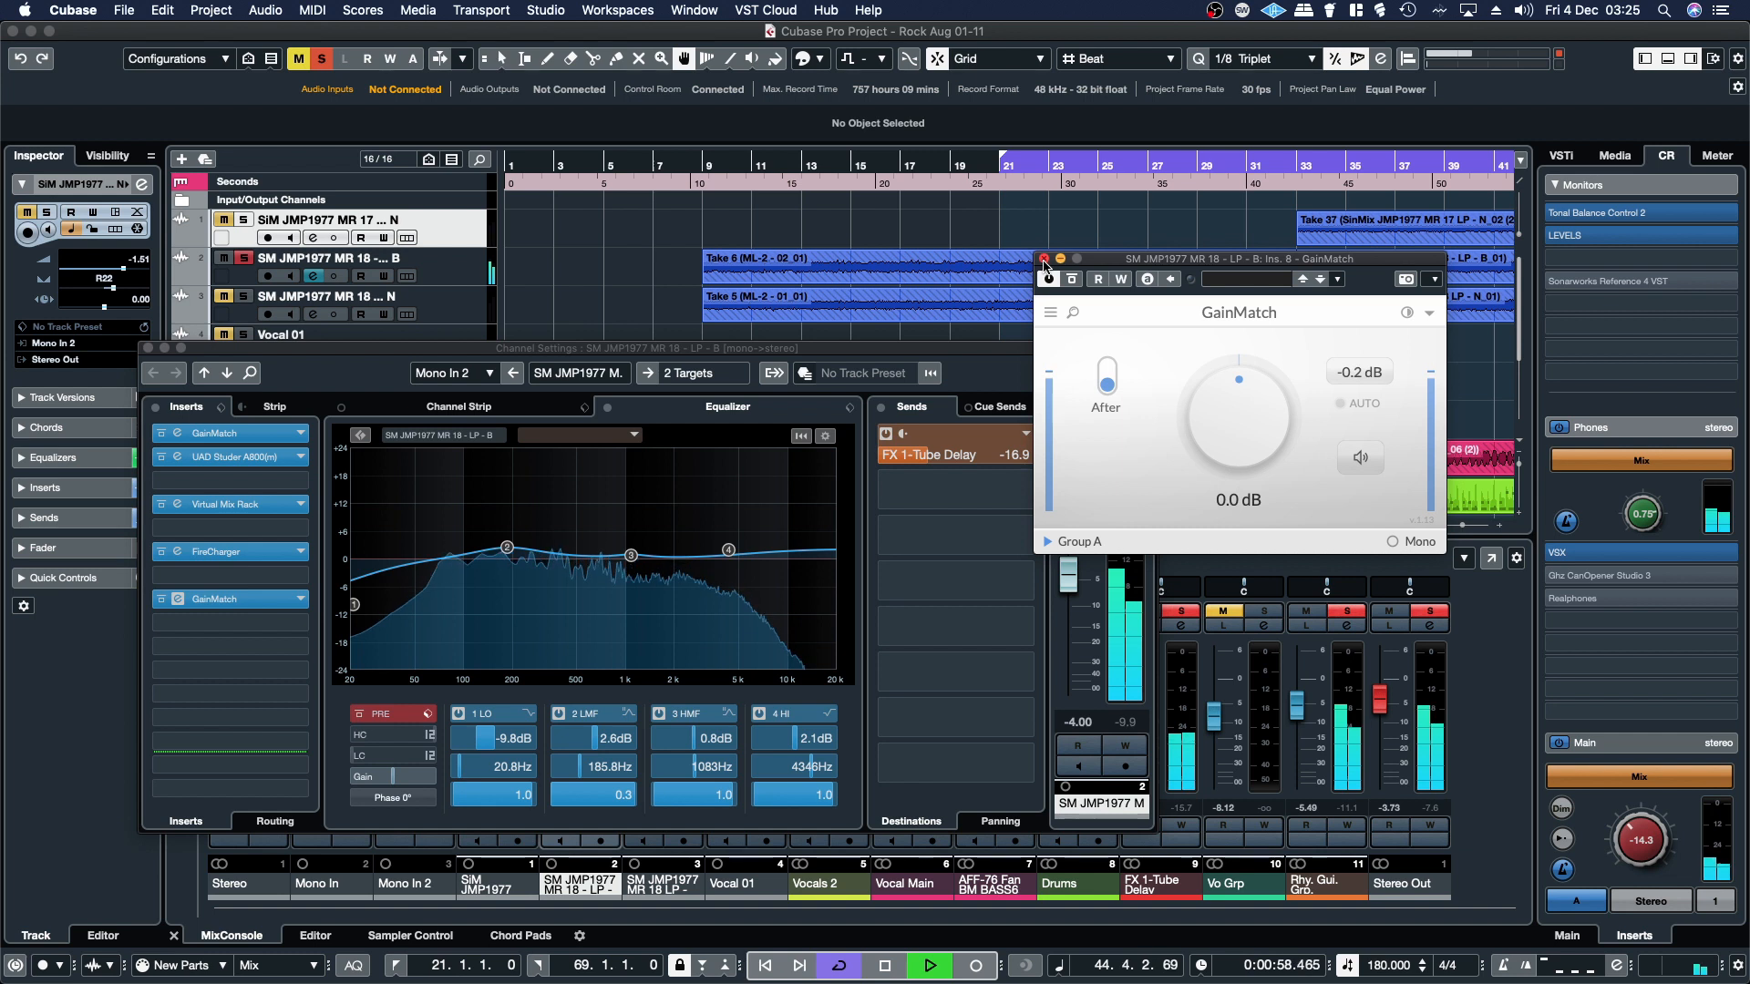
pyautogui.click(1045, 259)
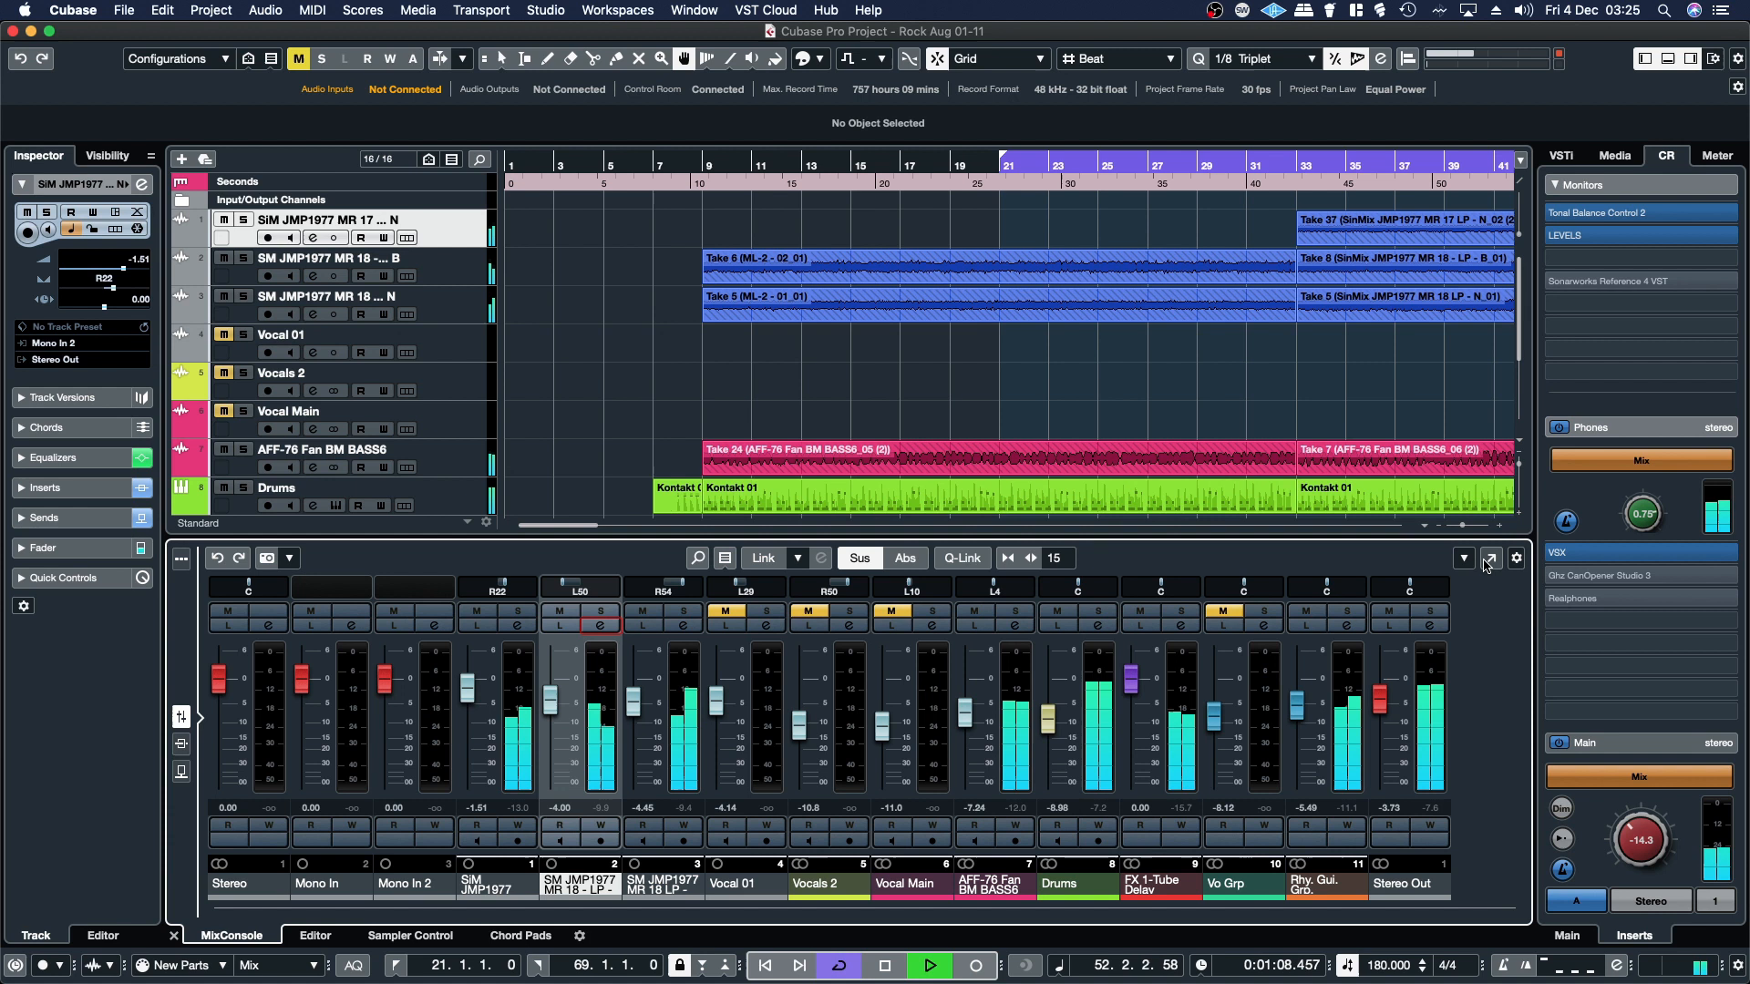
# - Show the full MixConsole with insert racks for every channel
pyautogui.click(1491, 557)
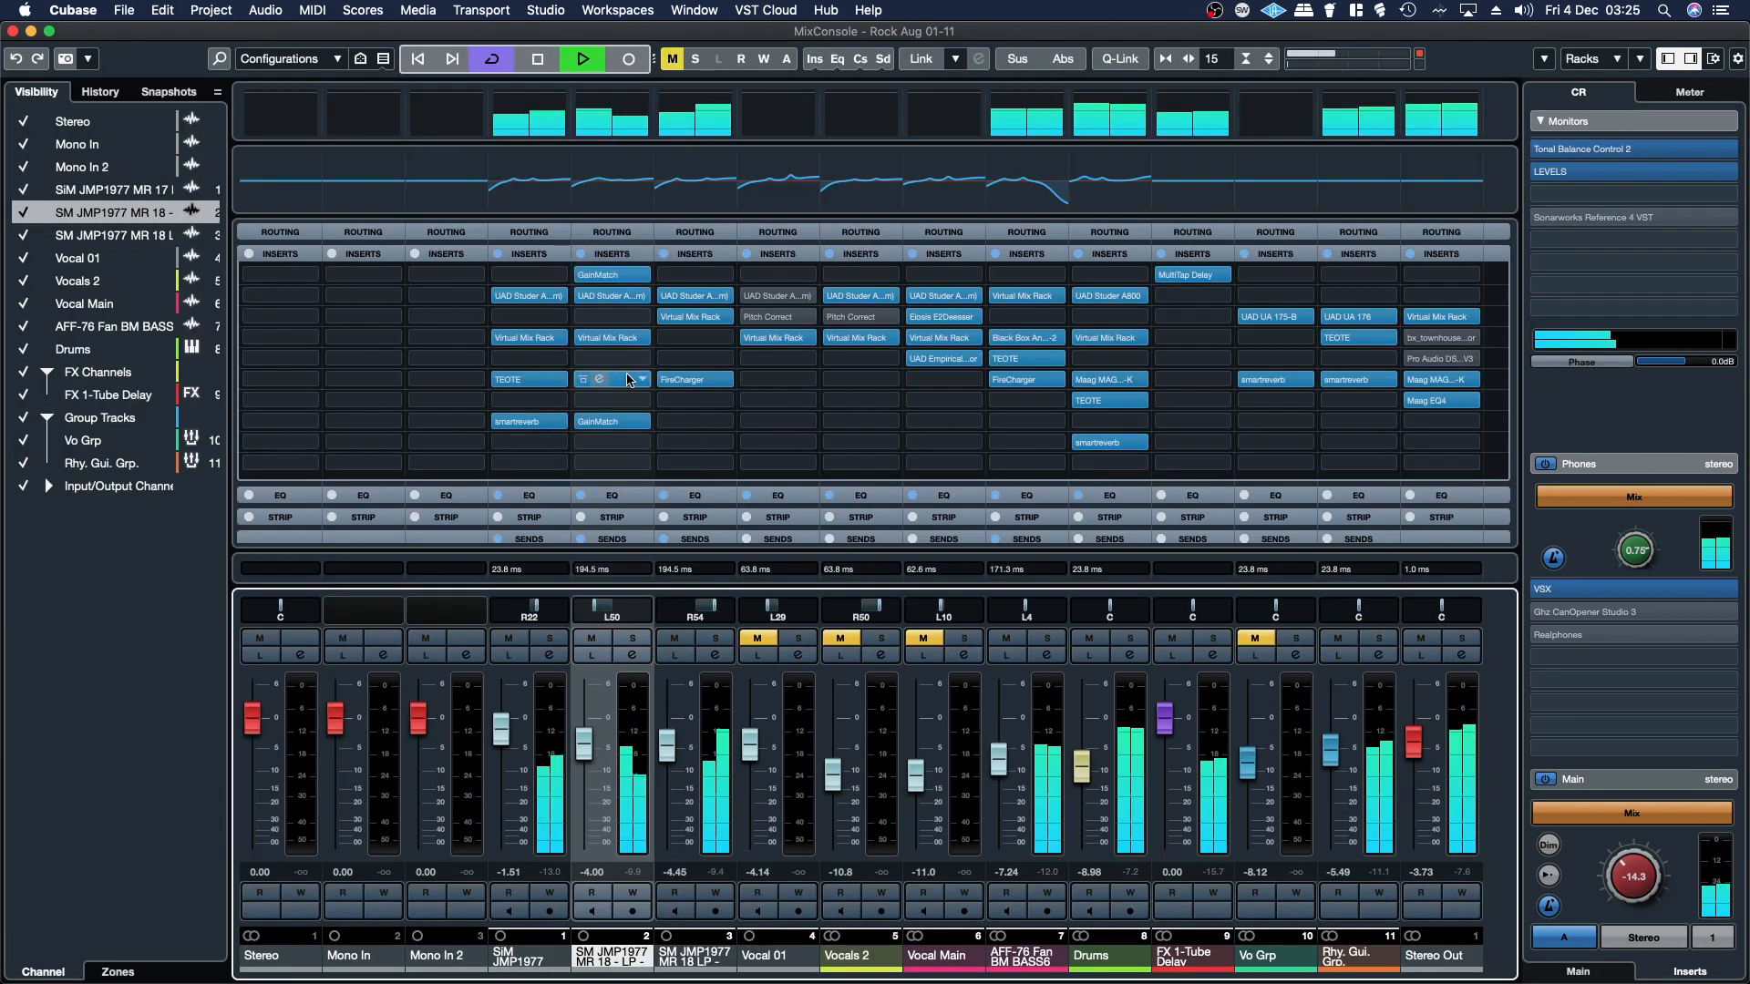
pyautogui.moveTo(611, 275)
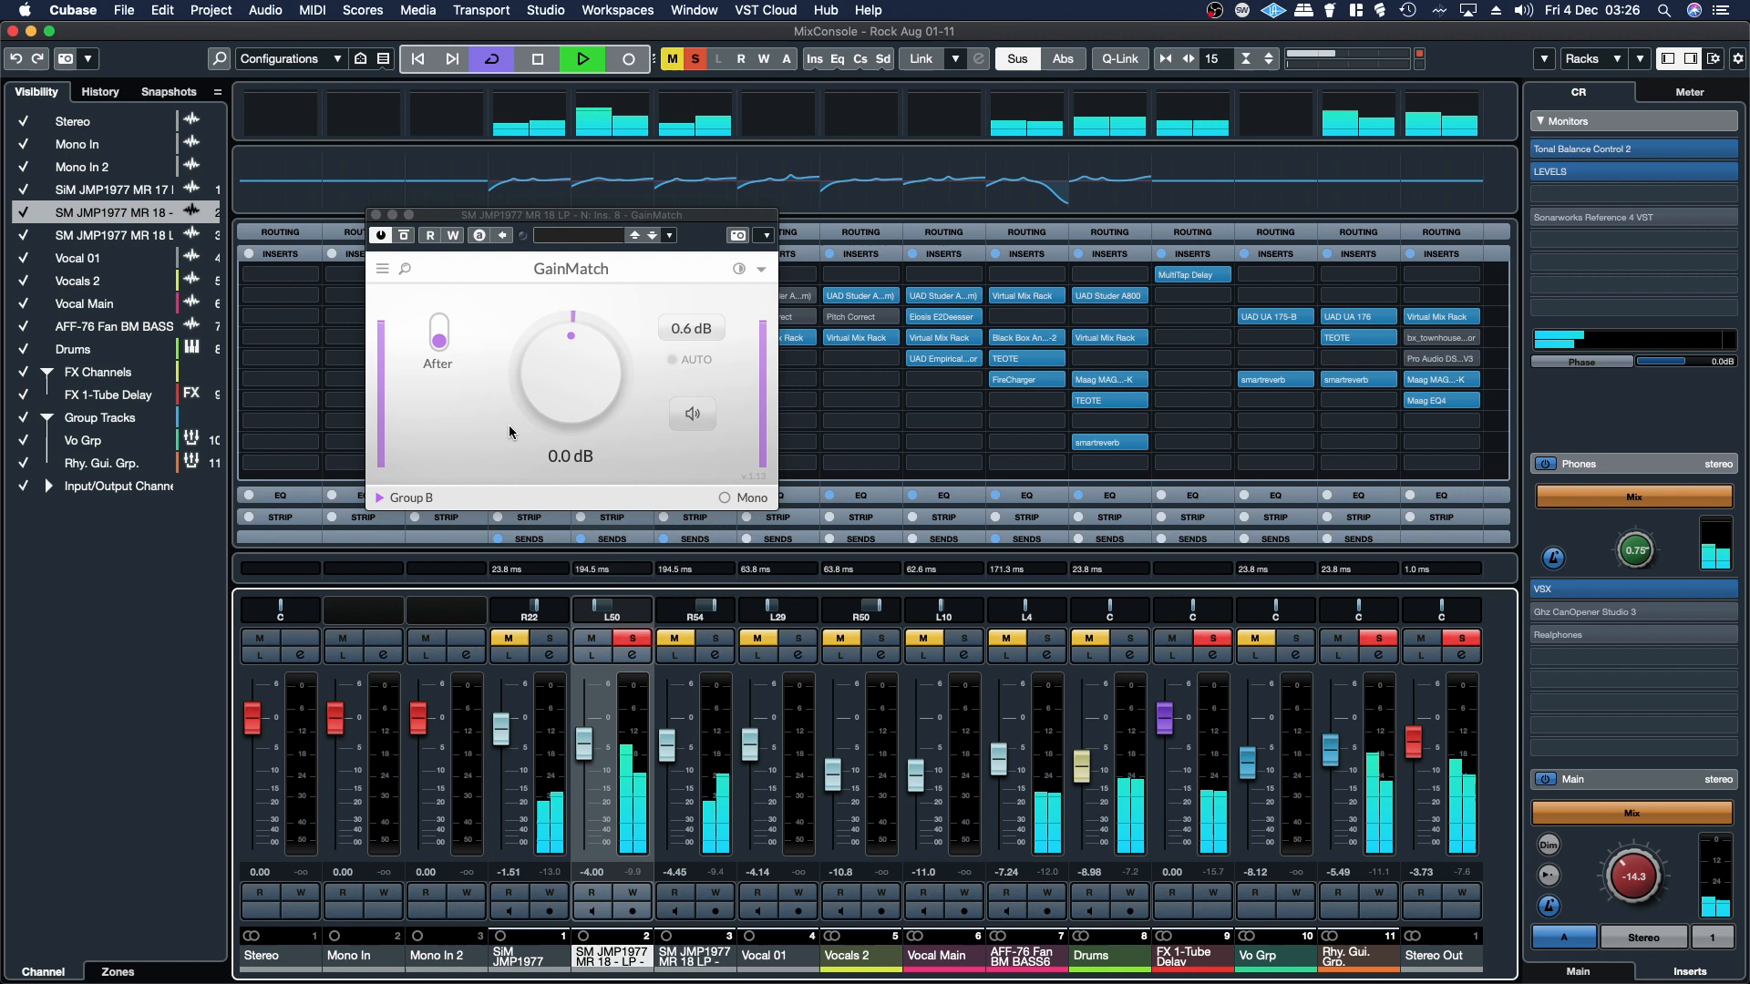
# - On the Group B GainMatch, display the listen gain, detect the chain's delay and return to the processed signal
pyautogui.click(692, 414)
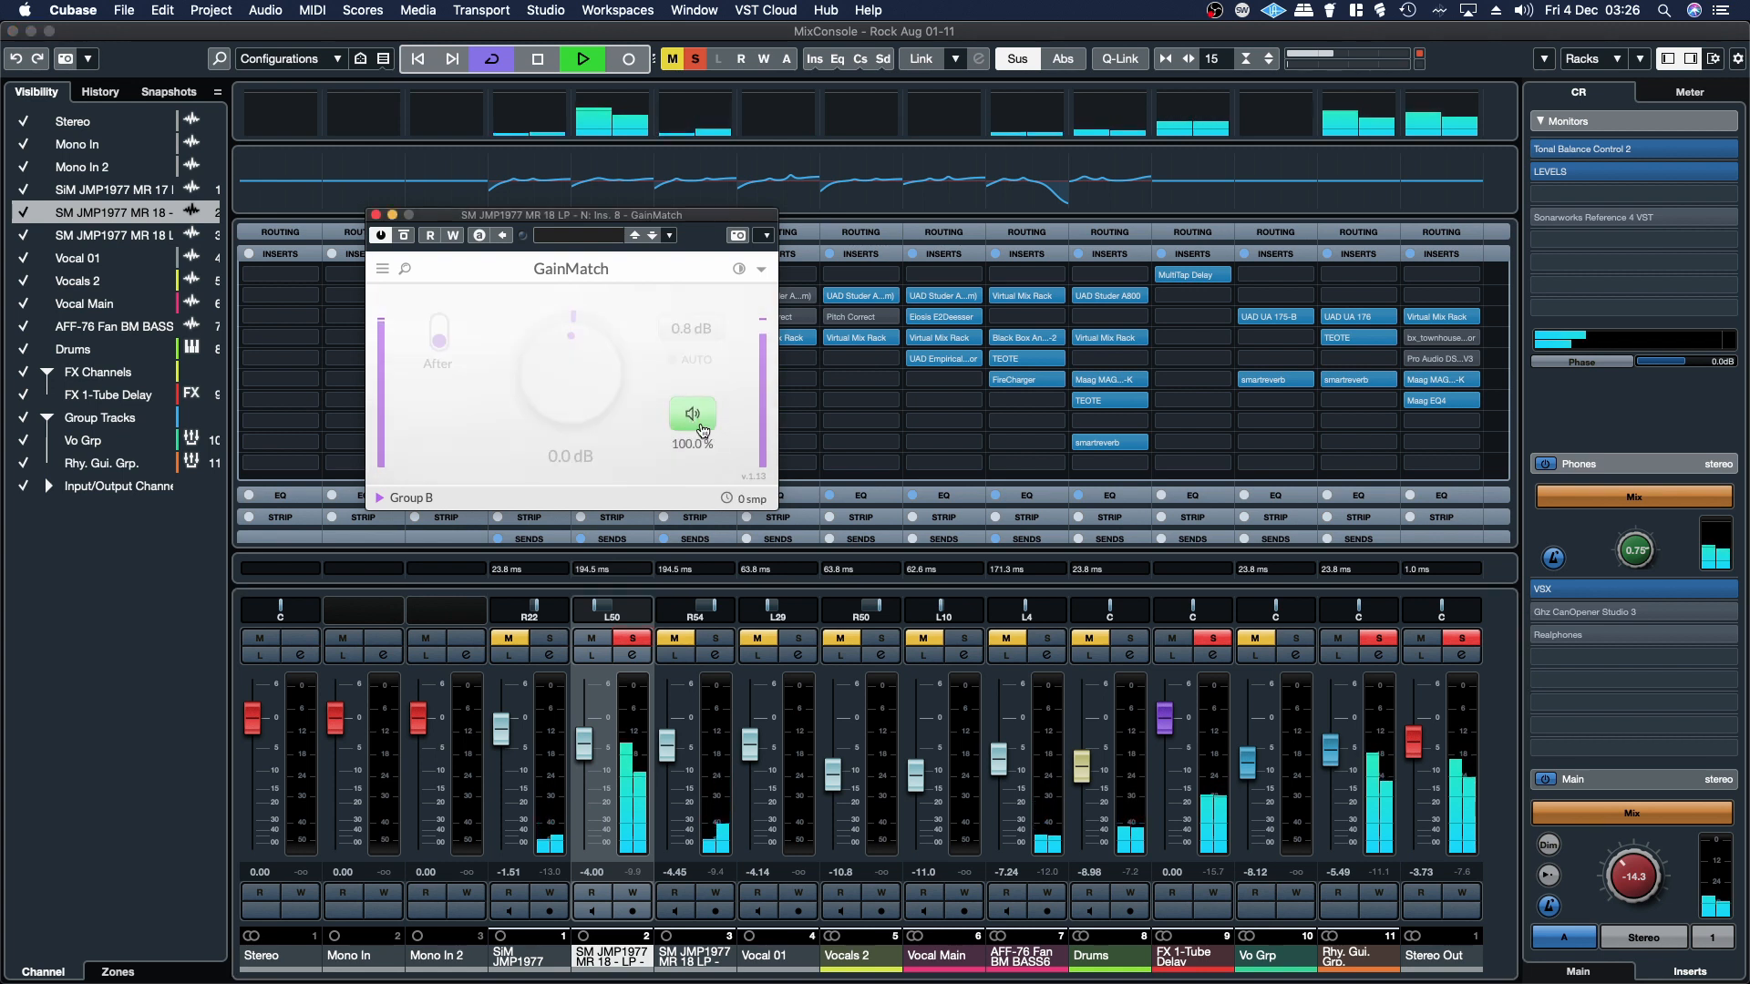
pyautogui.rightClick(692, 414)
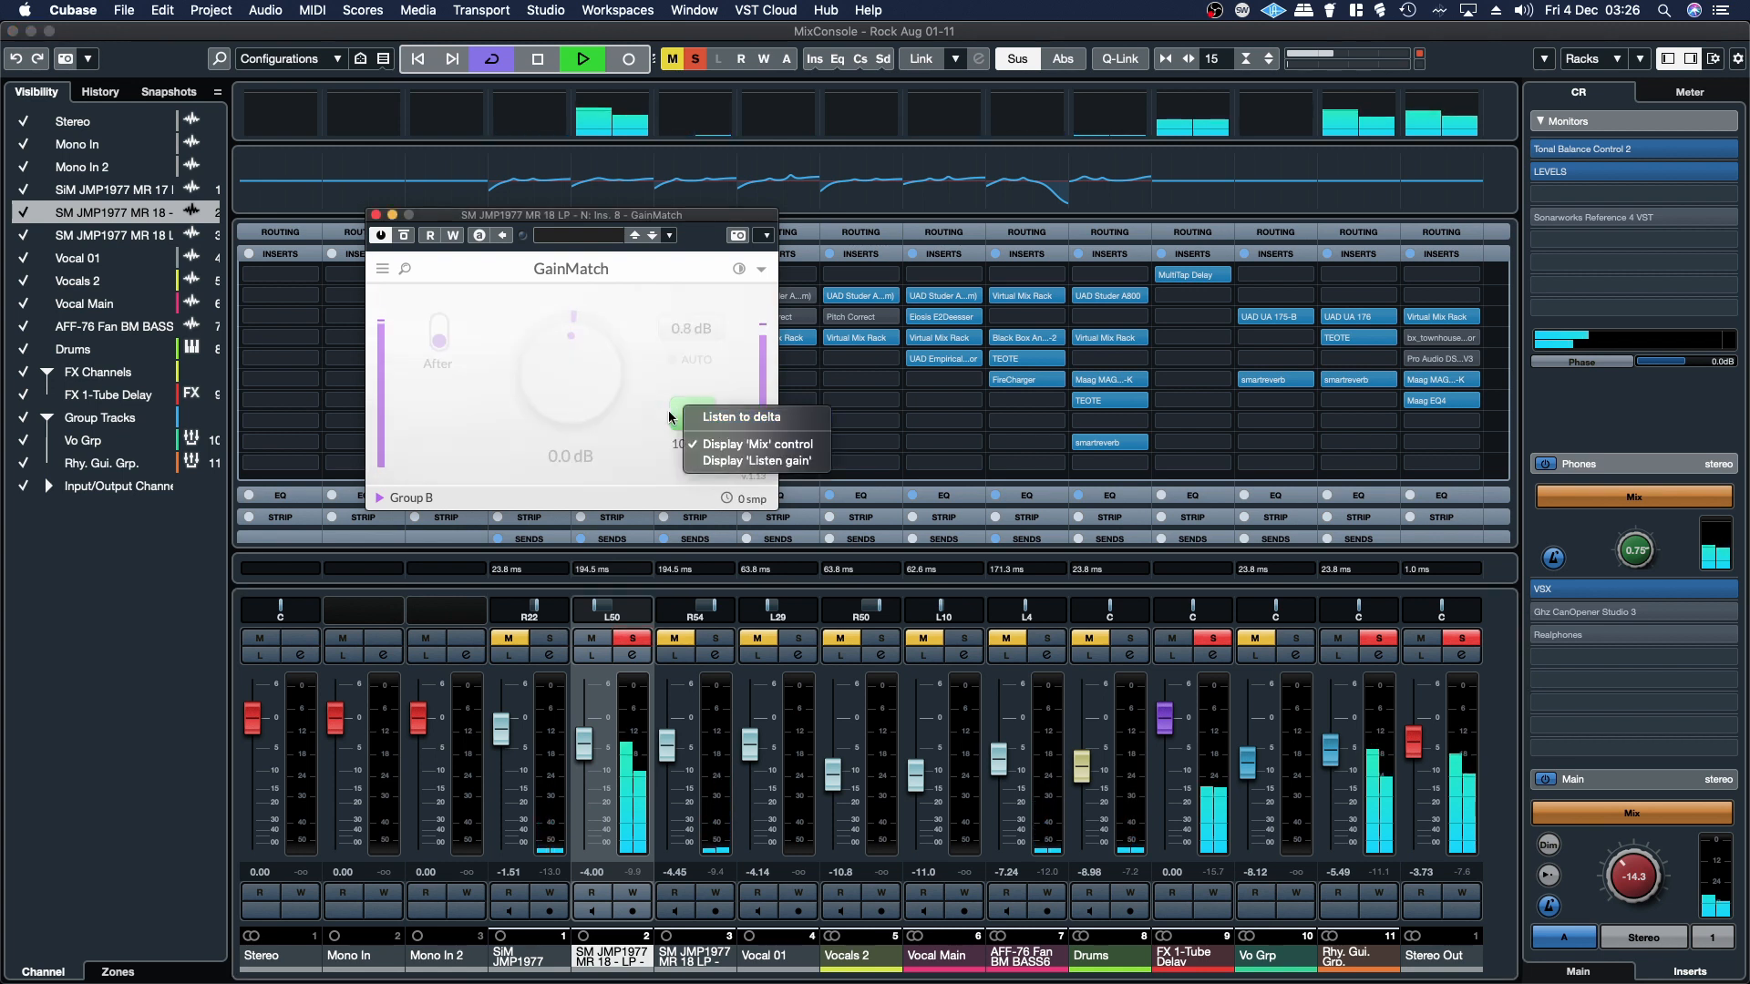
pyautogui.moveTo(725, 461)
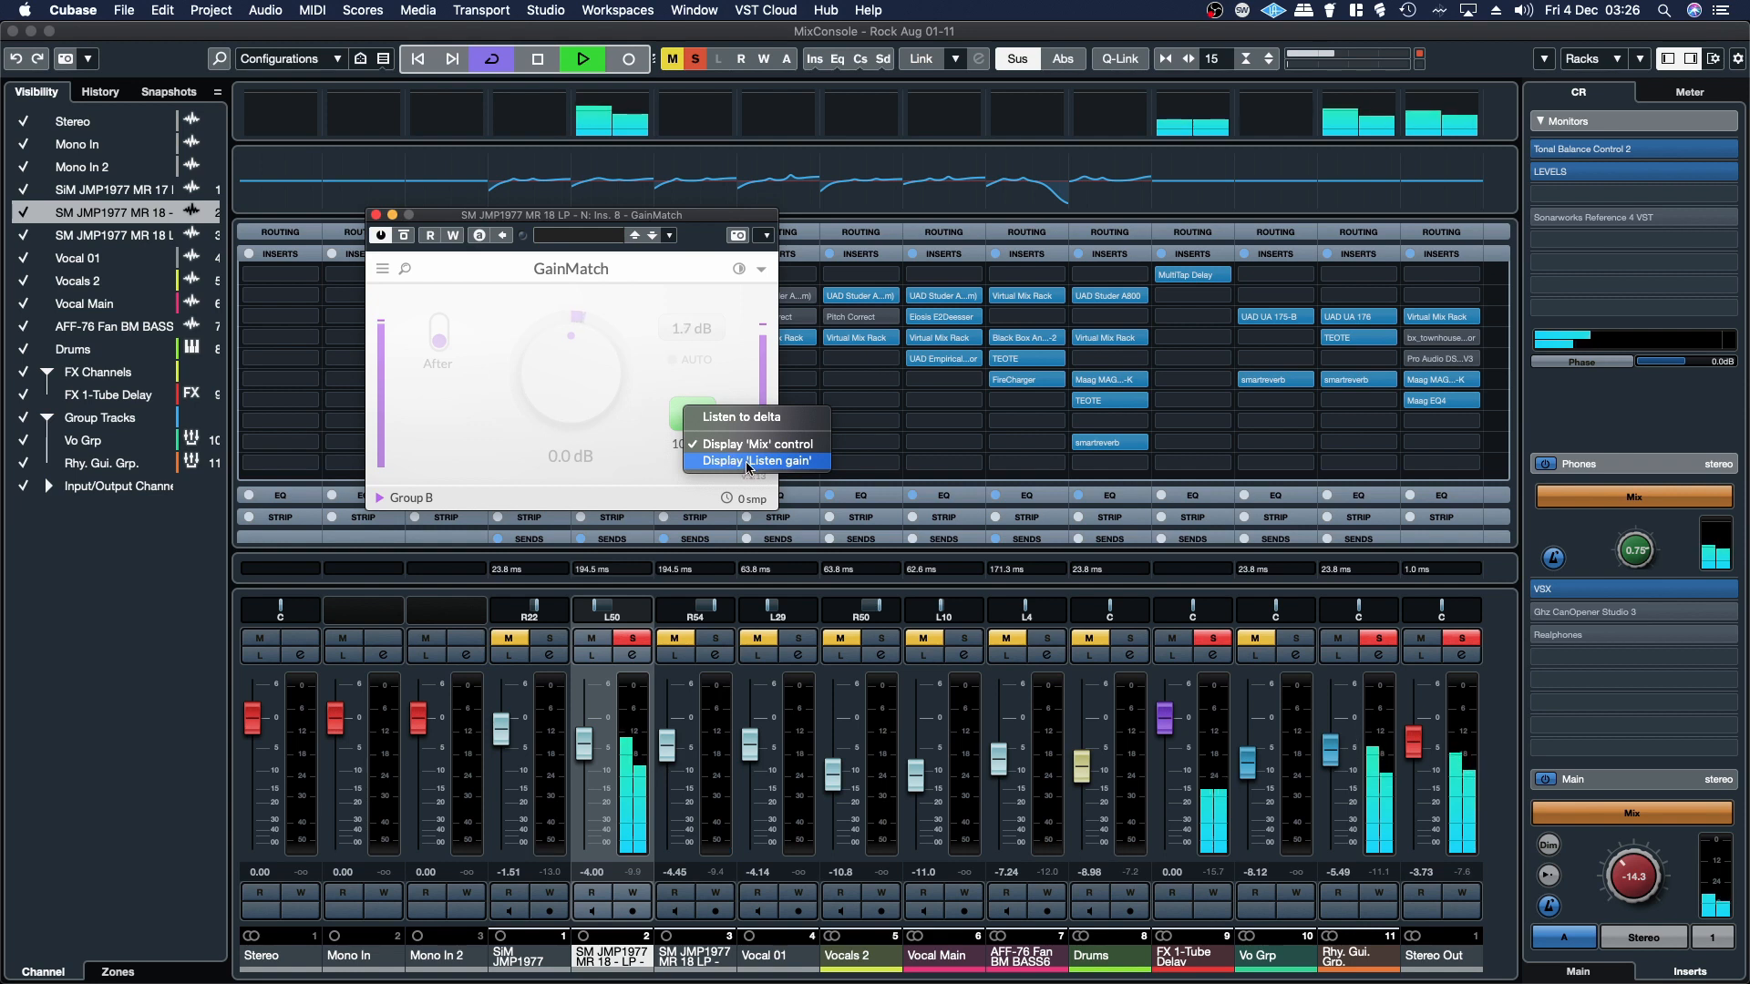
pyautogui.click(754, 461)
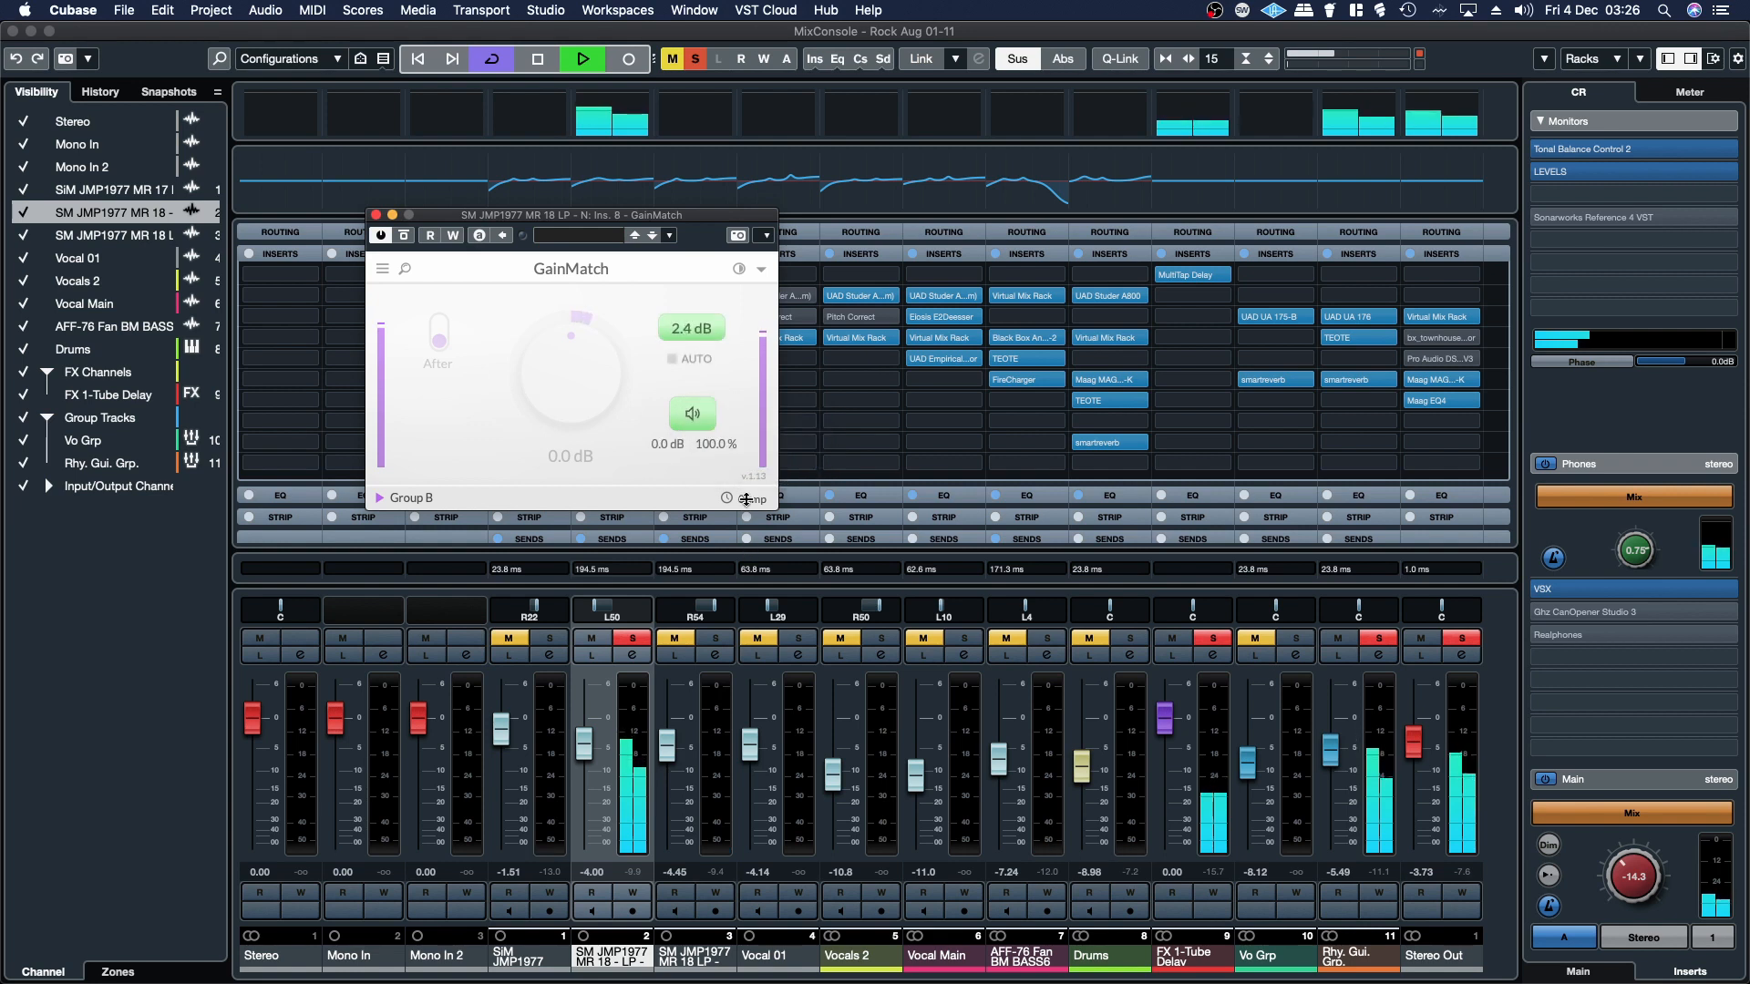
pyautogui.click(677, 358)
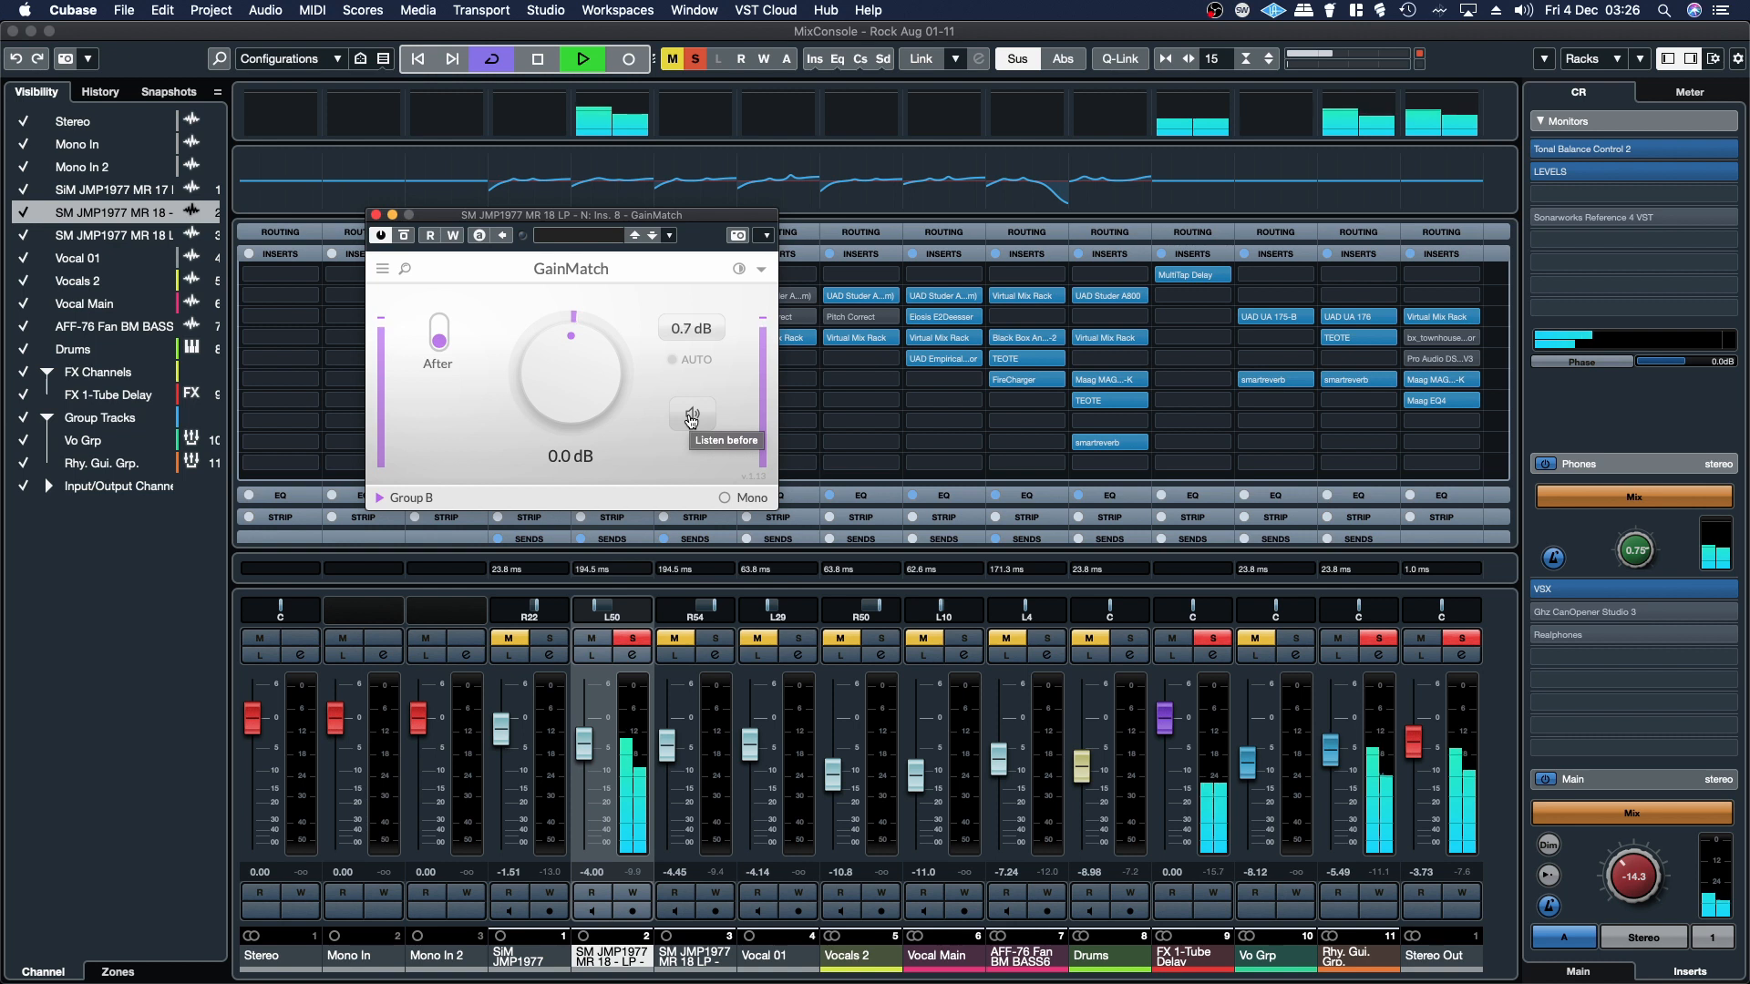
pyautogui.click(692, 413)
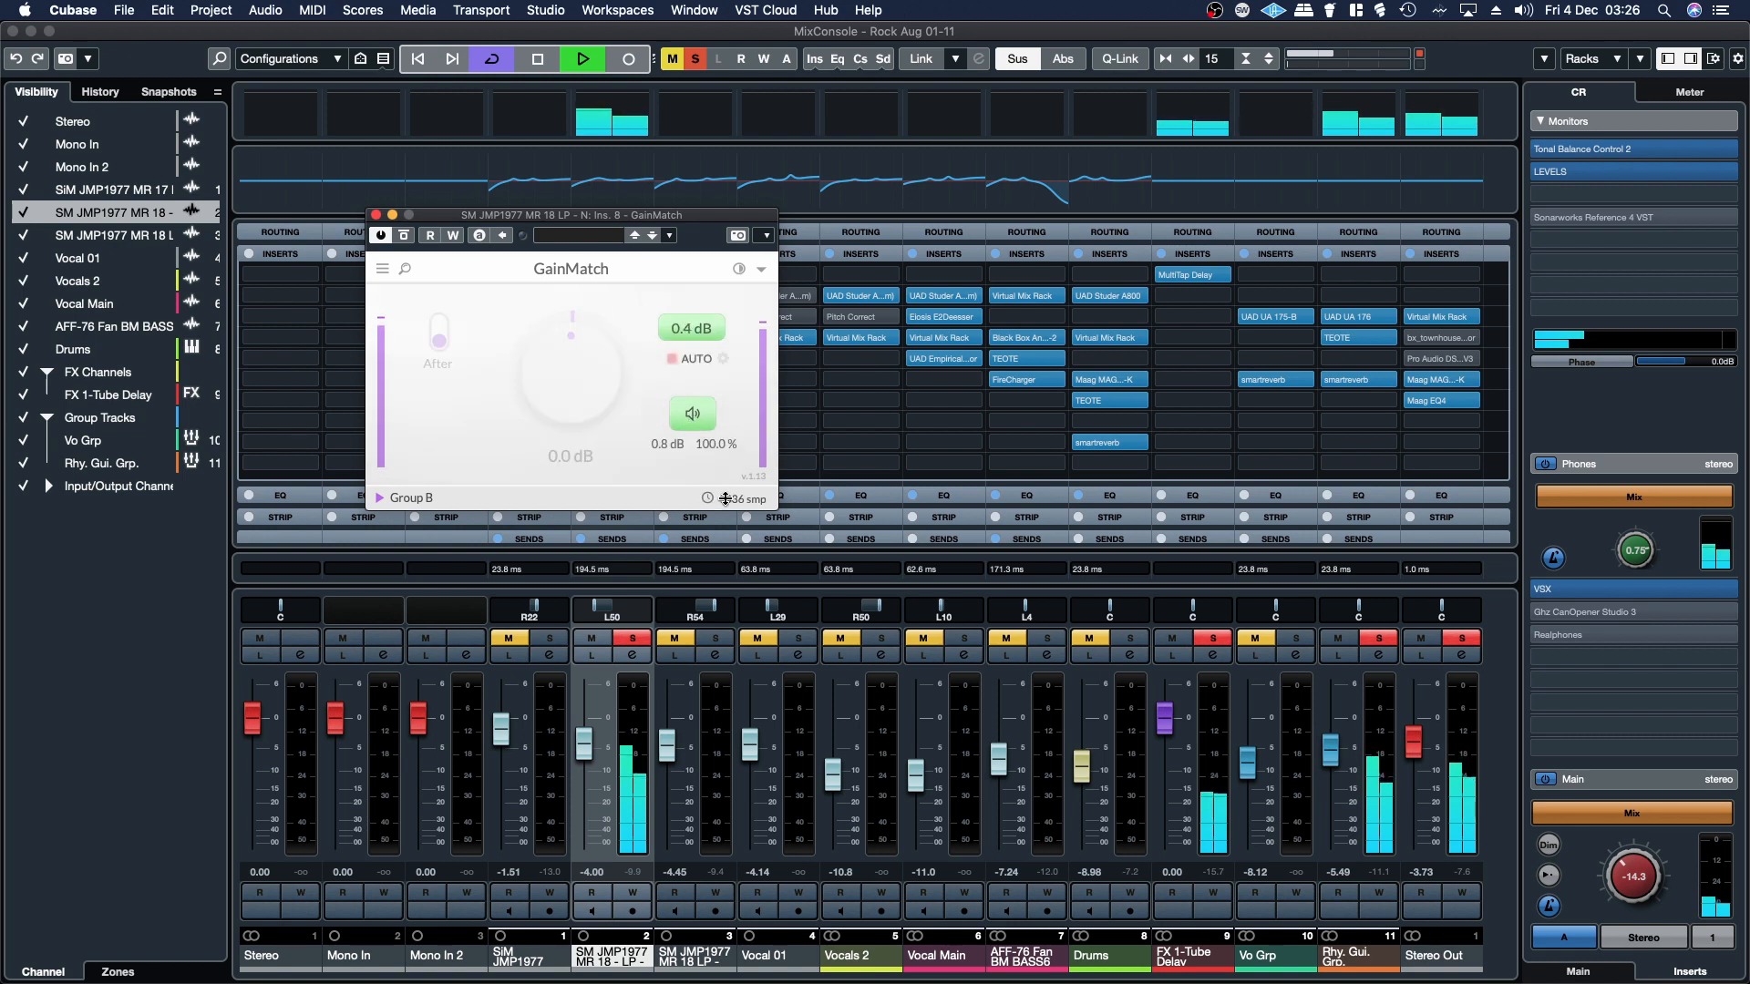
pyautogui.click(691, 414)
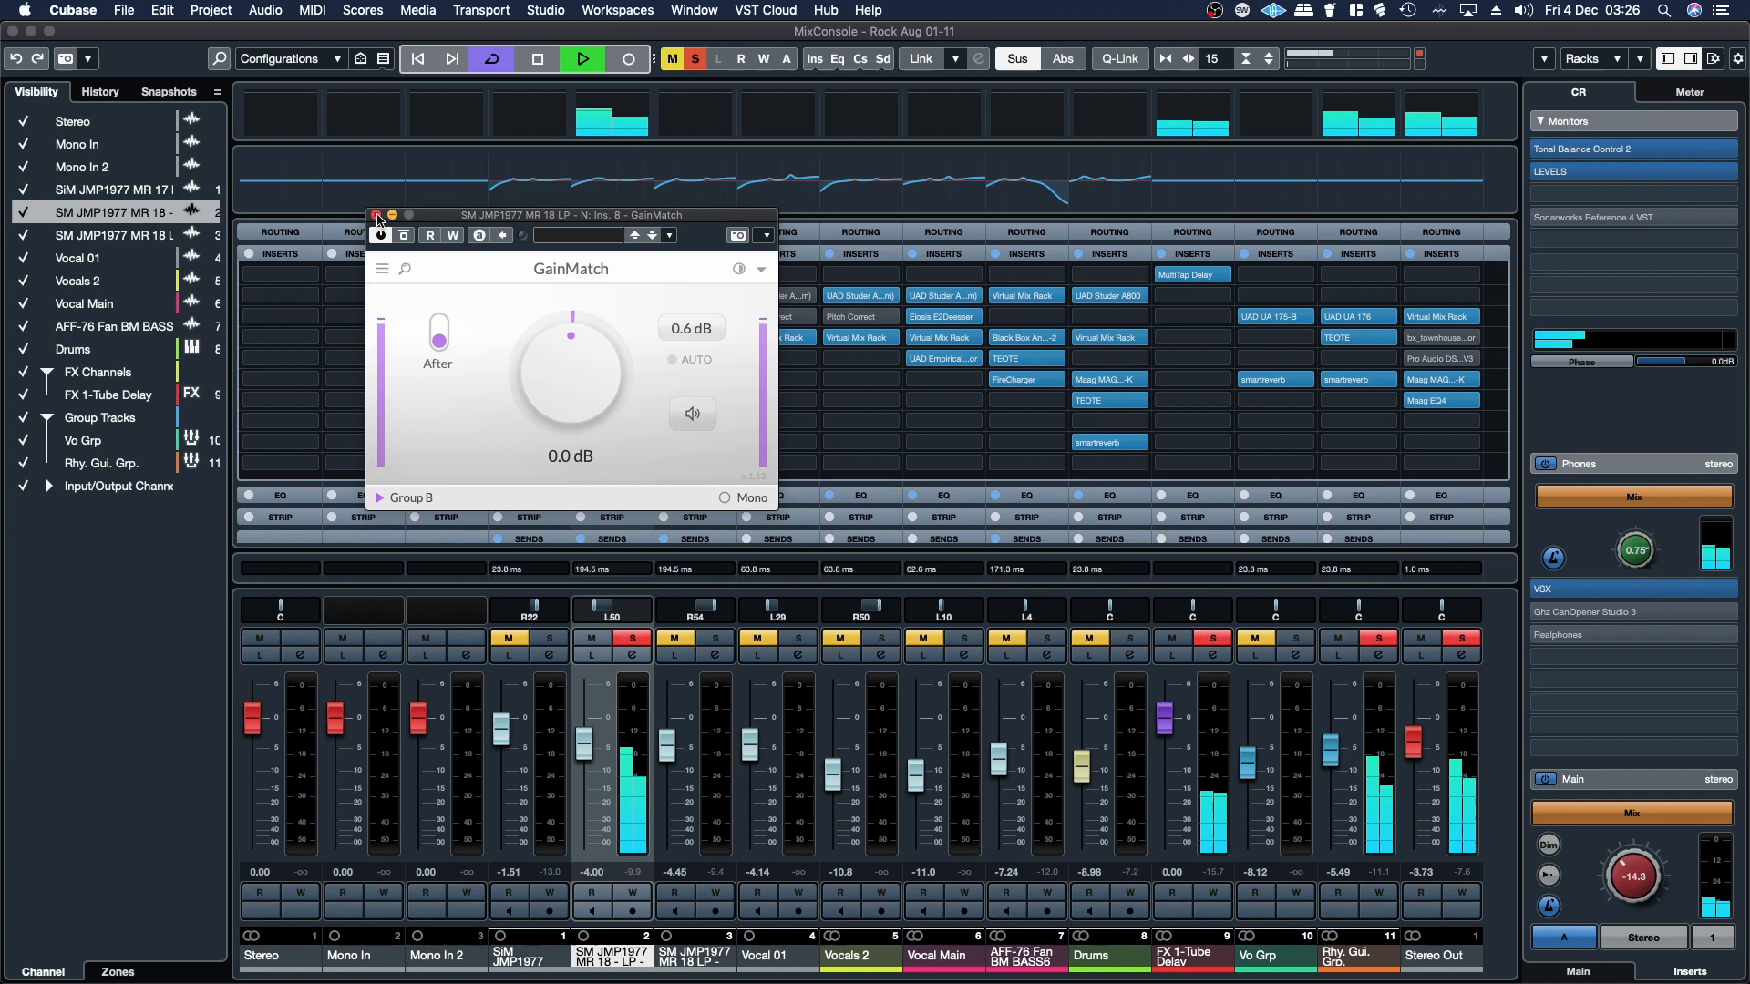
# - Close that GainMatch and toggle before/after listening on the guitar channel's closing Ins. 9 GainMatch
pyautogui.click(378, 214)
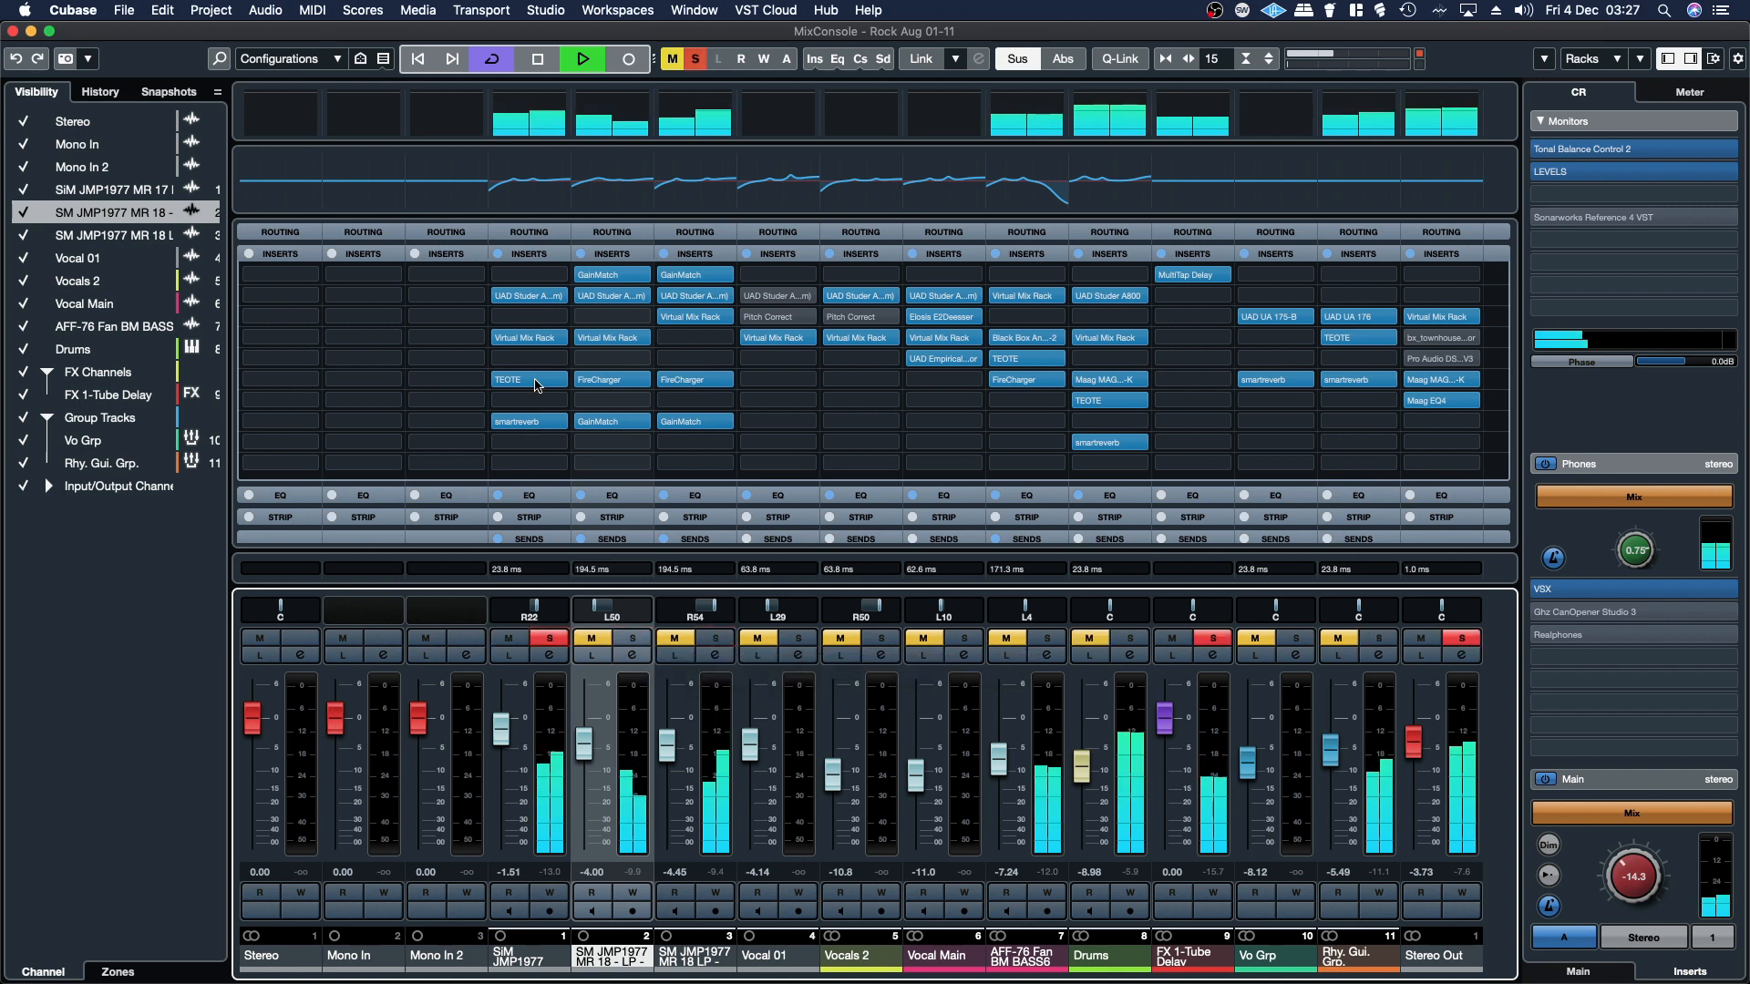
pyautogui.click(611, 274)
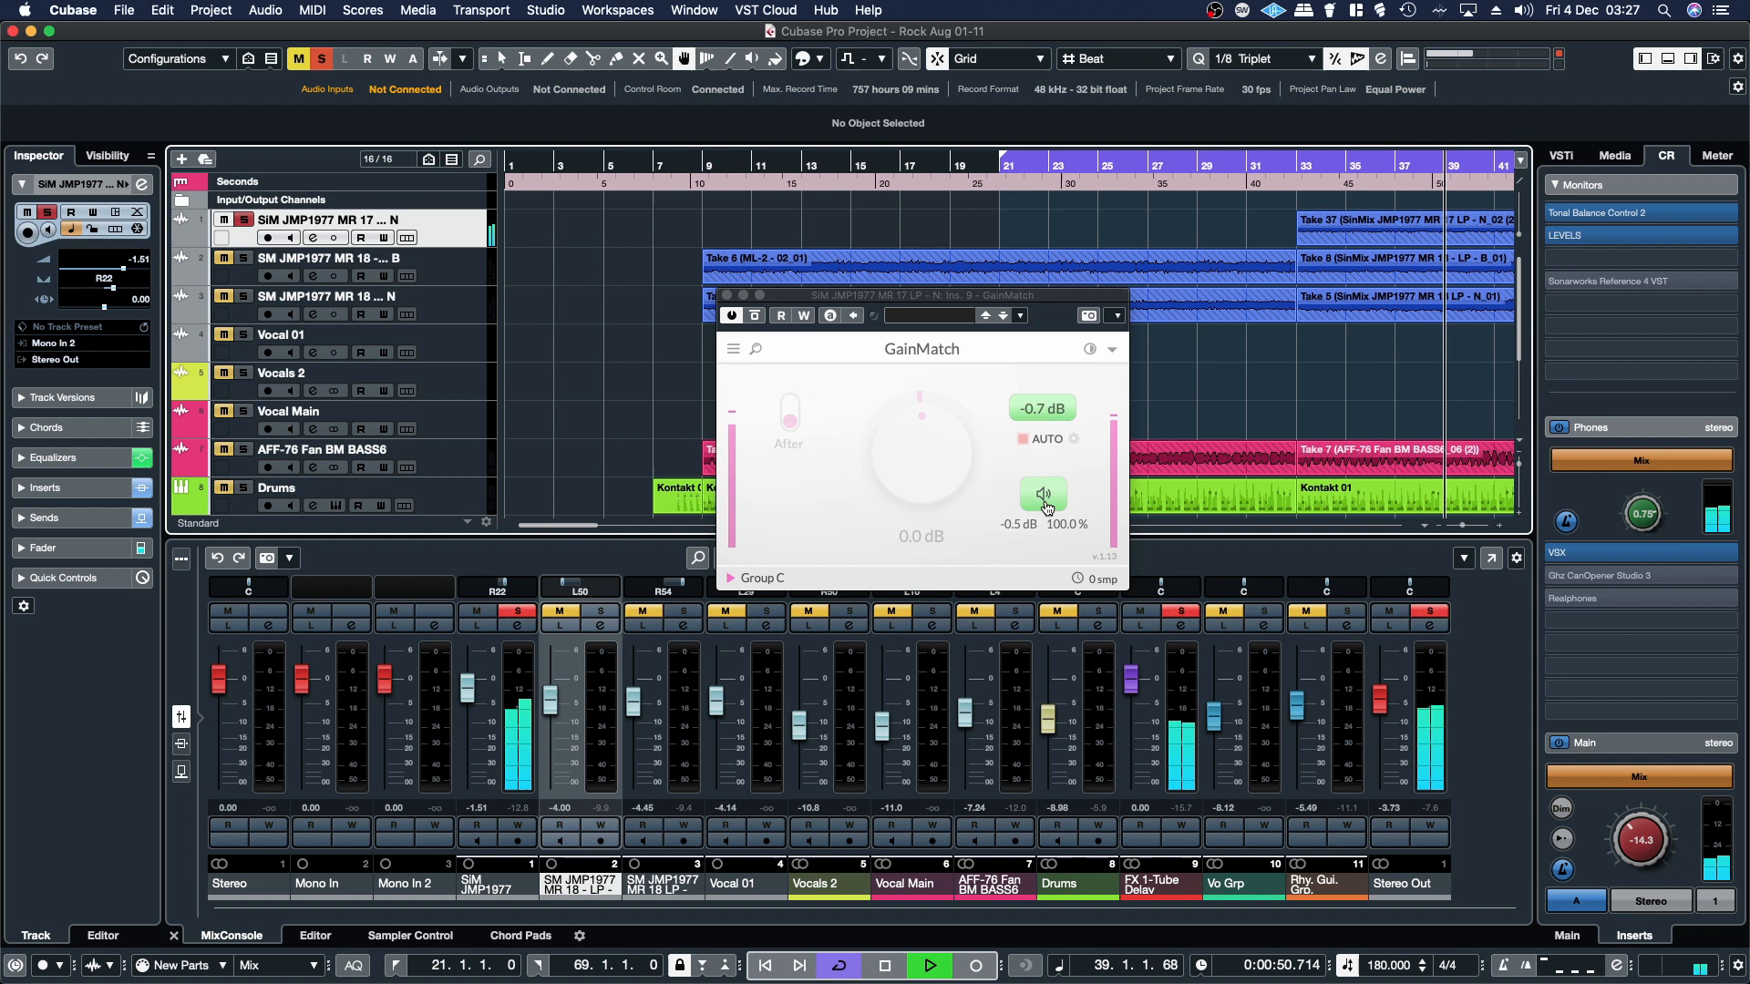
pyautogui.click(1043, 495)
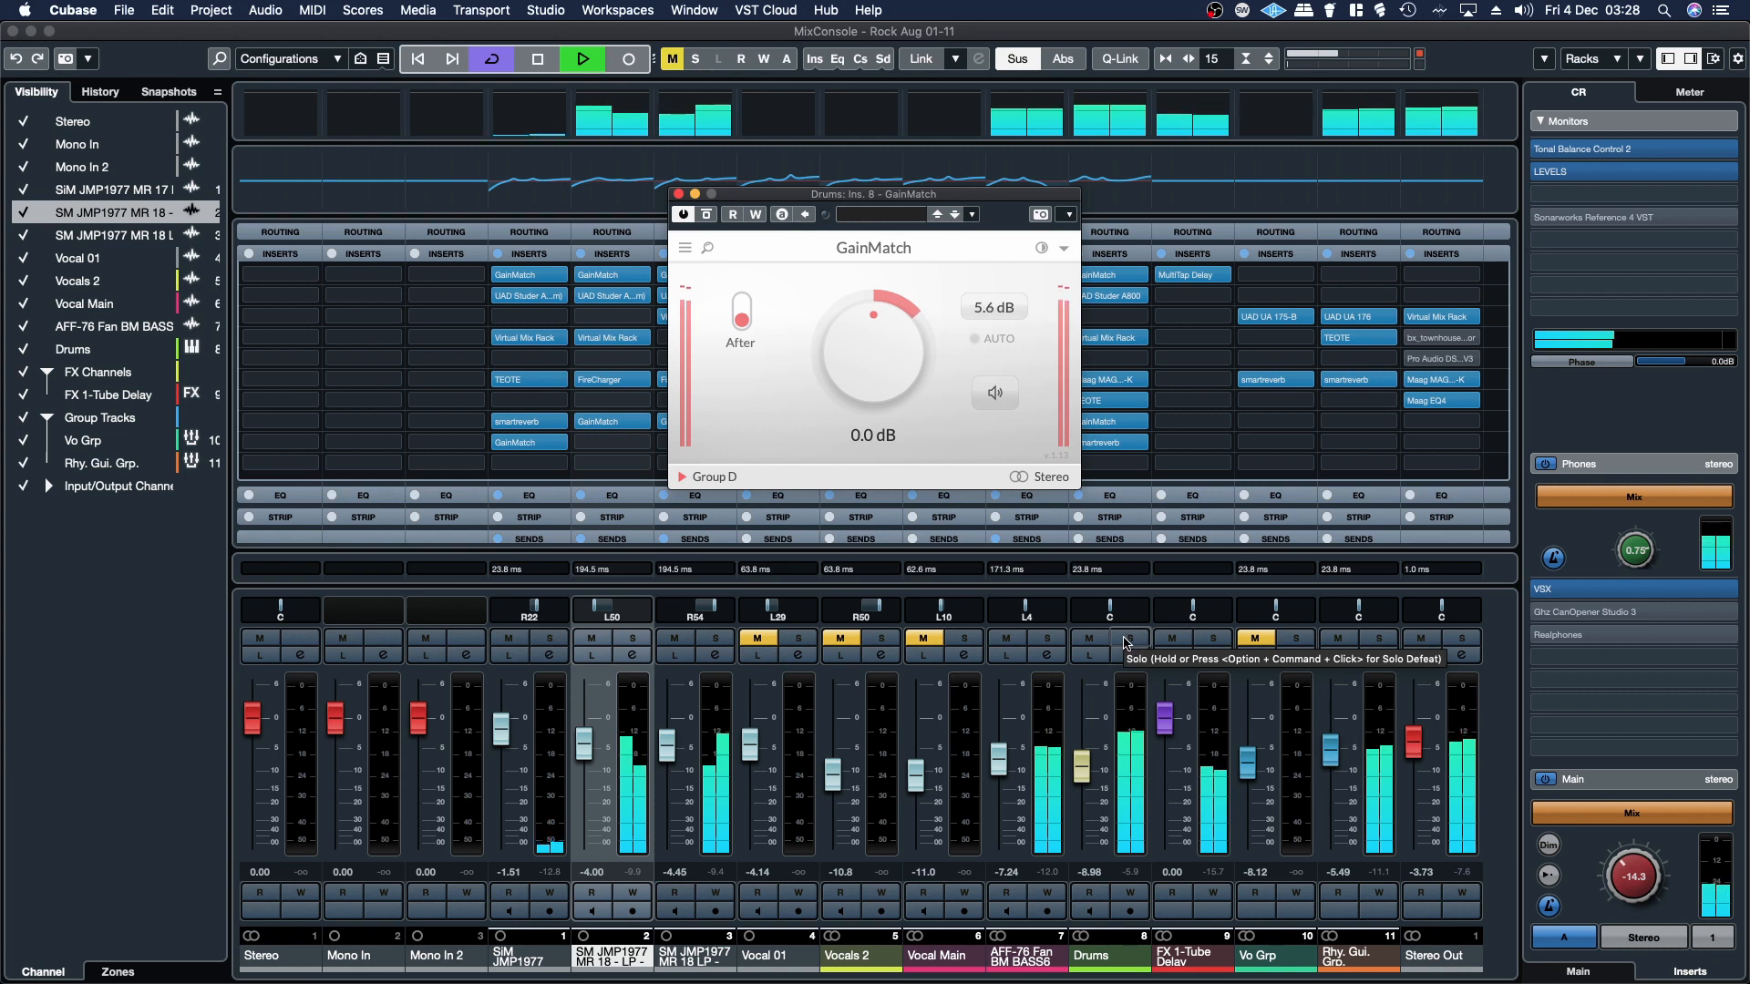
# - Solo Drums and toggle Listen Before repeatedly, ending on the processed drums at a 5.4 dB match
pyautogui.click(994, 393)
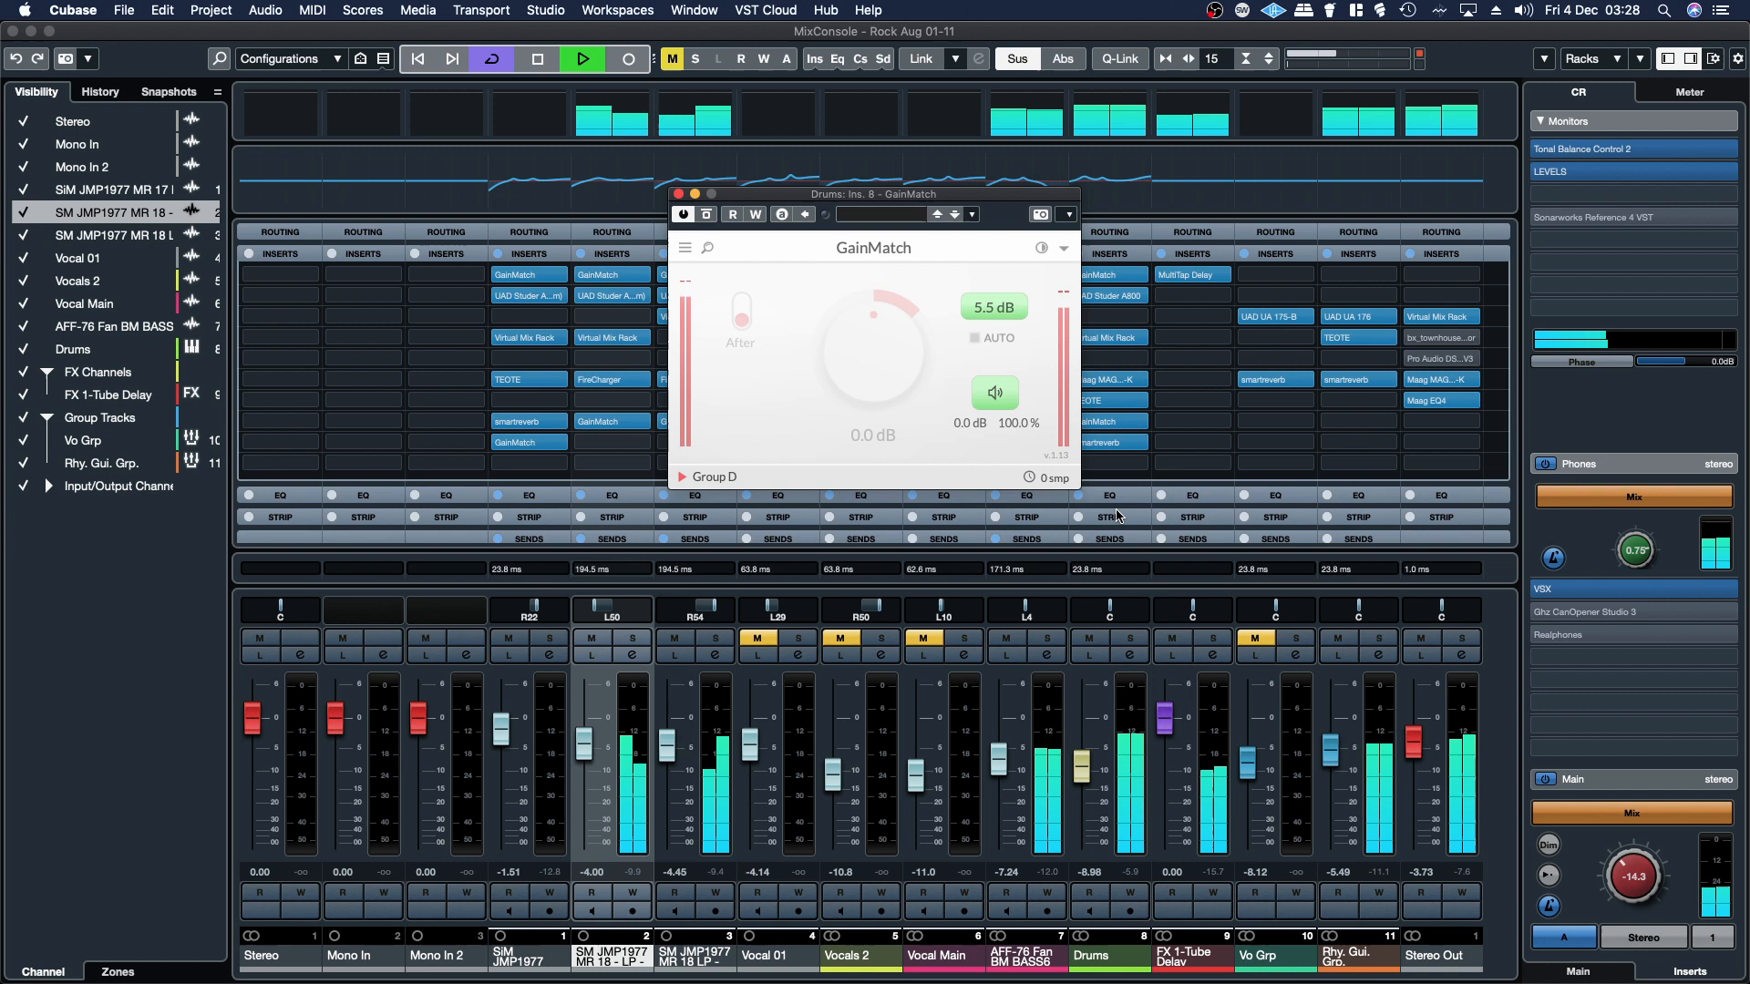
pyautogui.click(974, 337)
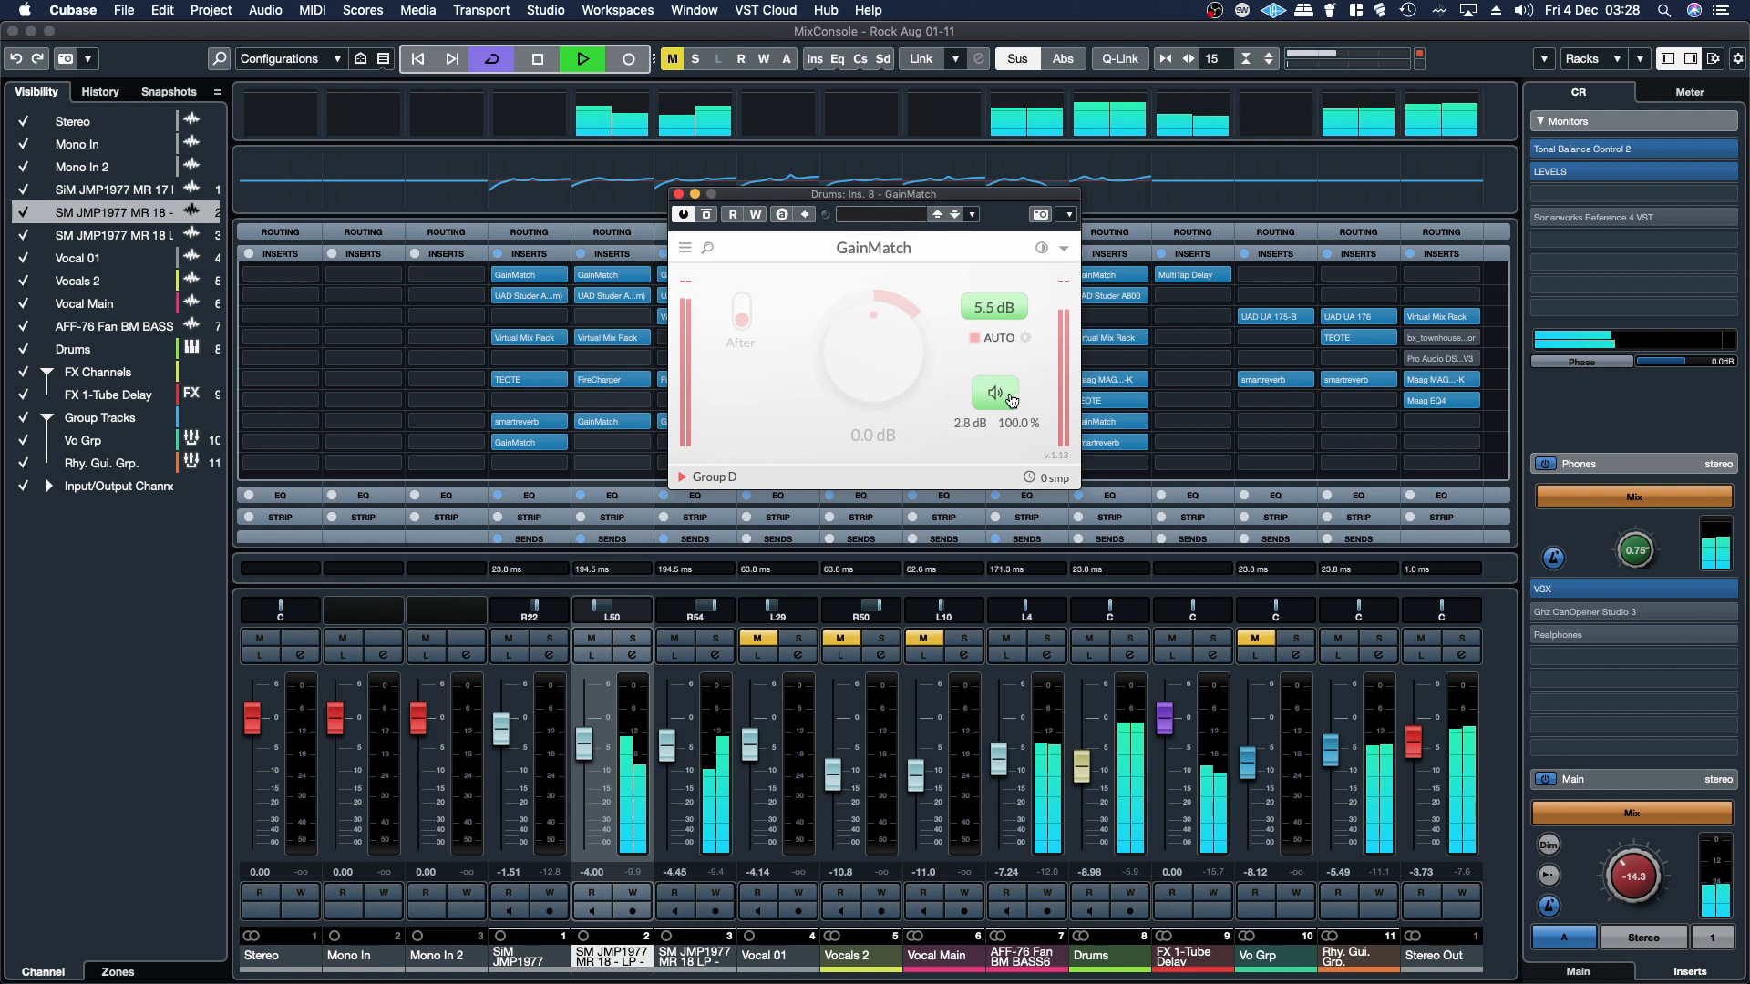
pyautogui.click(997, 393)
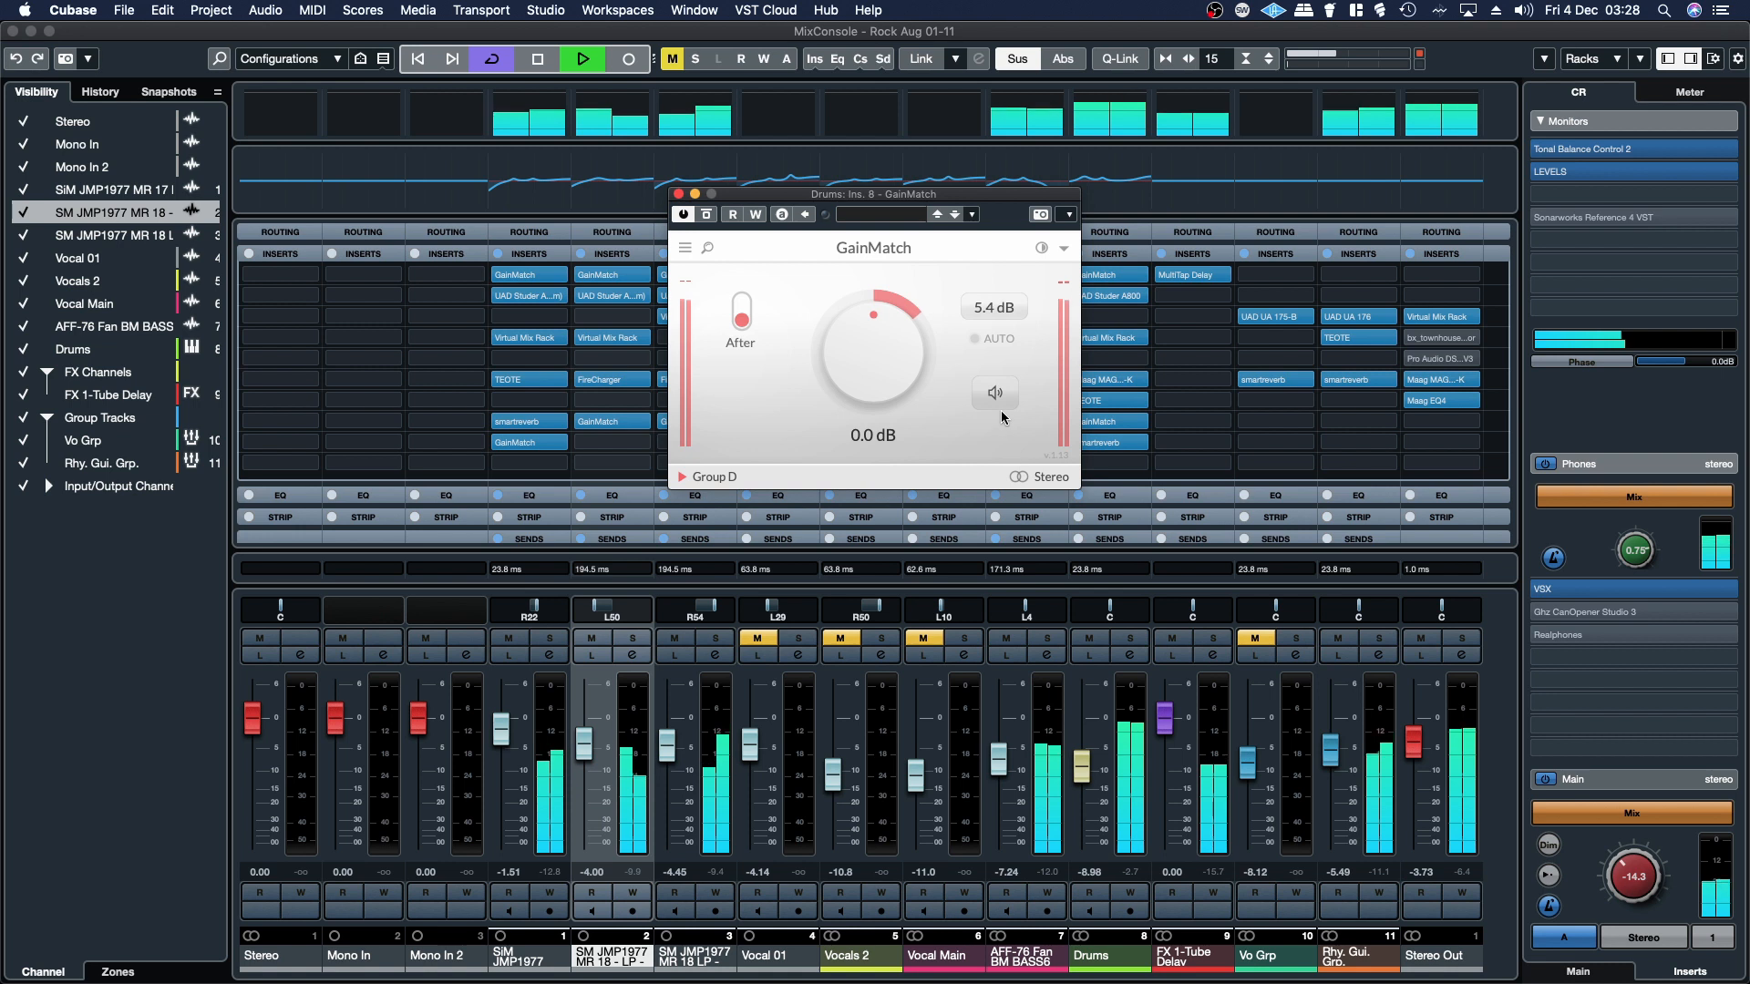
pyautogui.click(996, 393)
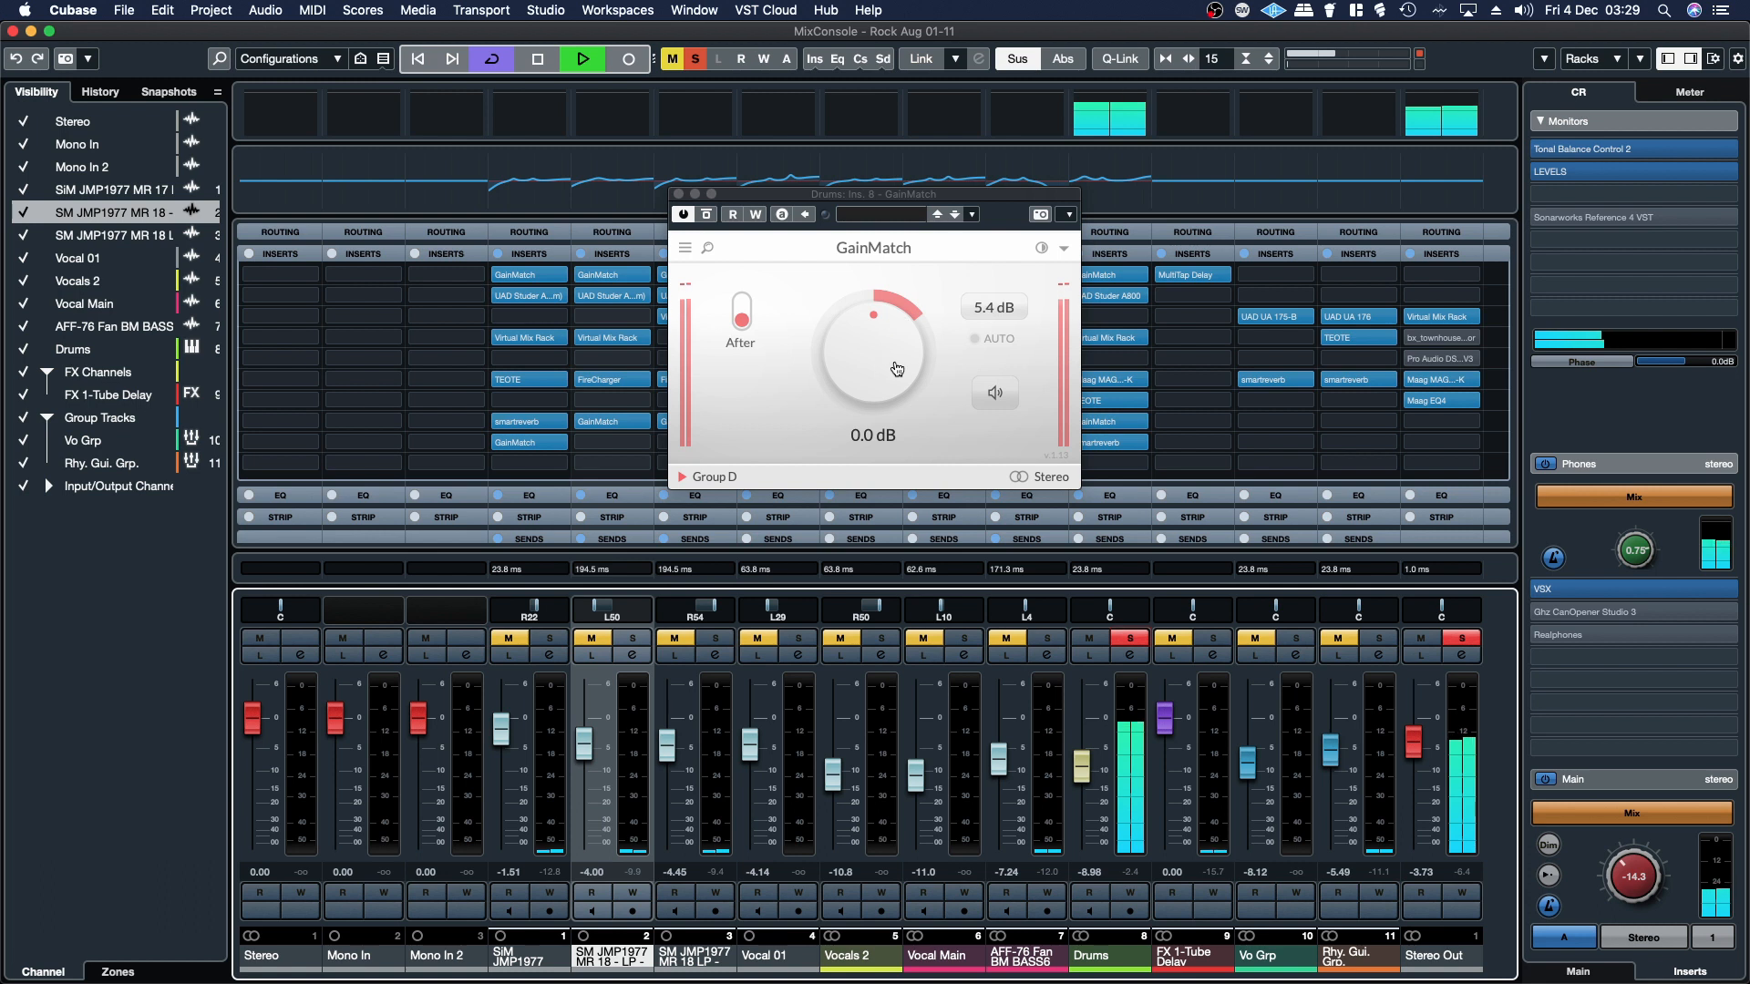
pyautogui.click(994, 393)
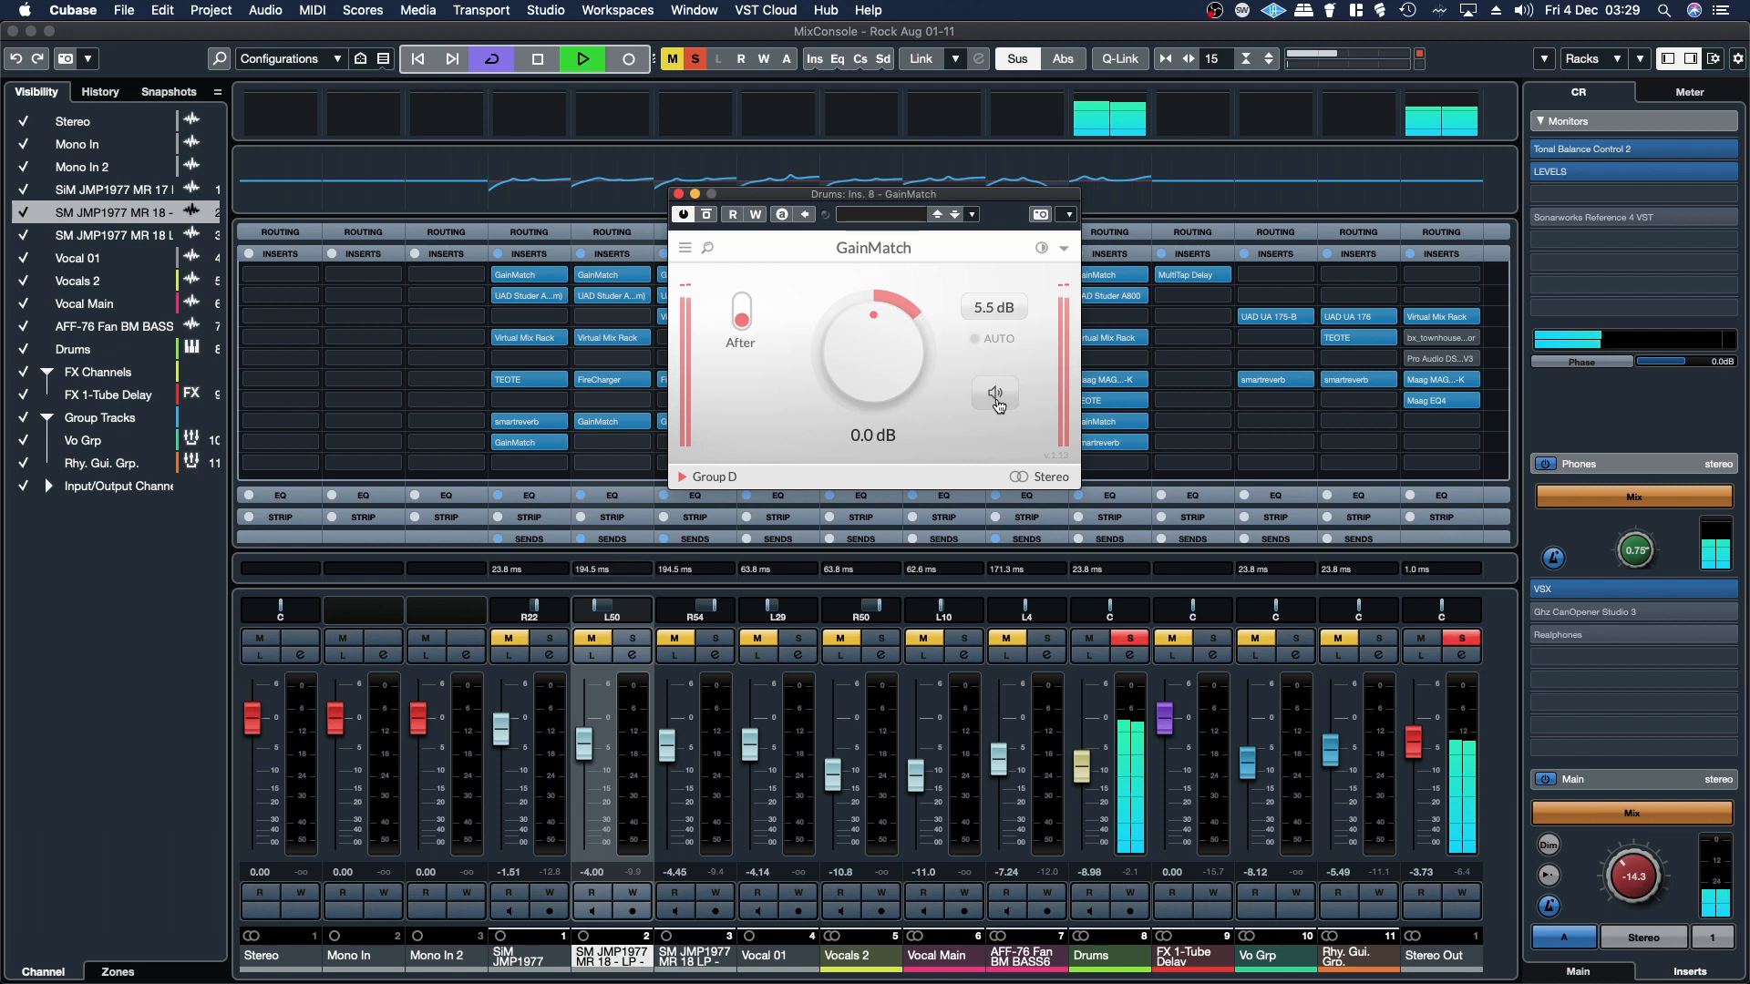
pyautogui.click(993, 394)
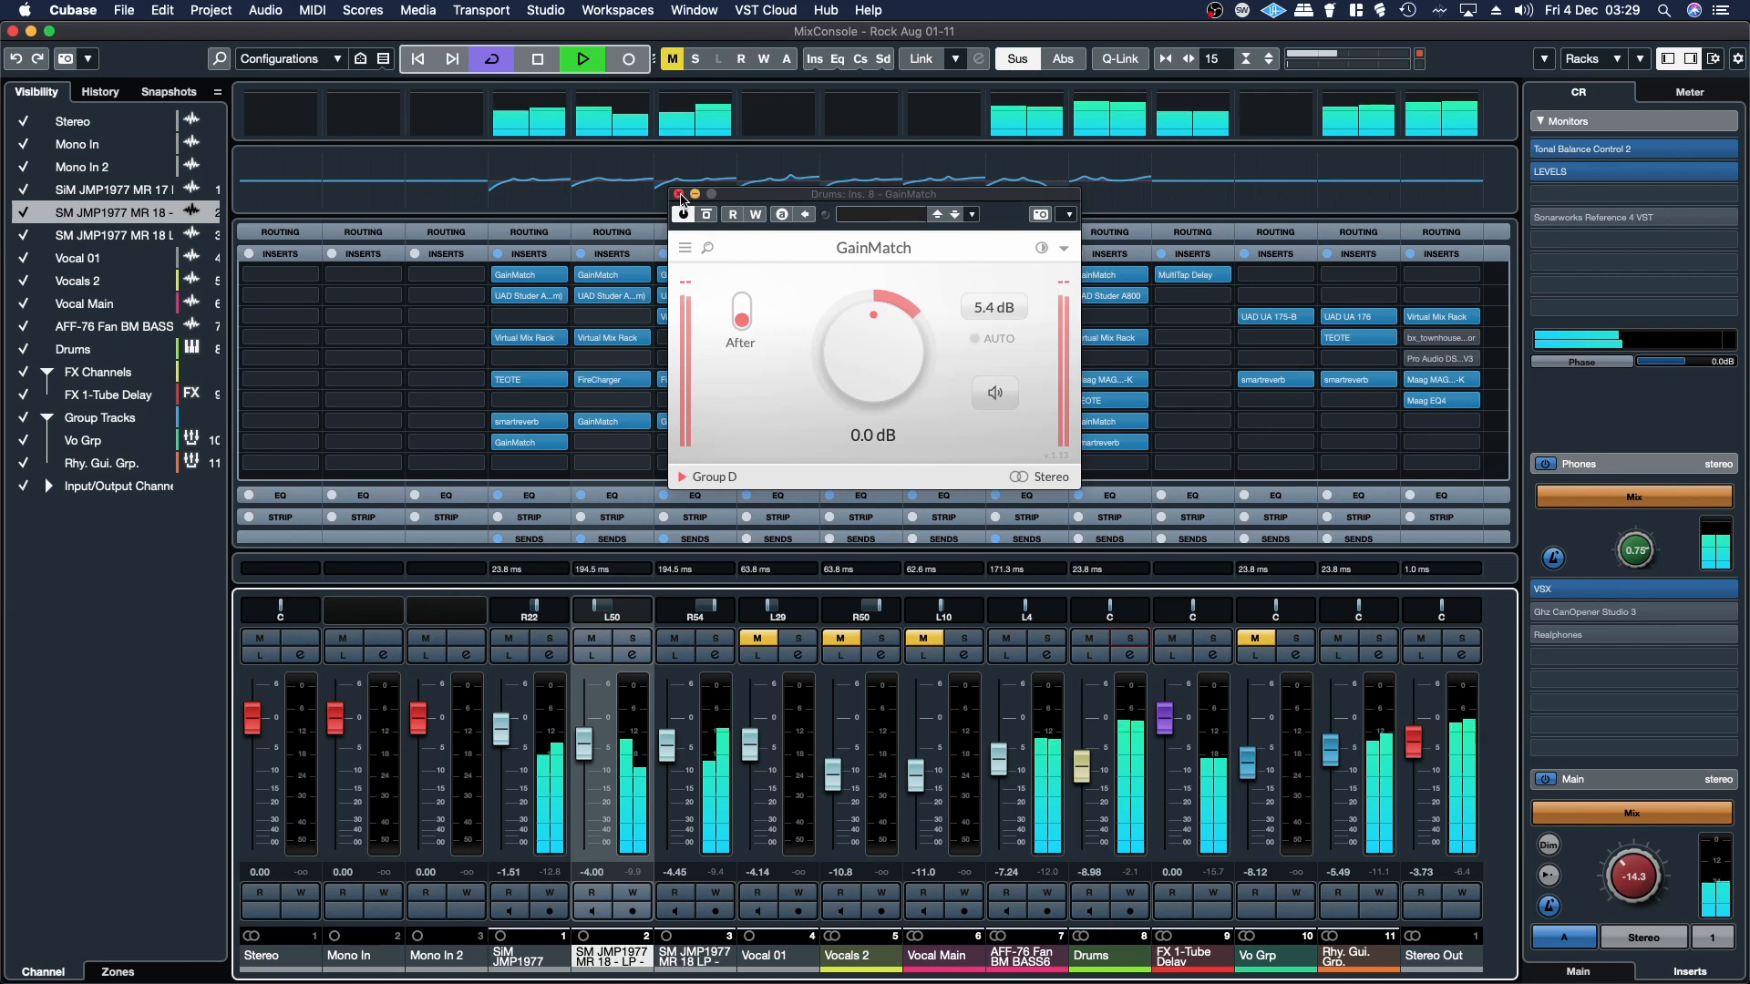
# - Close the Drums GainMatch and bring up the Rhy. Gui. Grp. channel settings with its Ins. 8 GainMatch
pyautogui.click(681, 197)
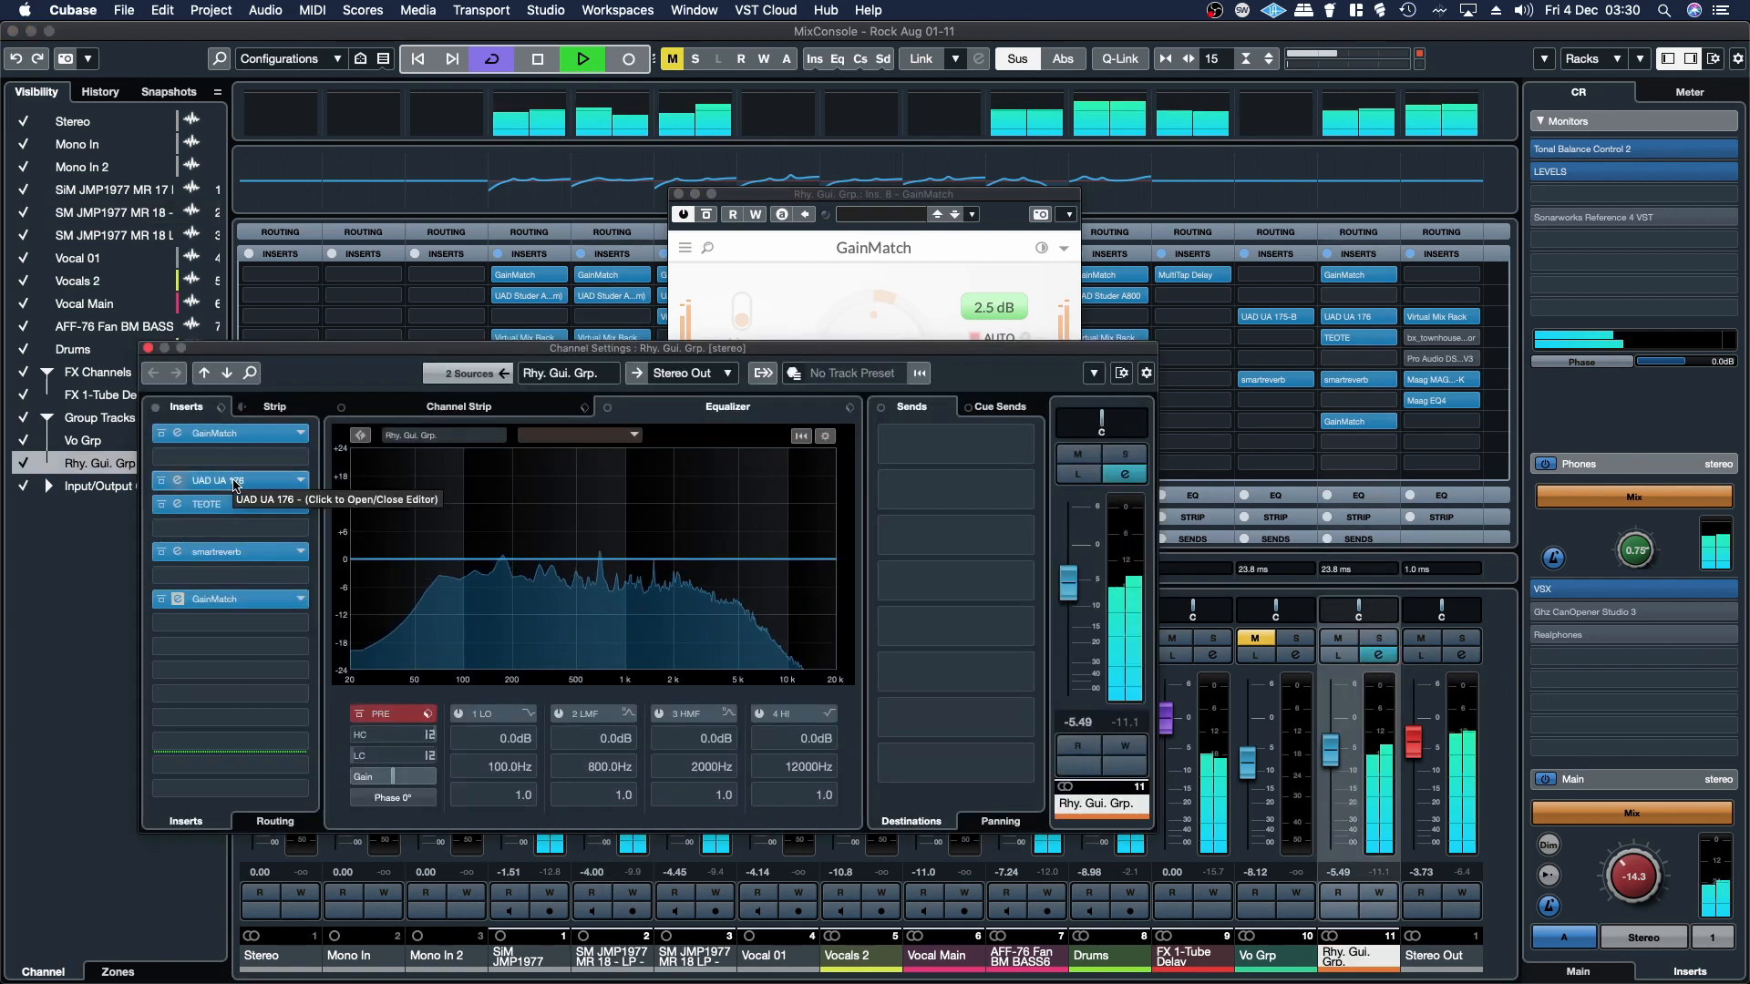
pyautogui.click(213, 480)
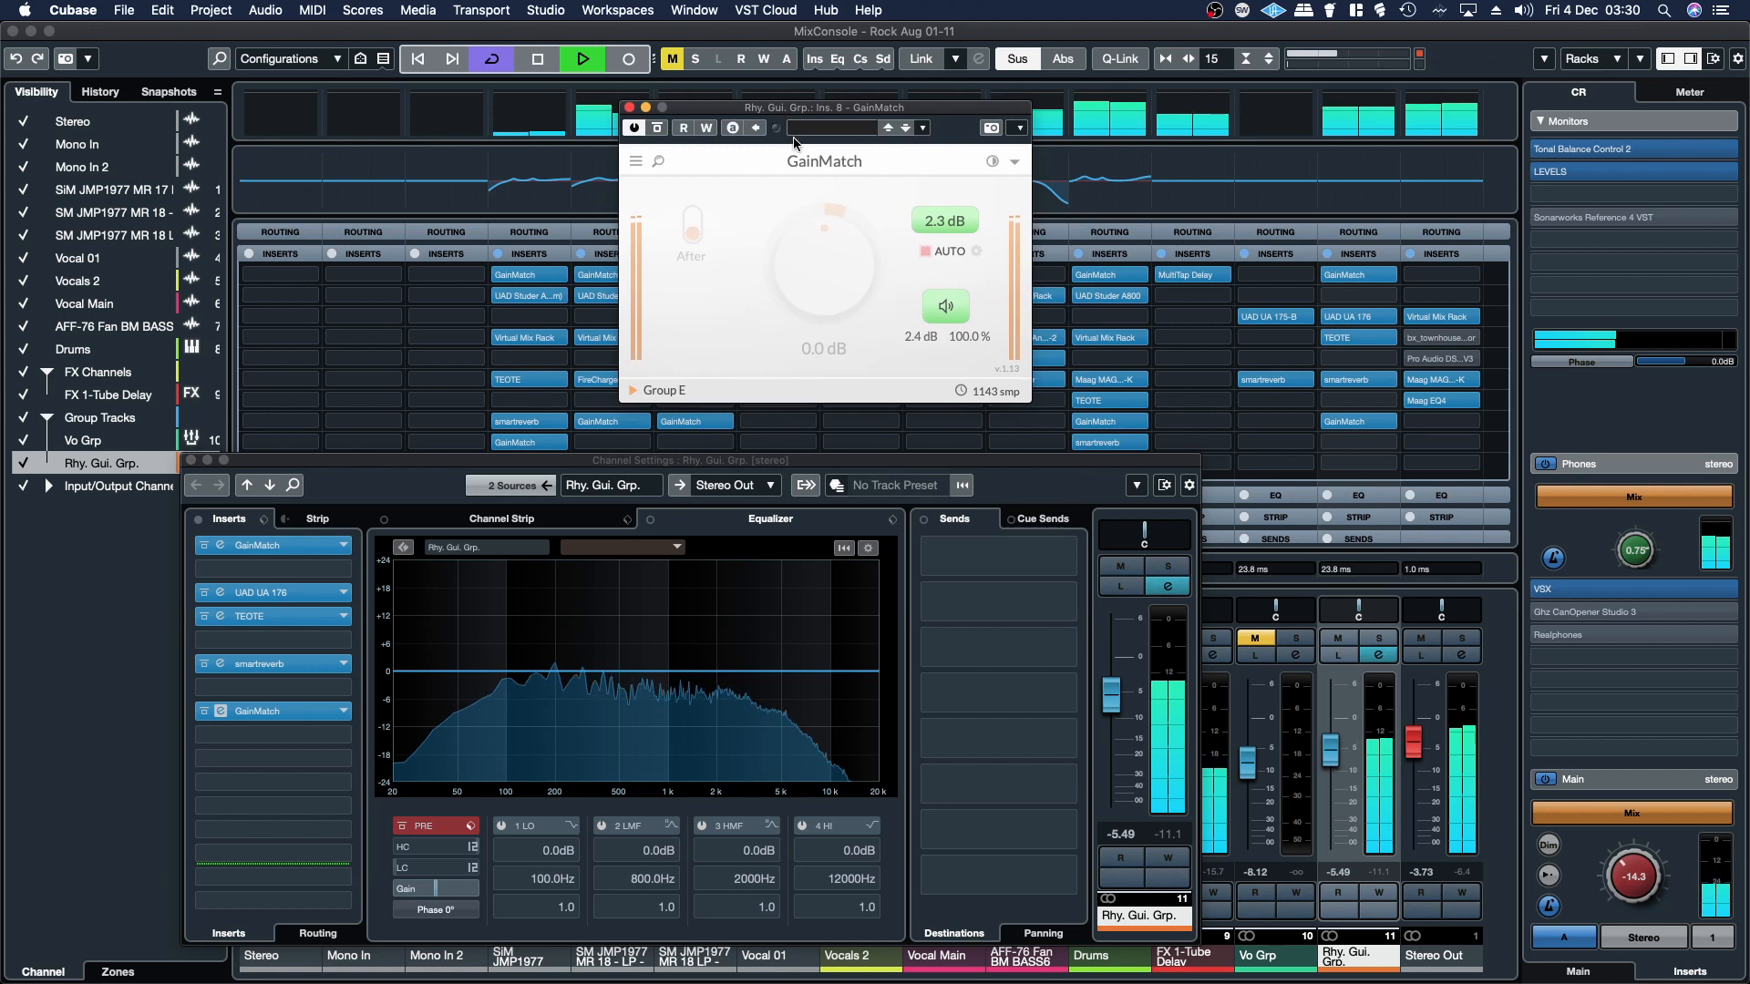
# - Compare rhythm guitars before and after with the closing GainMatch moved after TEOTE, then close the plug-in
pyautogui.click(946, 307)
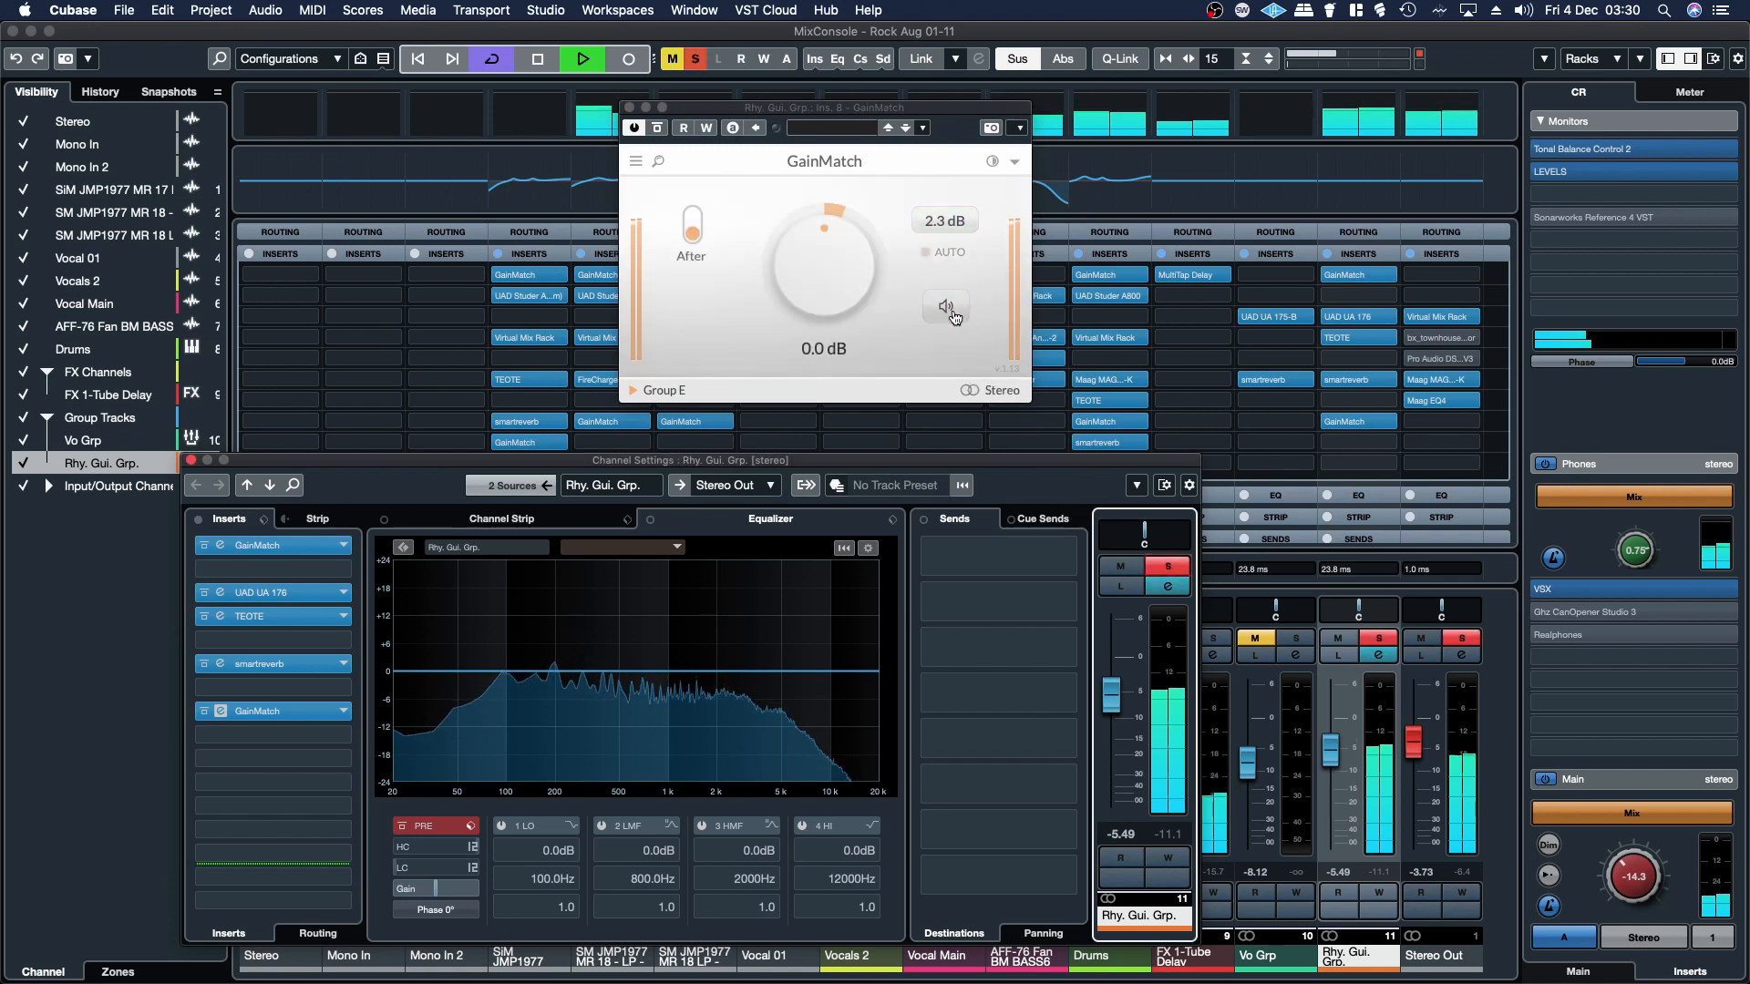
pyautogui.click(945, 307)
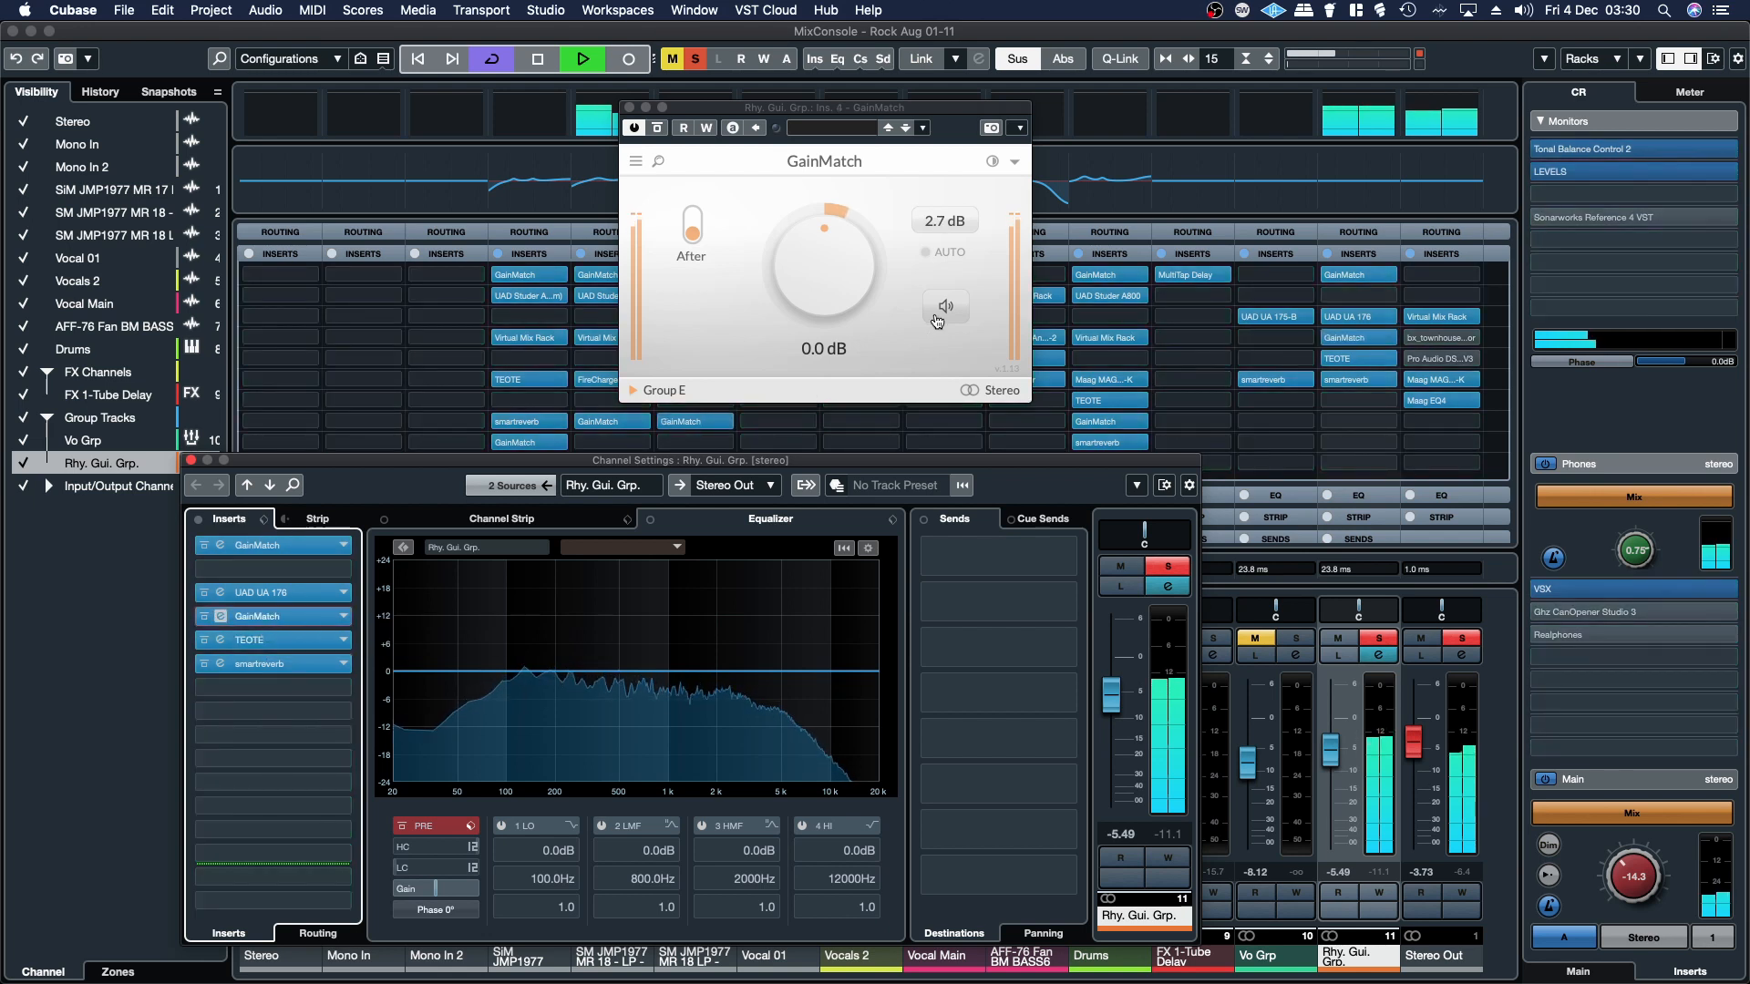
pyautogui.click(946, 307)
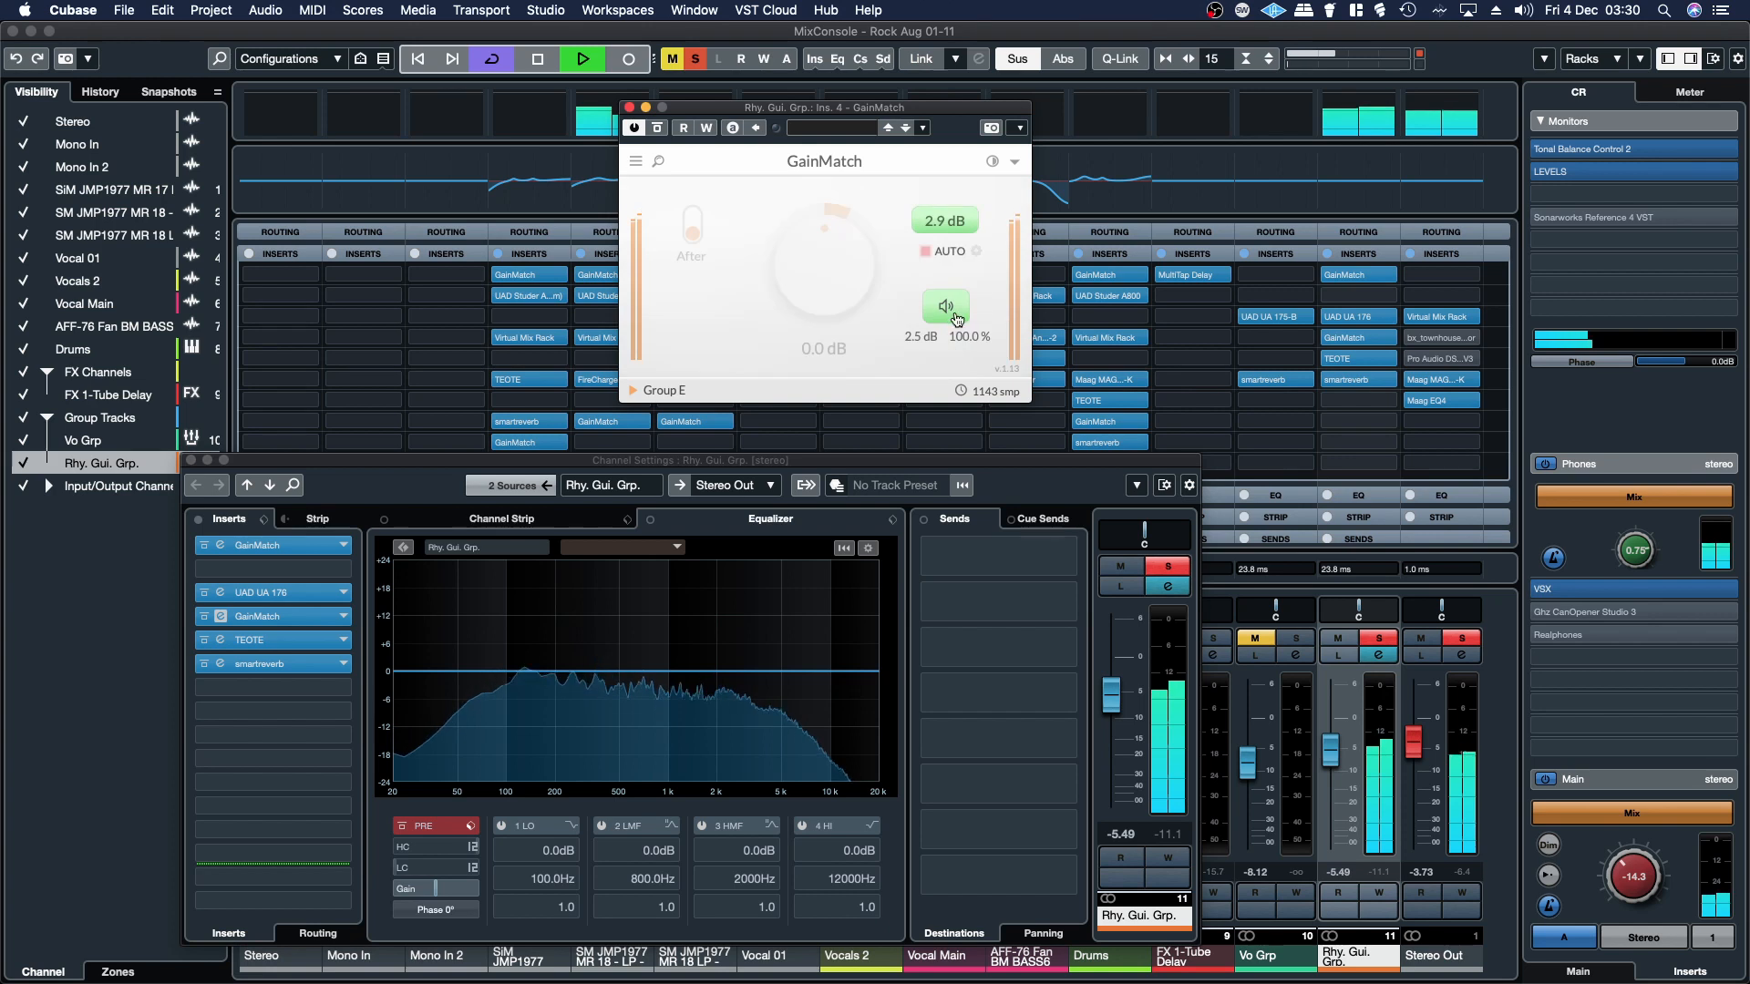
pyautogui.moveTo(946, 307)
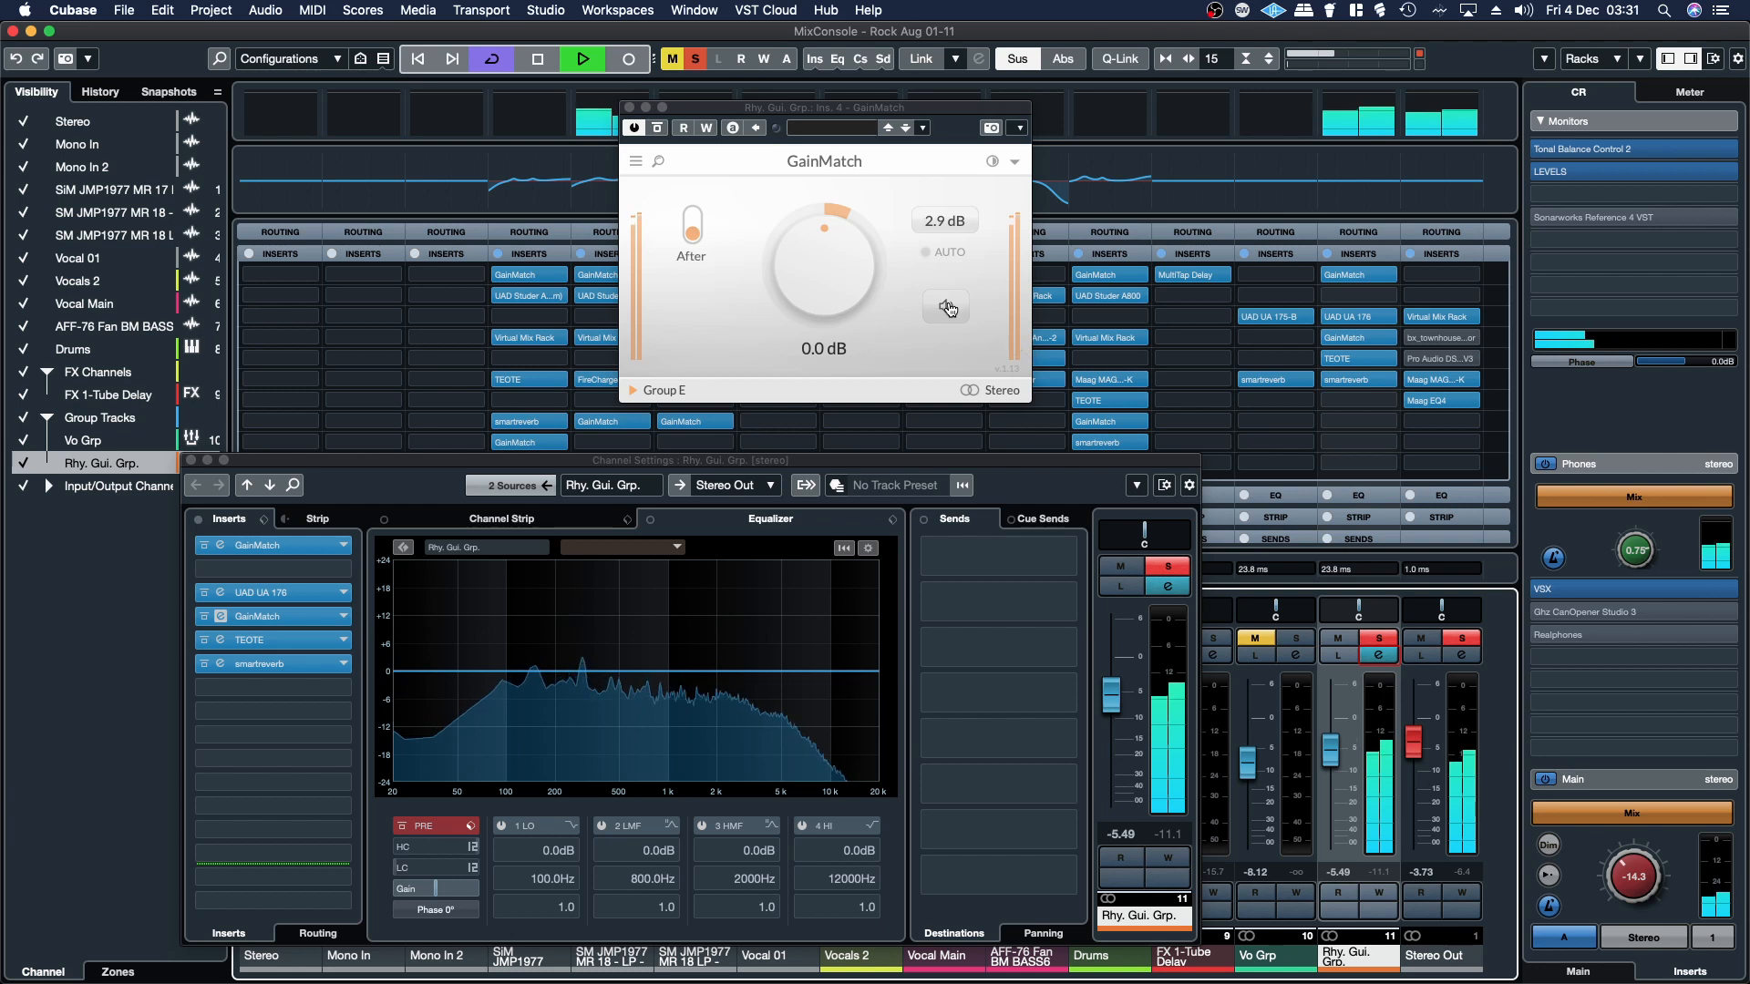
pyautogui.moveTo(946, 308)
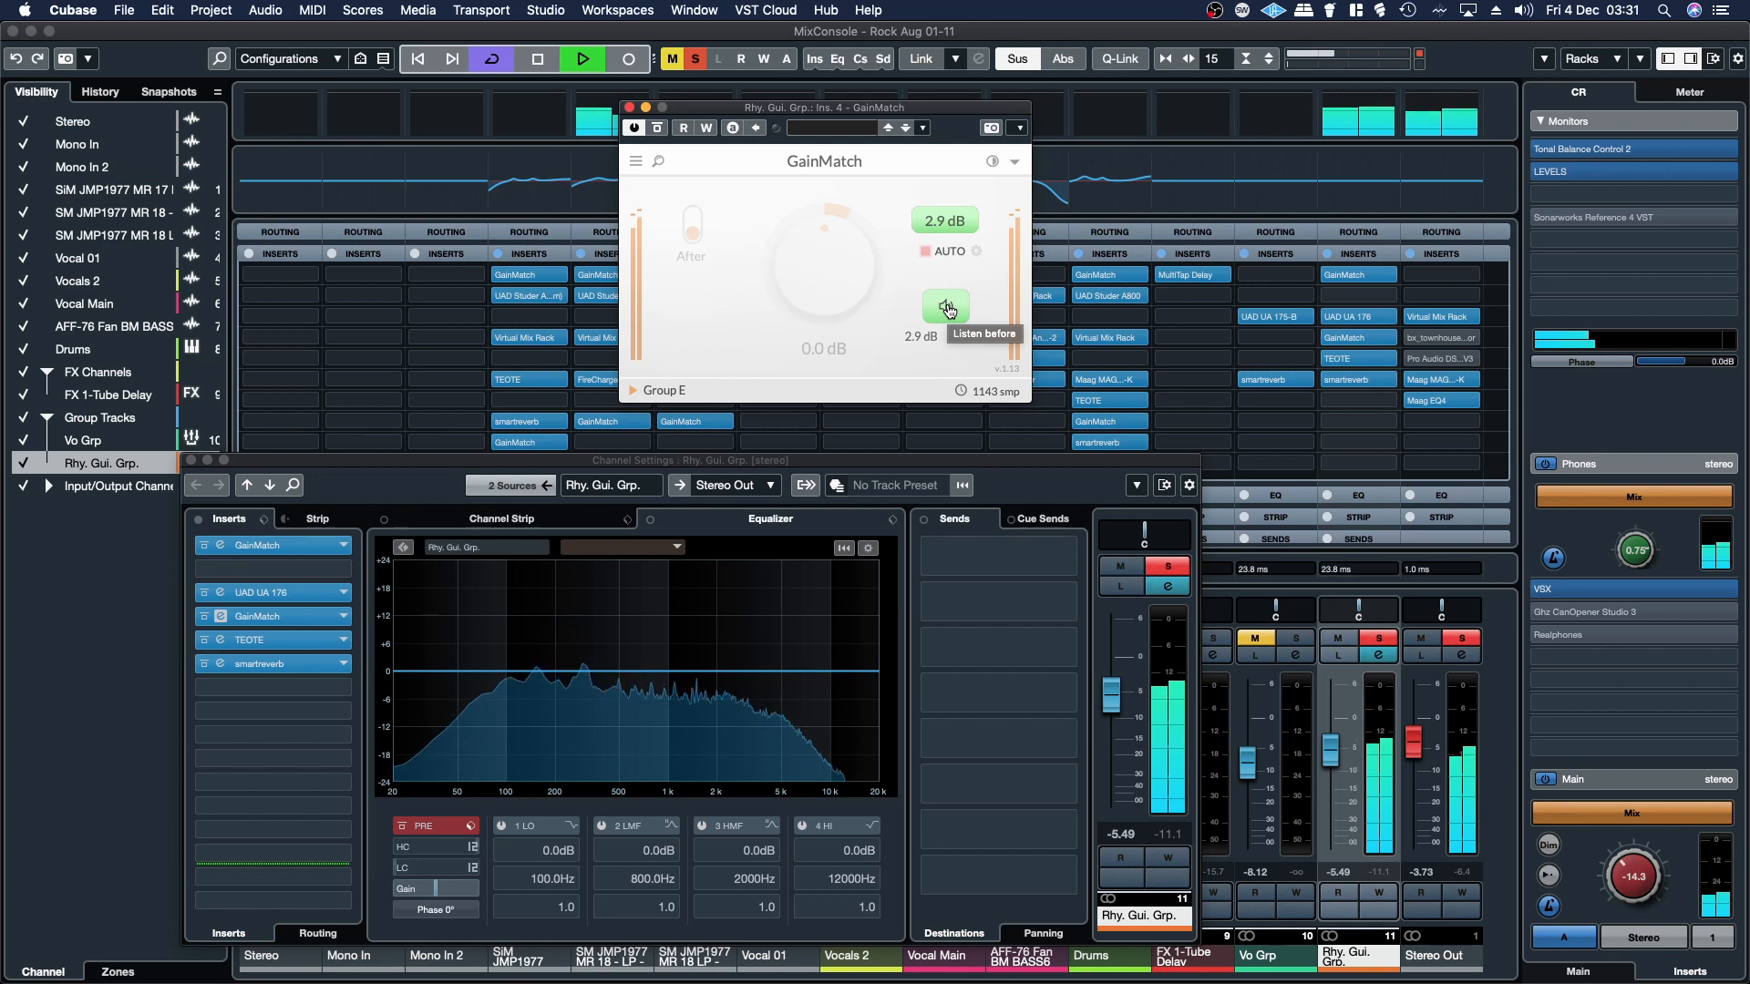
pyautogui.click(945, 307)
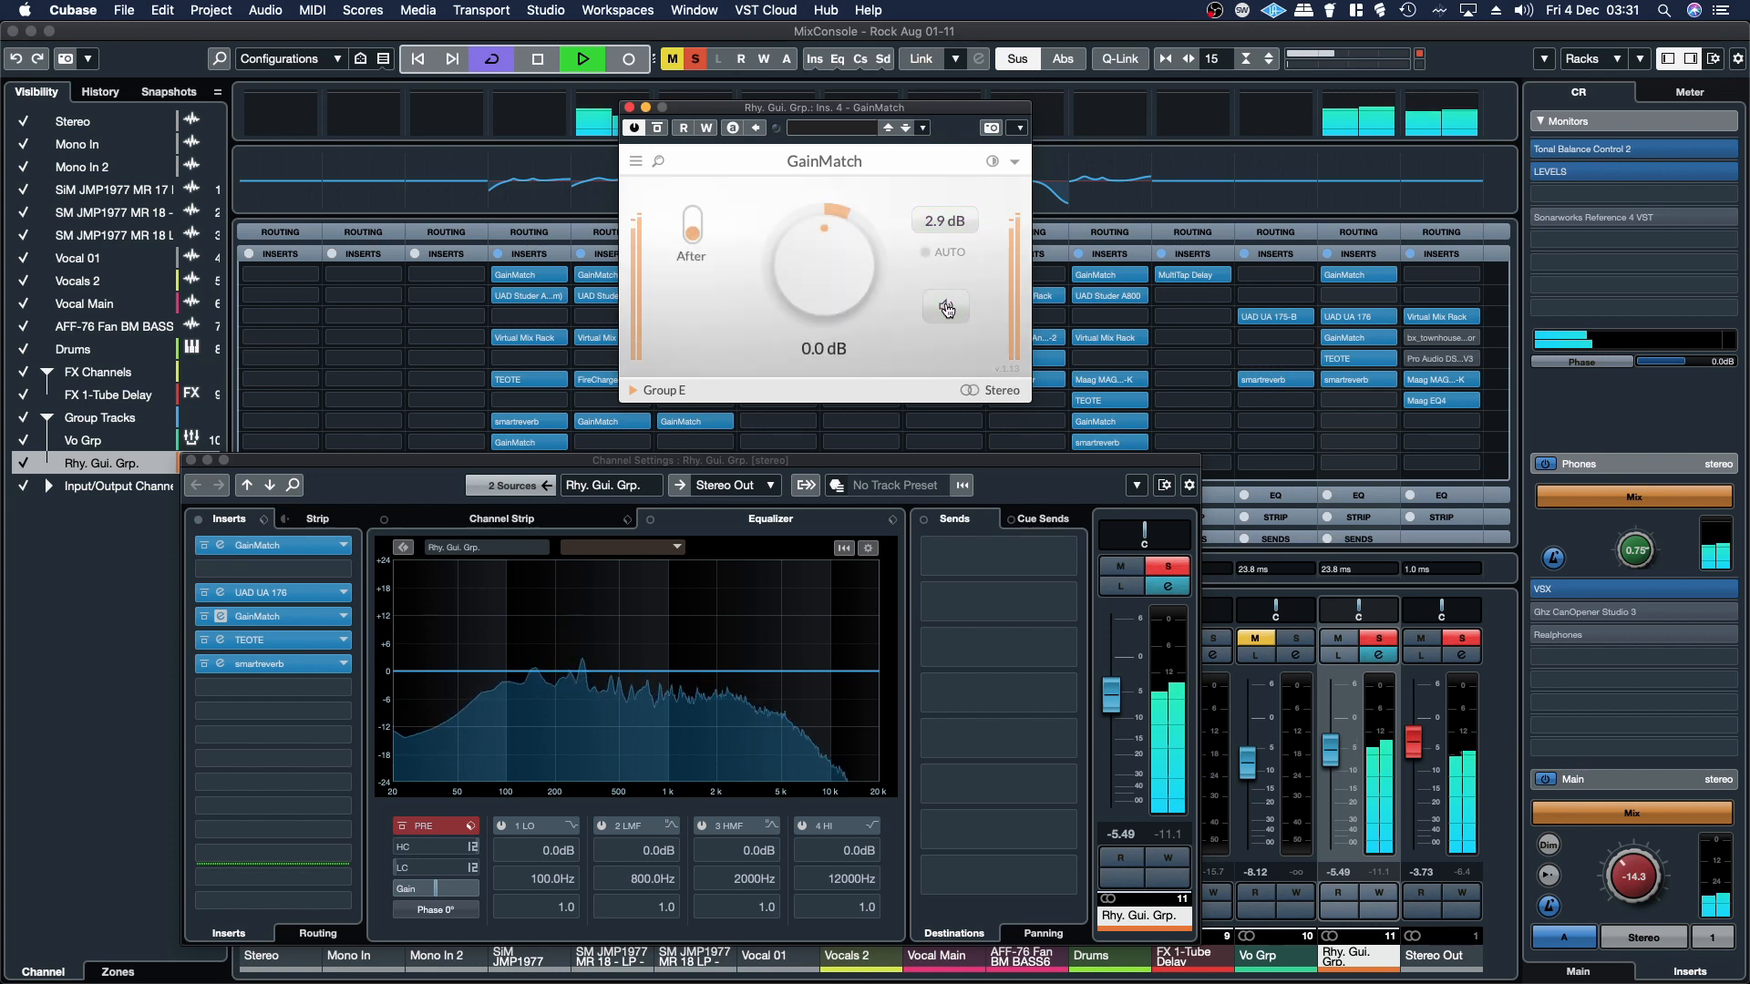
pyautogui.click(945, 306)
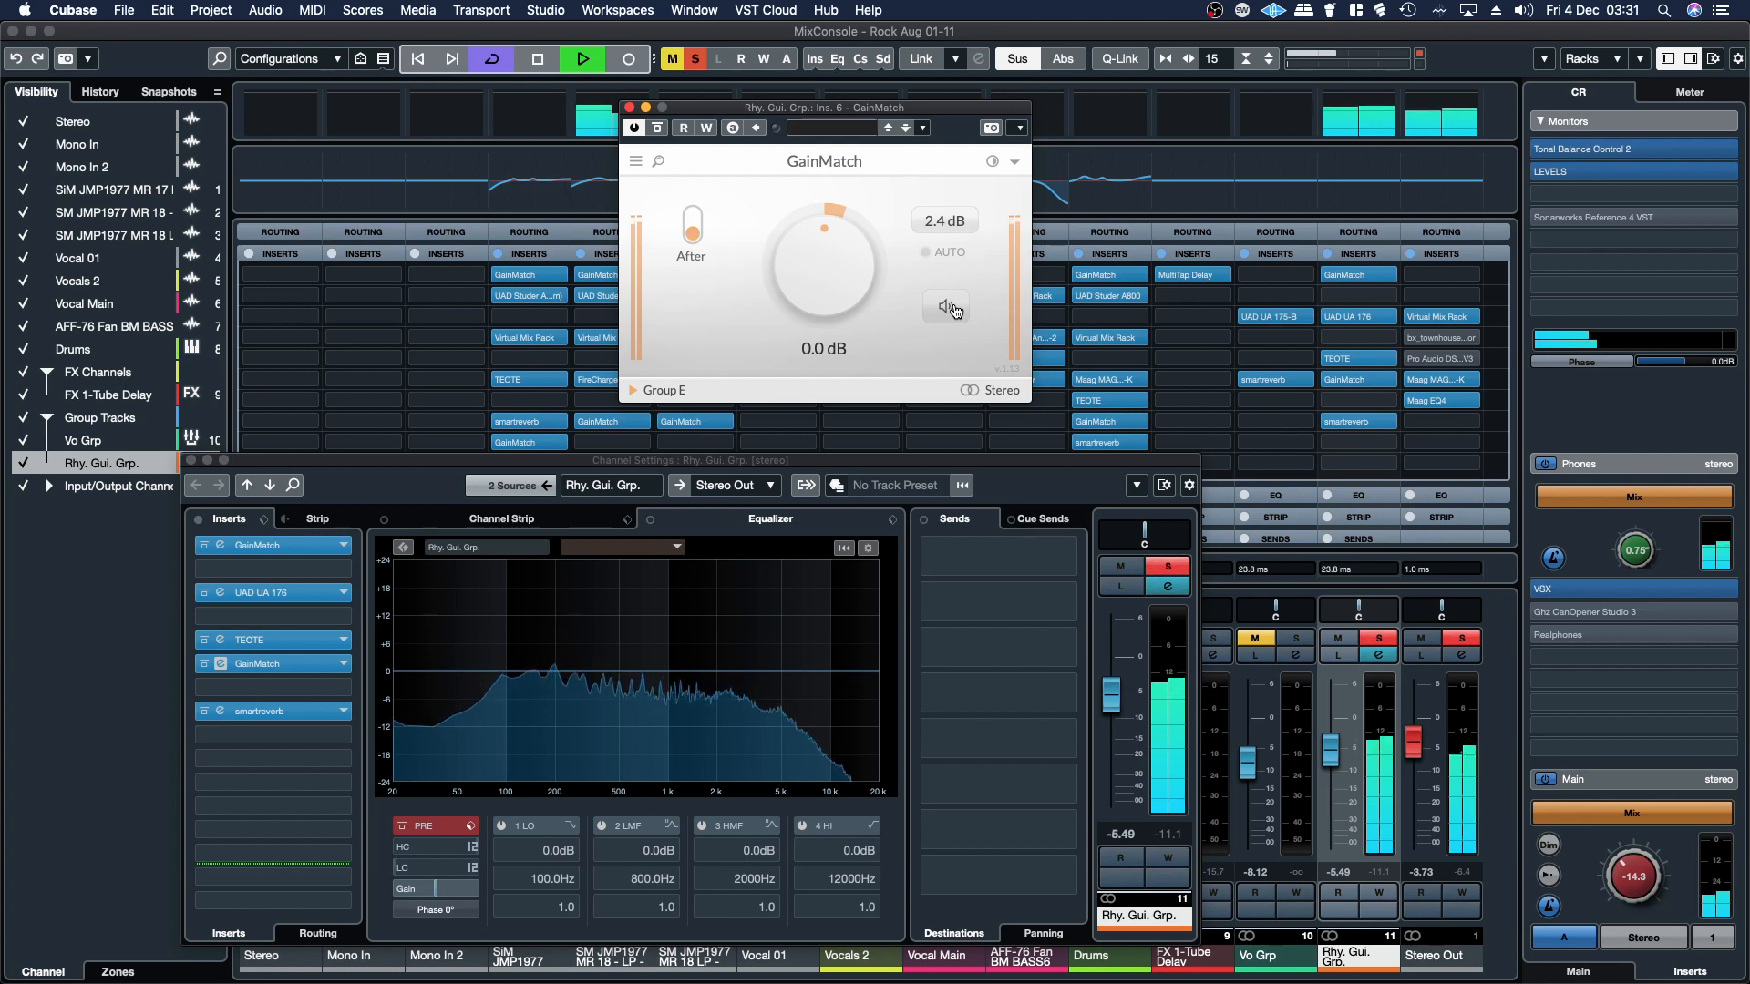
pyautogui.click(945, 307)
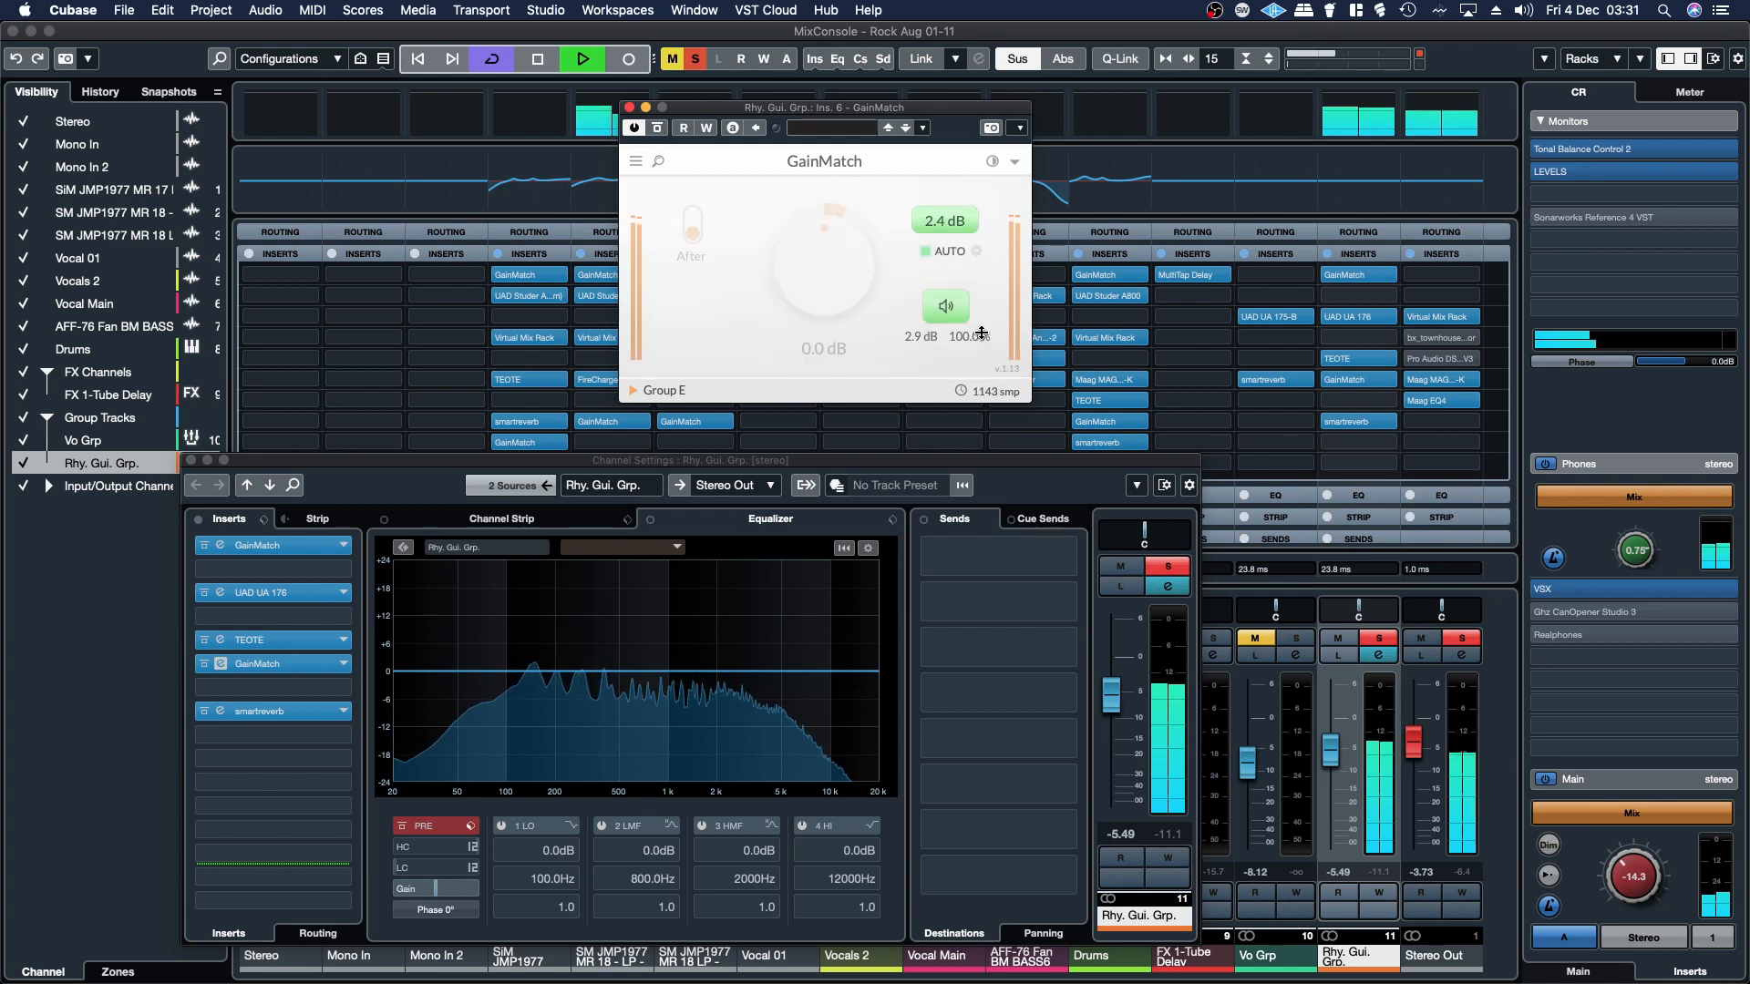
pyautogui.moveTo(948, 309)
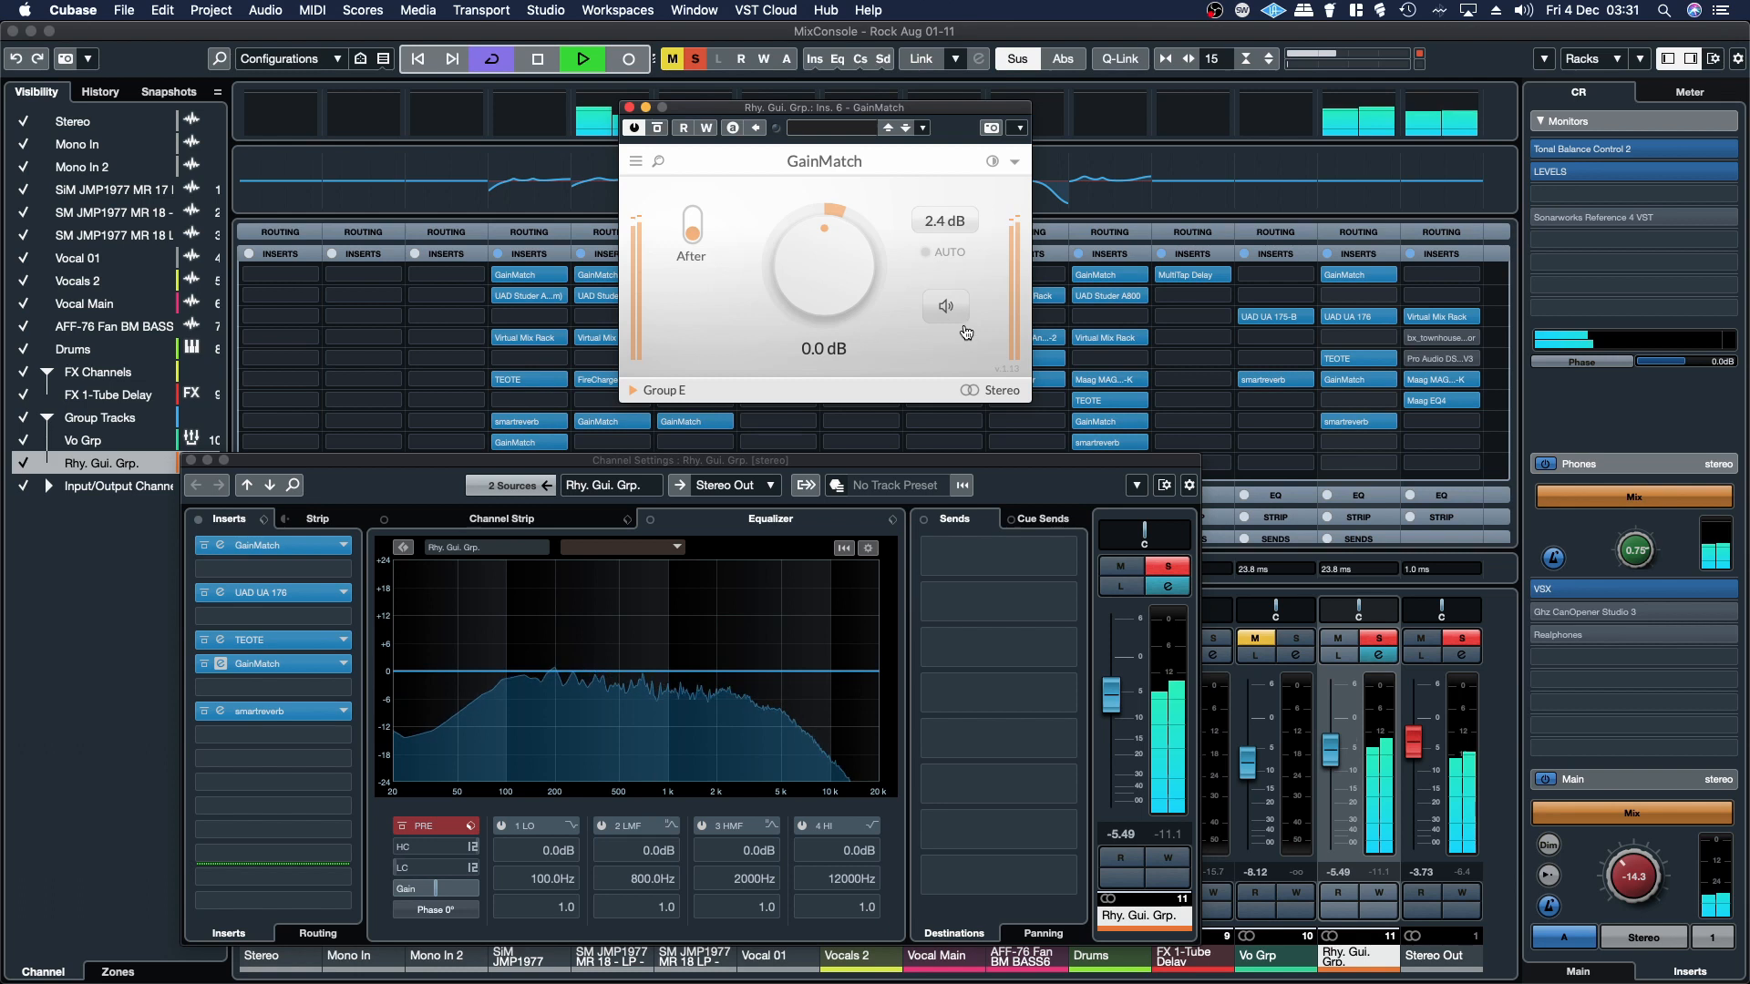
pyautogui.click(630, 108)
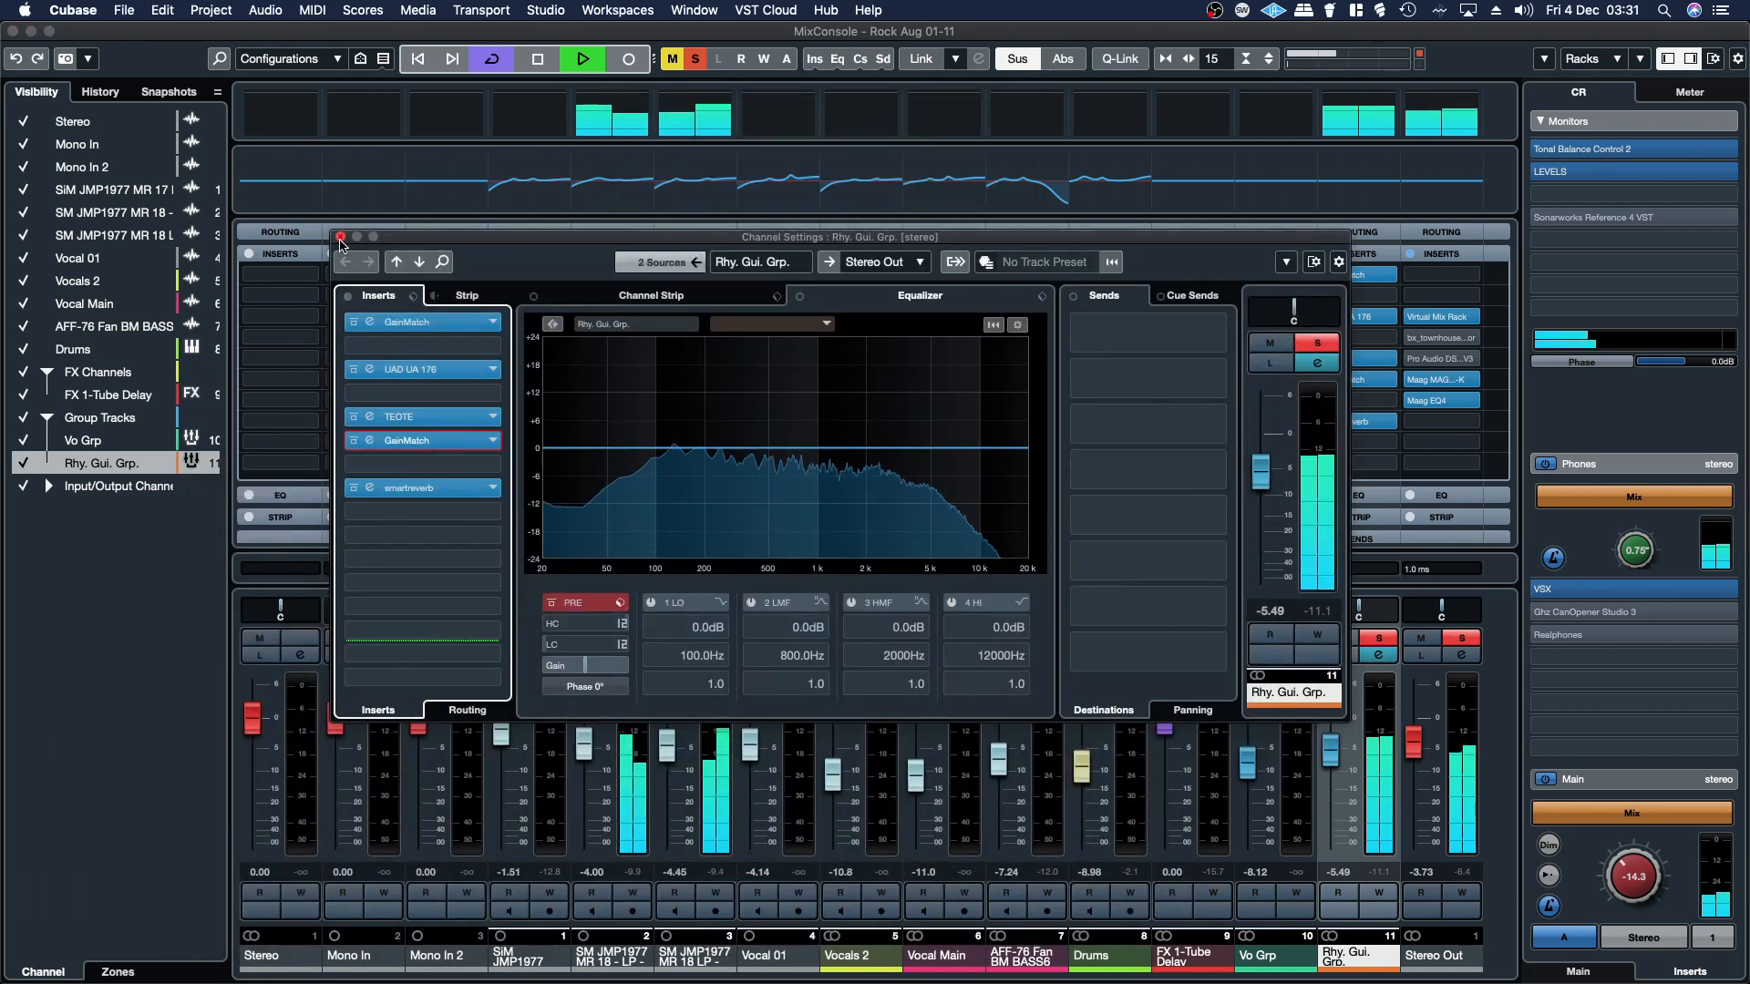
# - Audition the rhythm guitars level-matched before signal, bypassing UAD UA 176 and TEOTE (2.3 dB match)
pyautogui.click(696, 58)
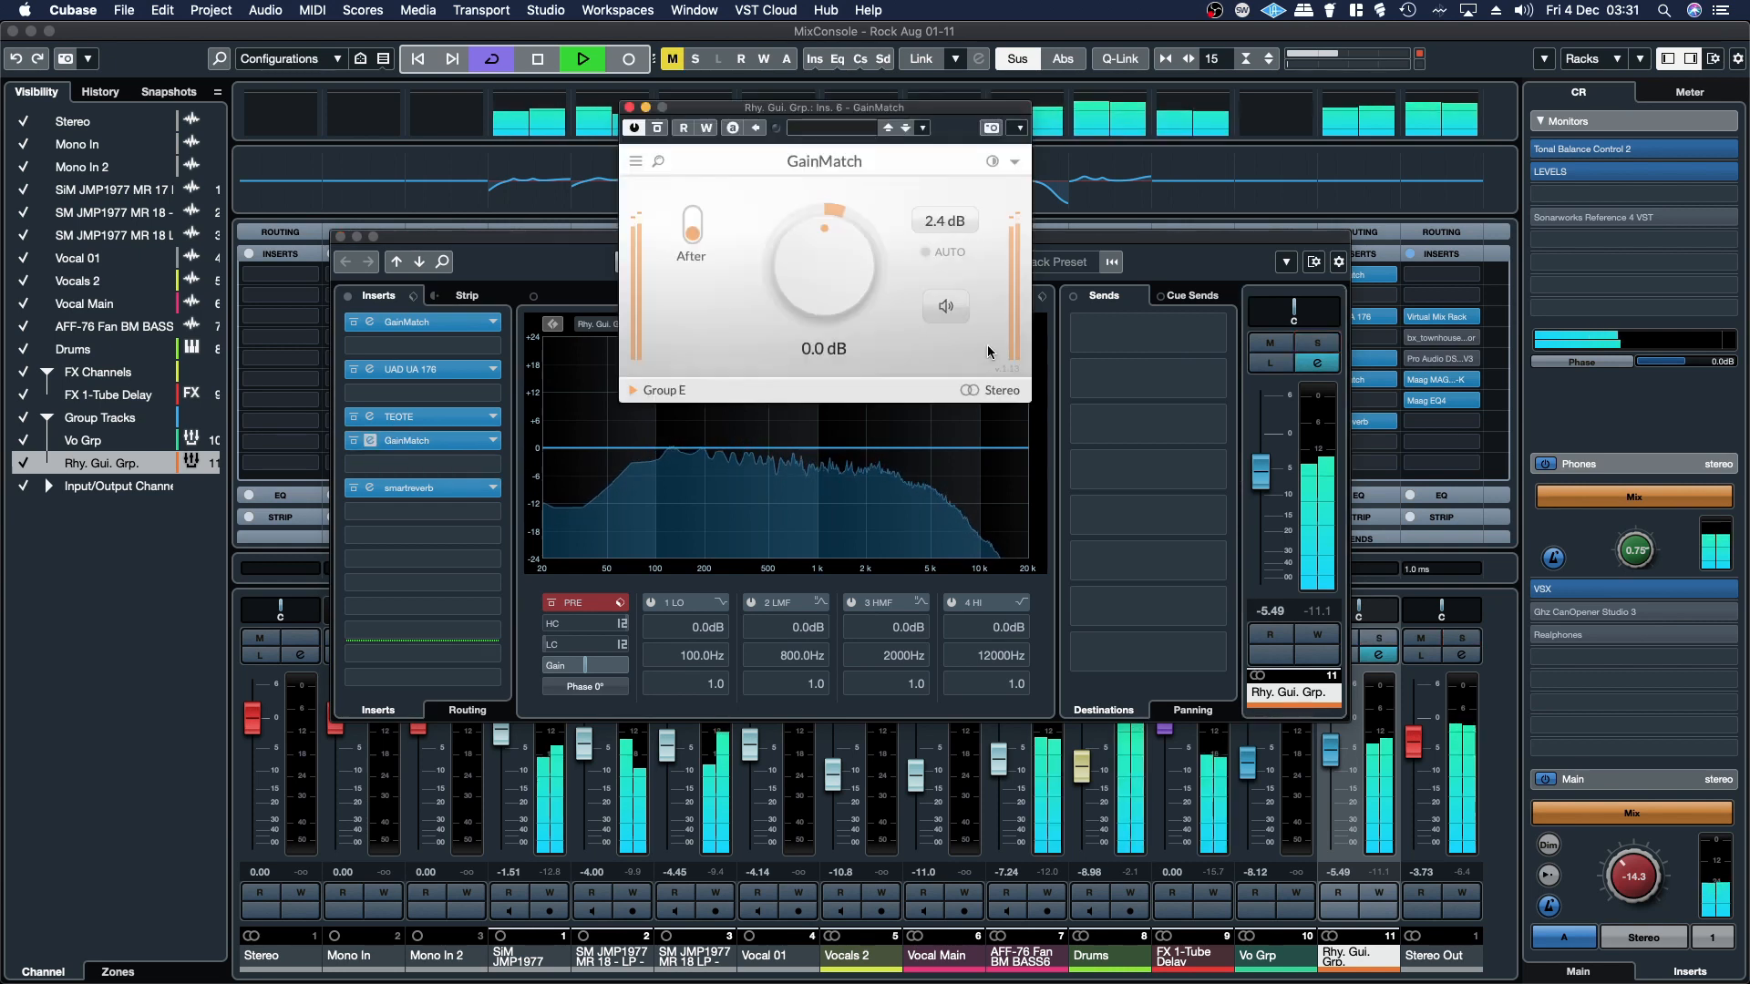
pyautogui.click(945, 307)
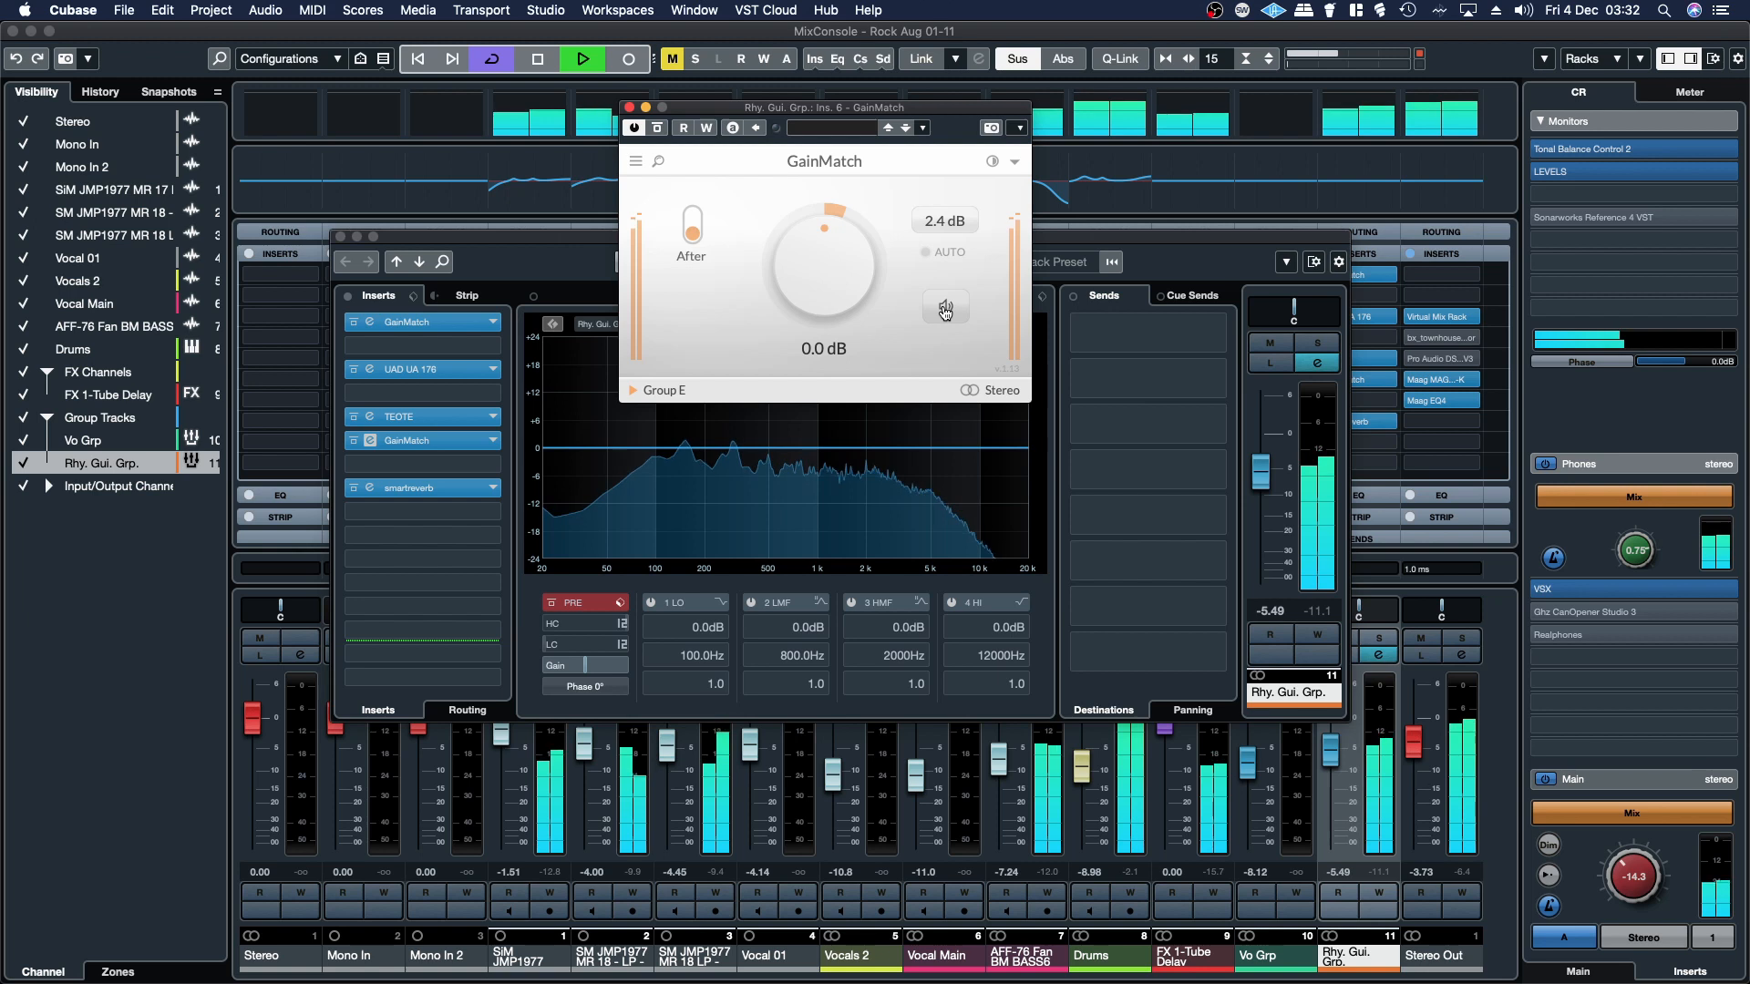
pyautogui.click(944, 308)
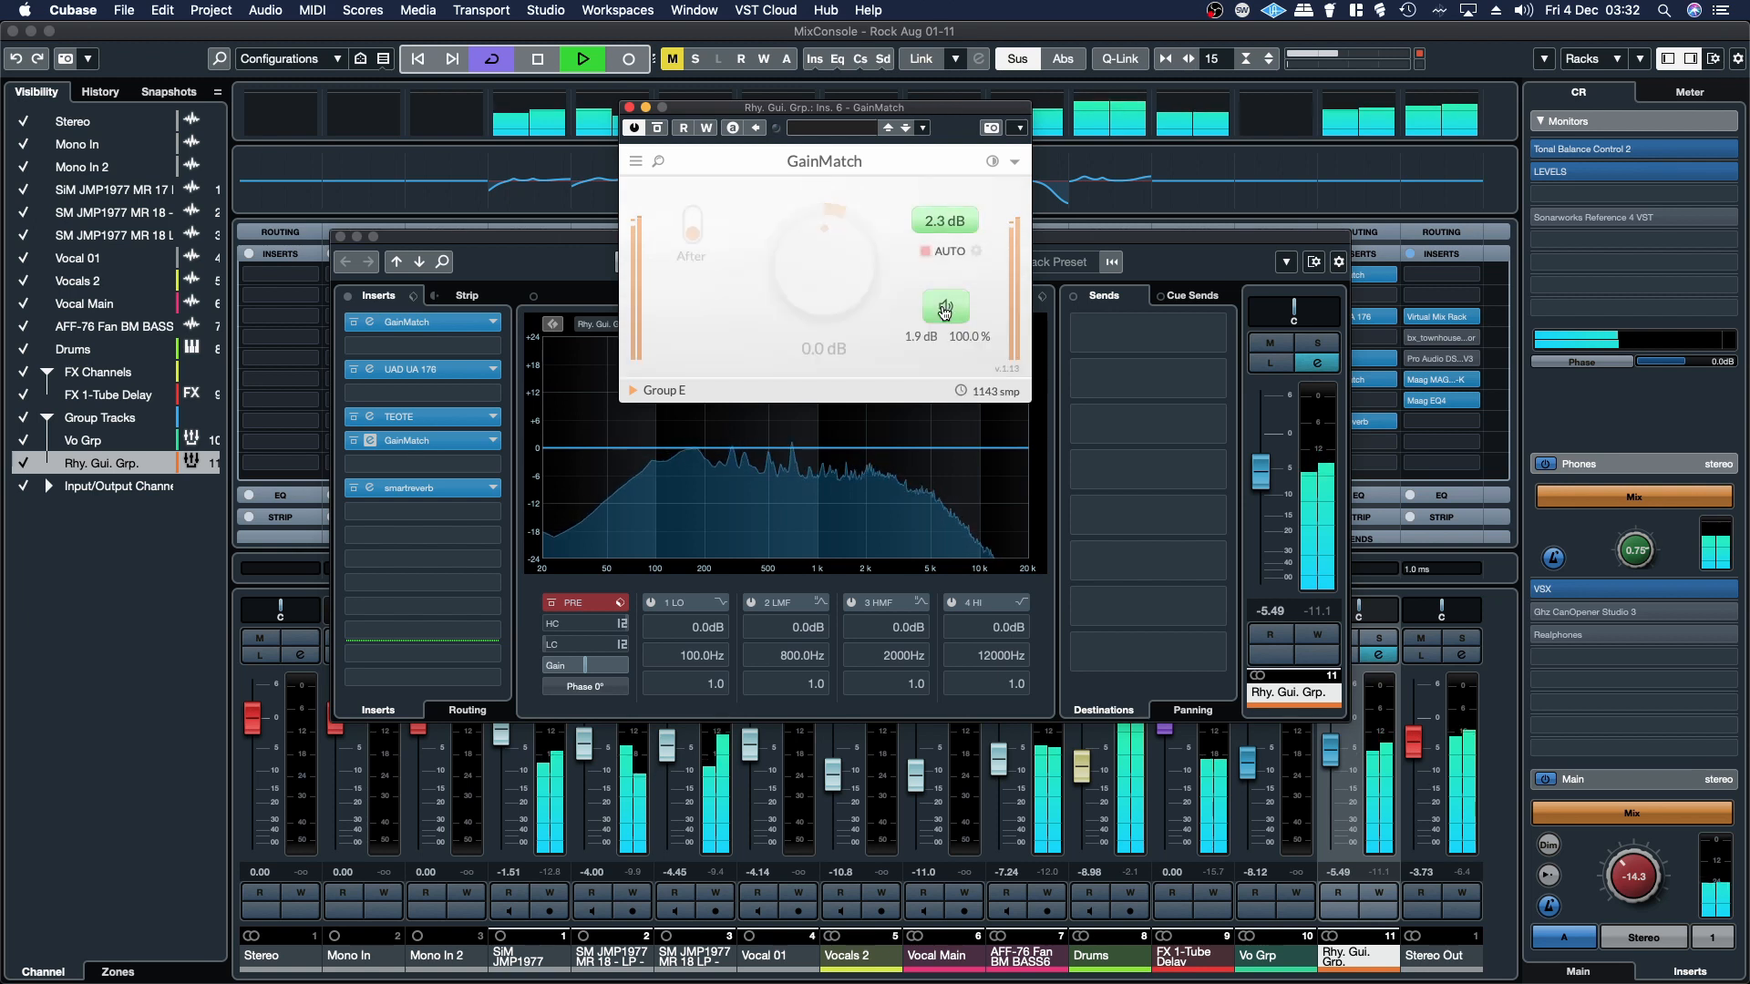